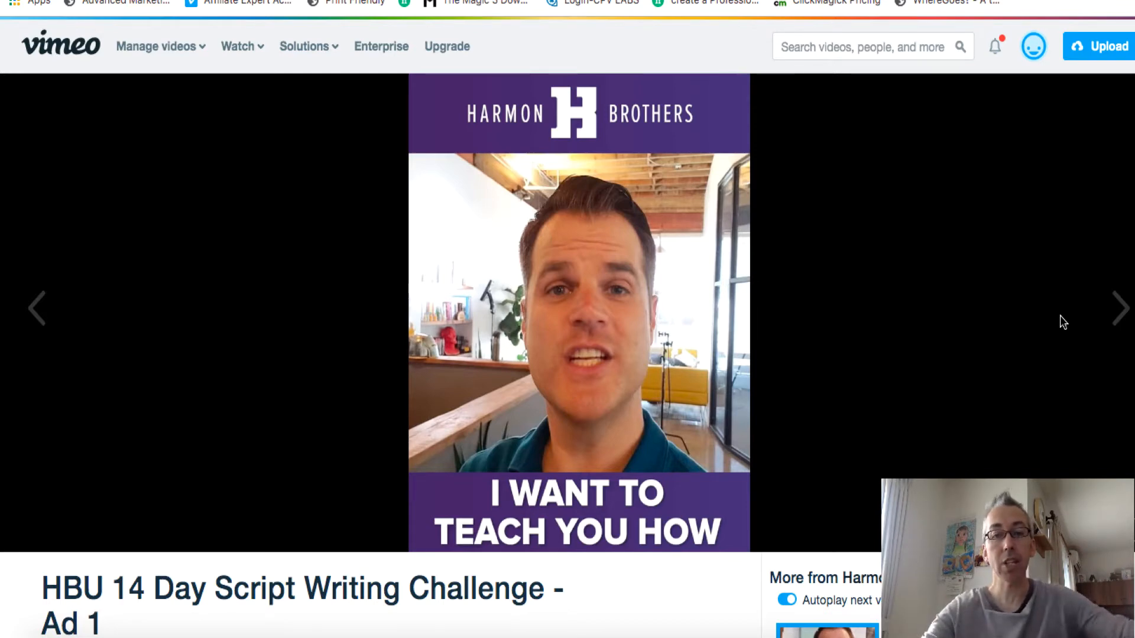
{"action": "mouse_move", "coordinate": [195, 284]}
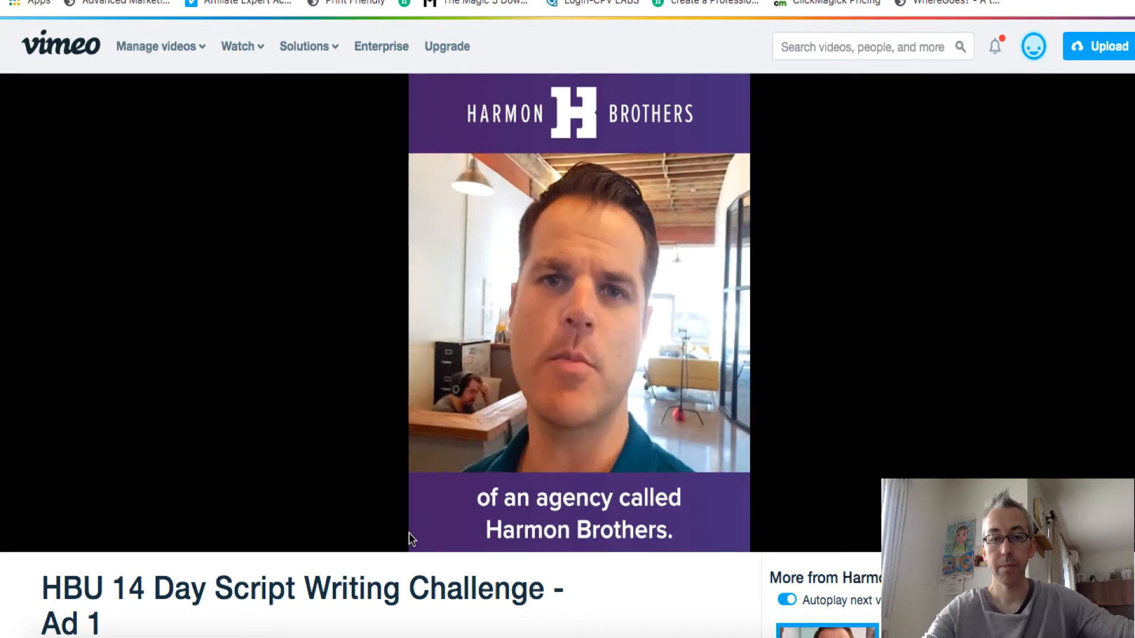
{"action": "mouse_move", "coordinate": [1043, 372]}
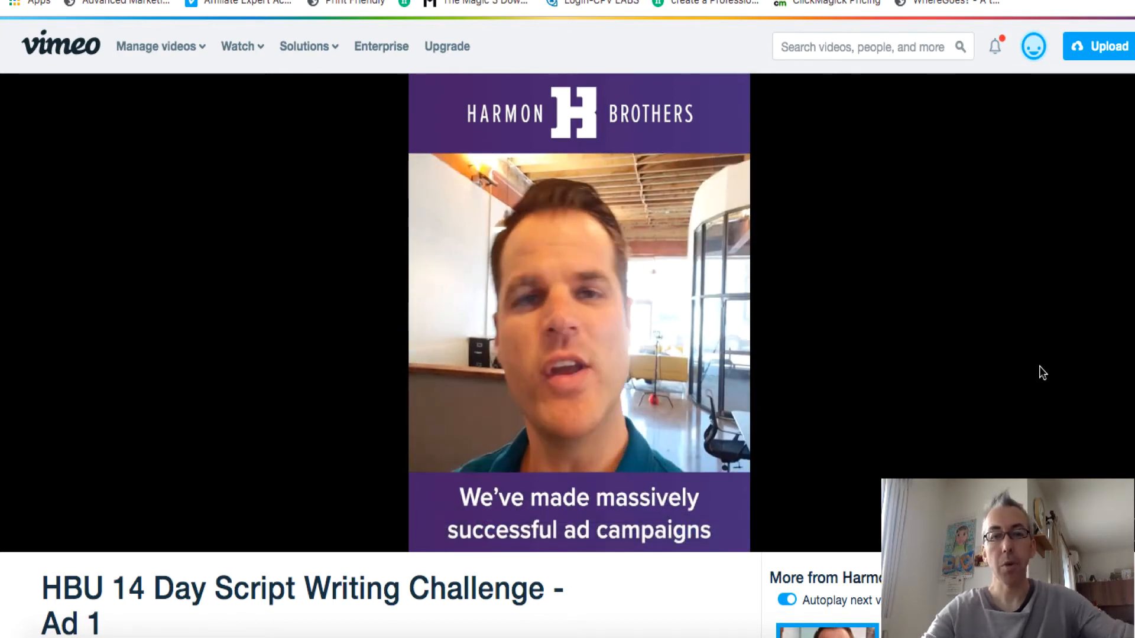
{"action": "mouse_move", "coordinate": [709, 507]}
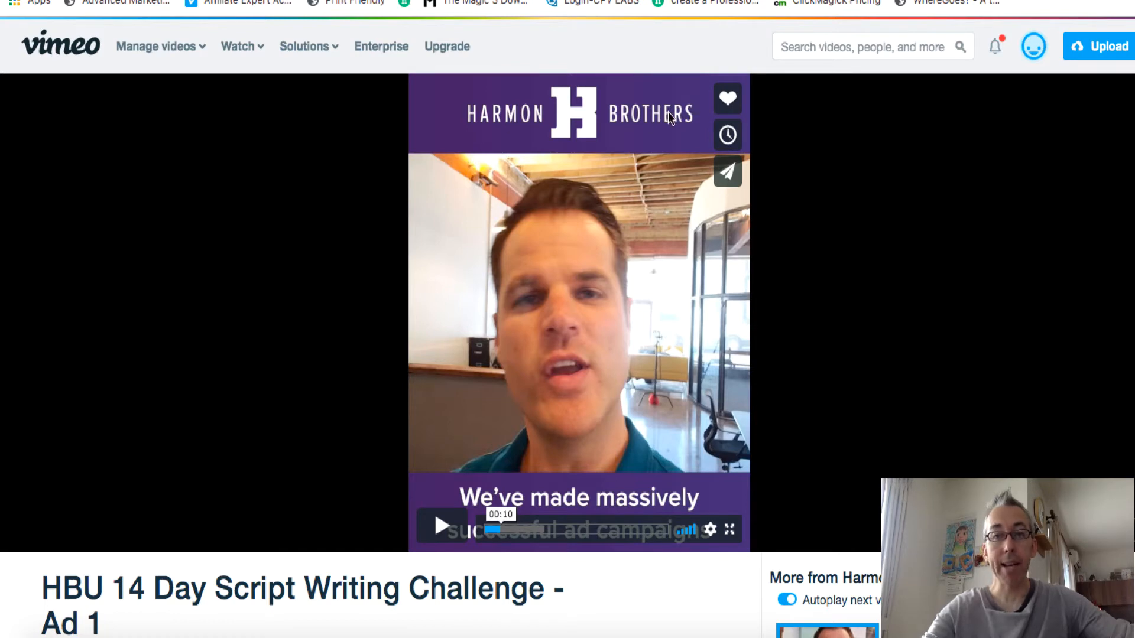
{"action": "mouse_move", "coordinate": [525, 304]}
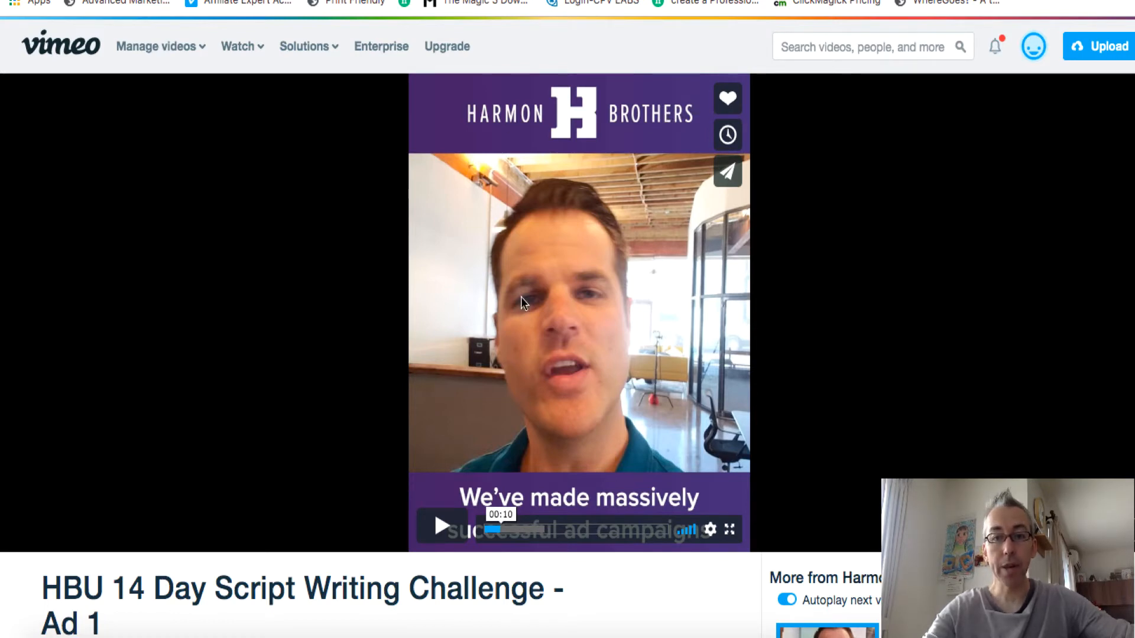
{"action": "mouse_move", "coordinate": [705, 522]}
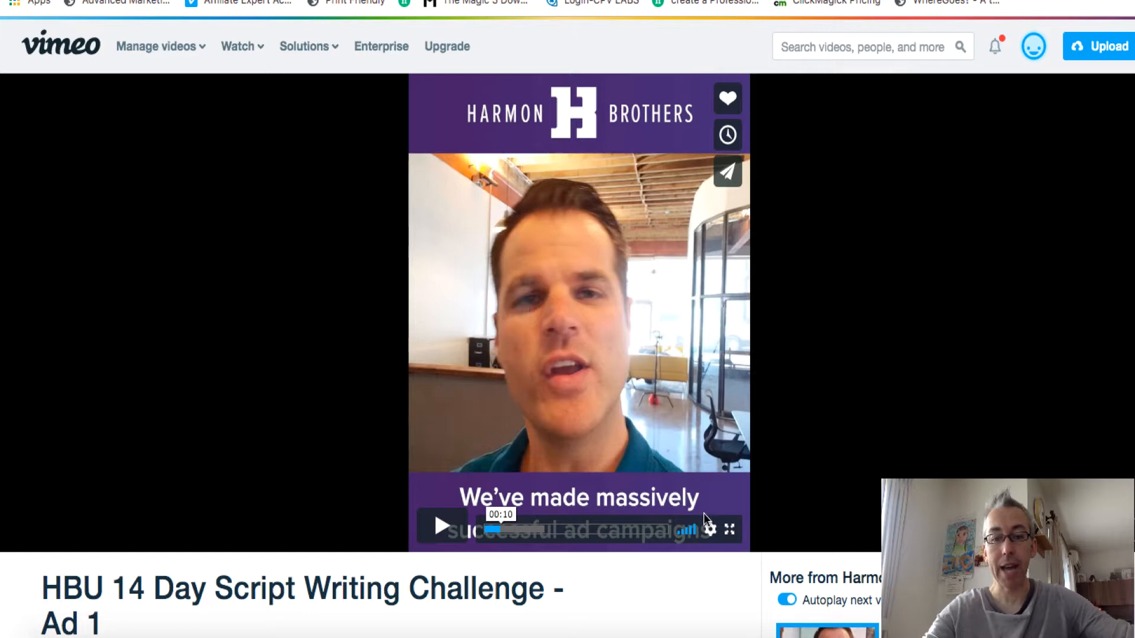
{"action": "mouse_move", "coordinate": [930, 445]}
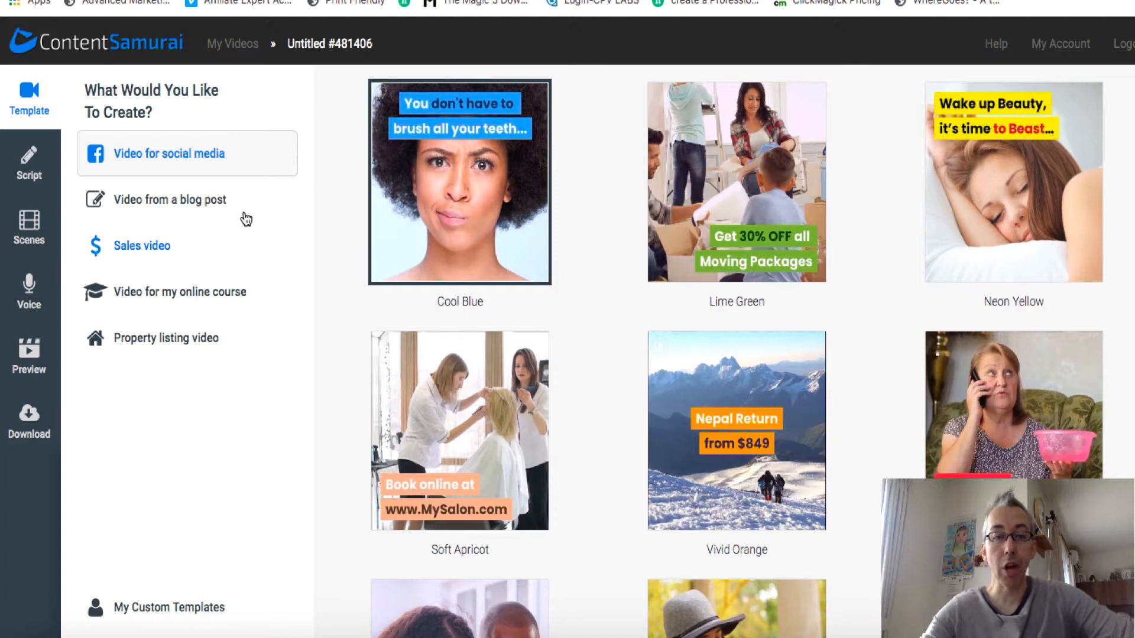
{"action": "mouse_move", "coordinate": [195, 266]}
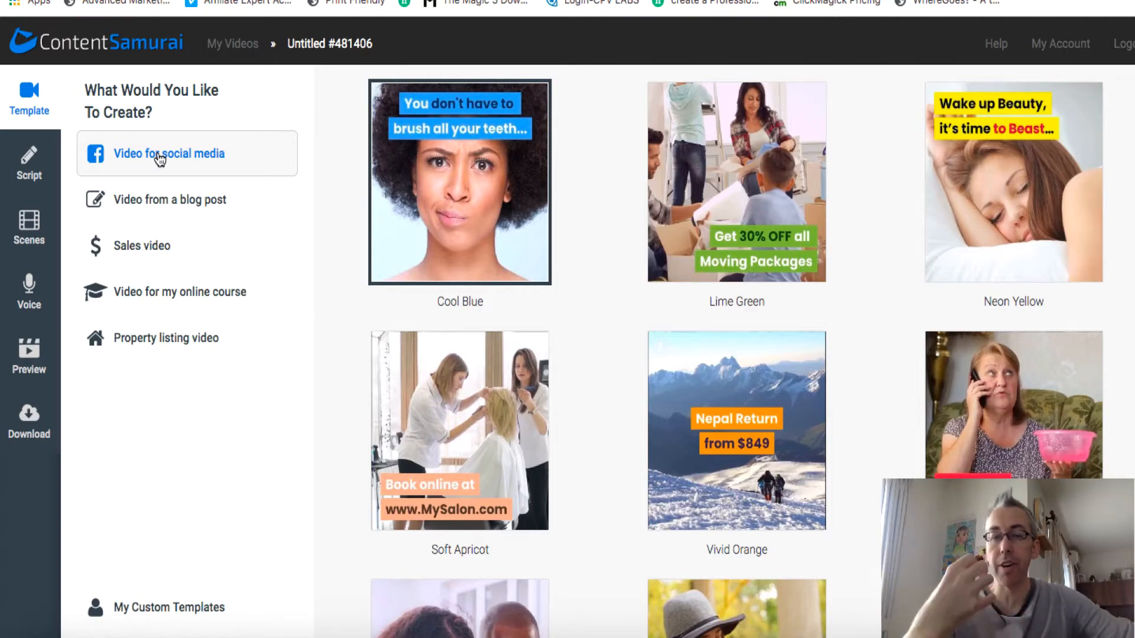
Choose the Green Bars template from the social-media template gallery.
{"action": "scroll", "scroll_direction": "down", "scroll_amount": 3}
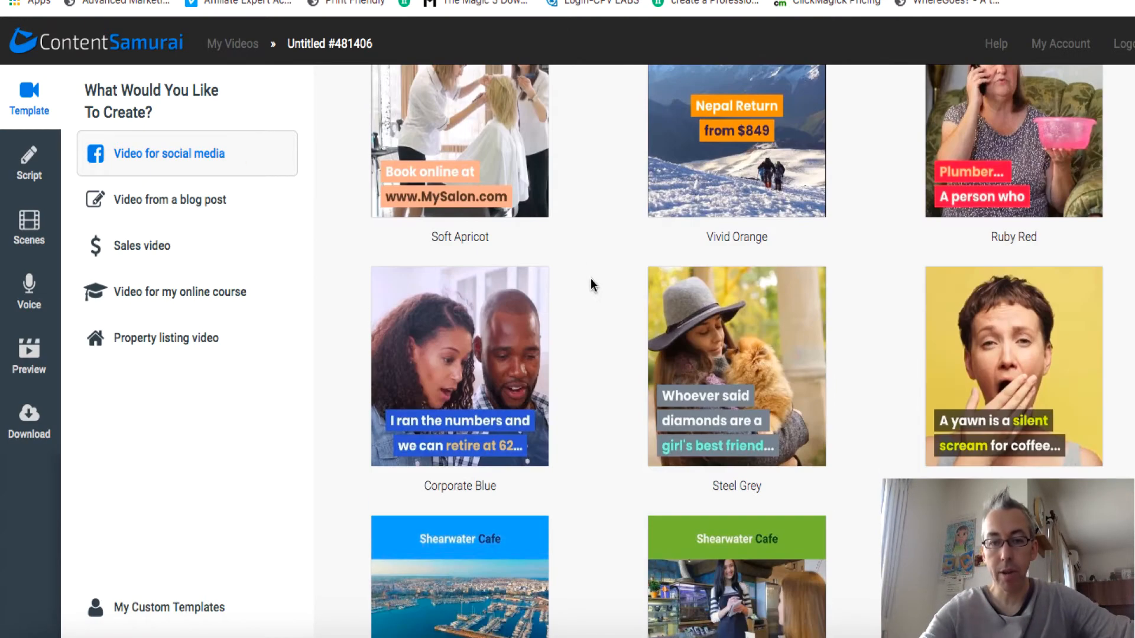
{"action": "scroll", "scroll_direction": "down", "scroll_amount": 3}
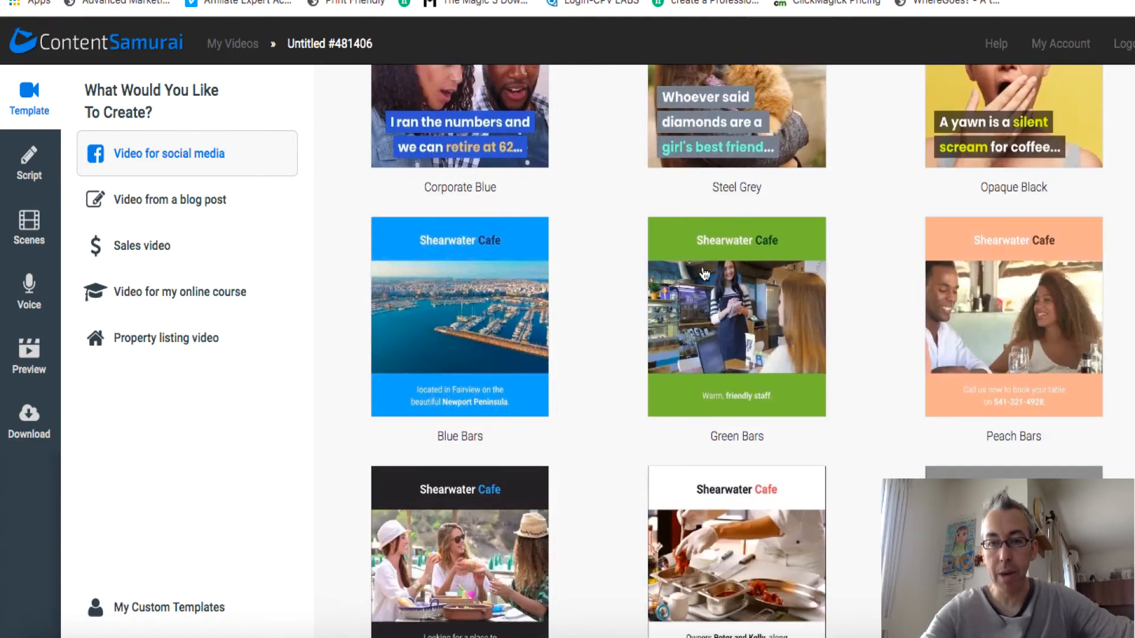
{"action": "scroll", "scroll_direction": "down", "scroll_amount": 3}
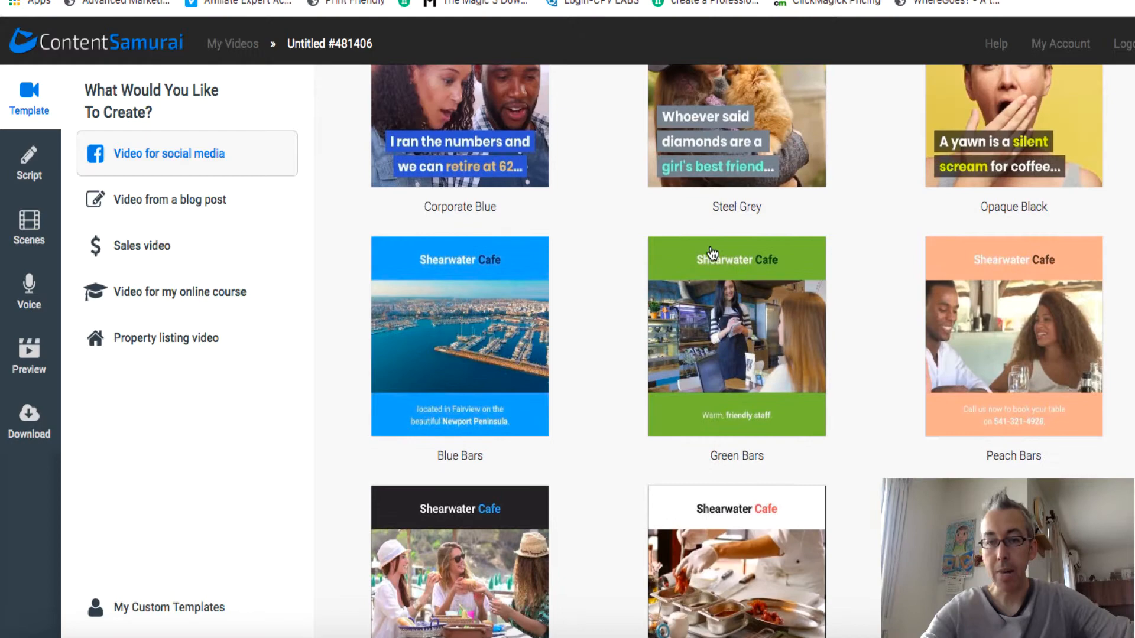
{"action": "mouse_move", "coordinate": [724, 355]}
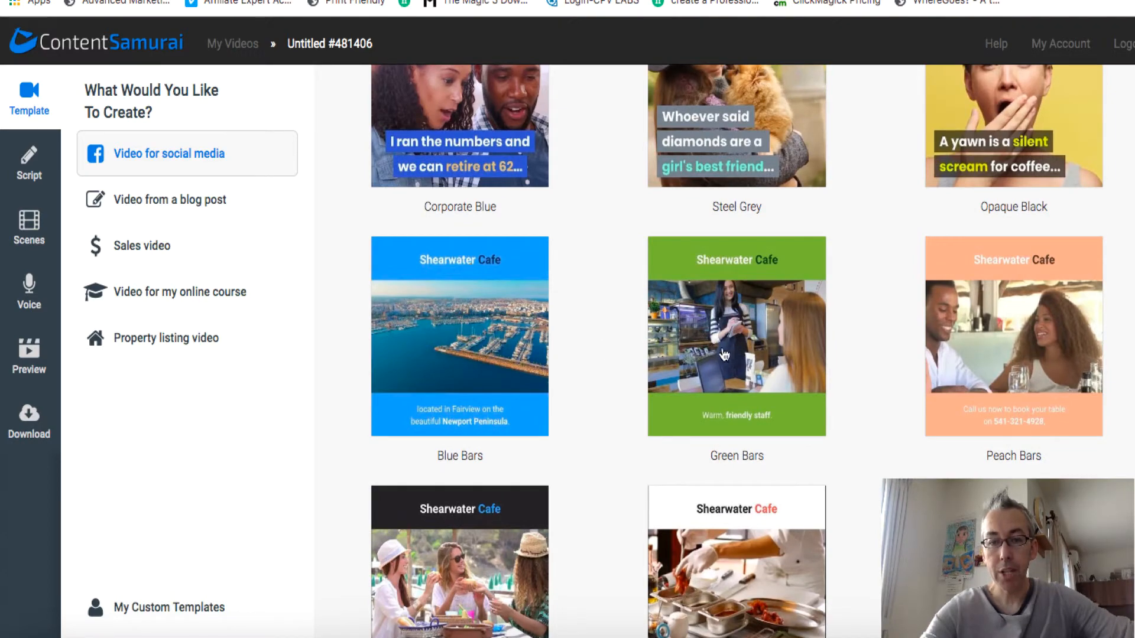
{"action": "left_click", "coordinate": [737, 334]}
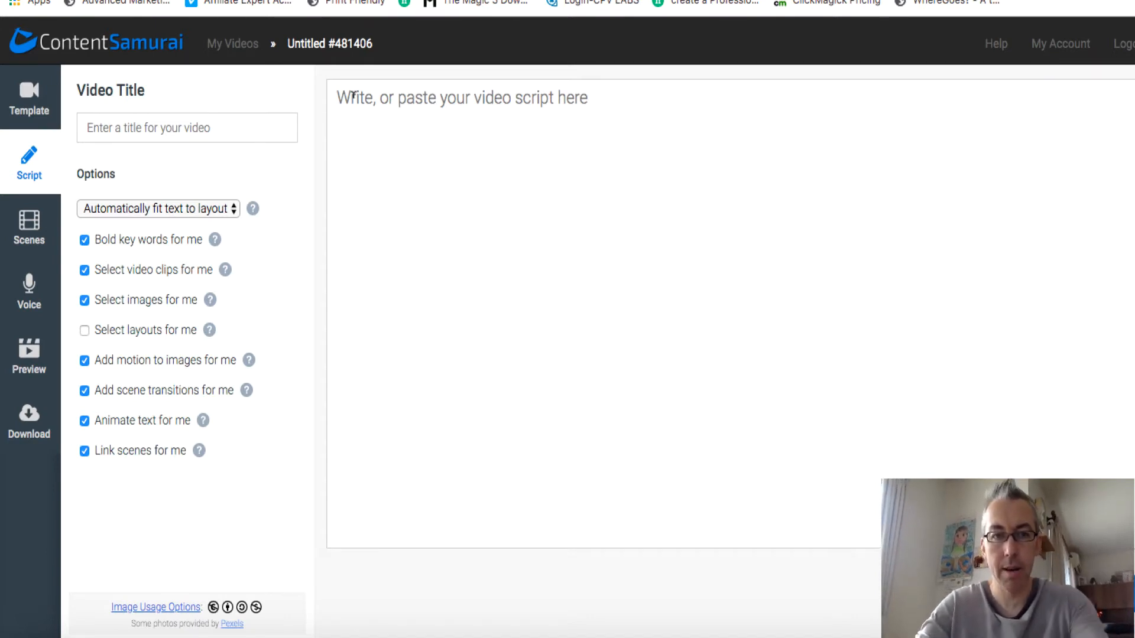
Write the script: 'Hi, Adam Payne here from the Video Marketing Insider. In this video I'm gonna show...'.
{"action": "type", "text": "Hi"}
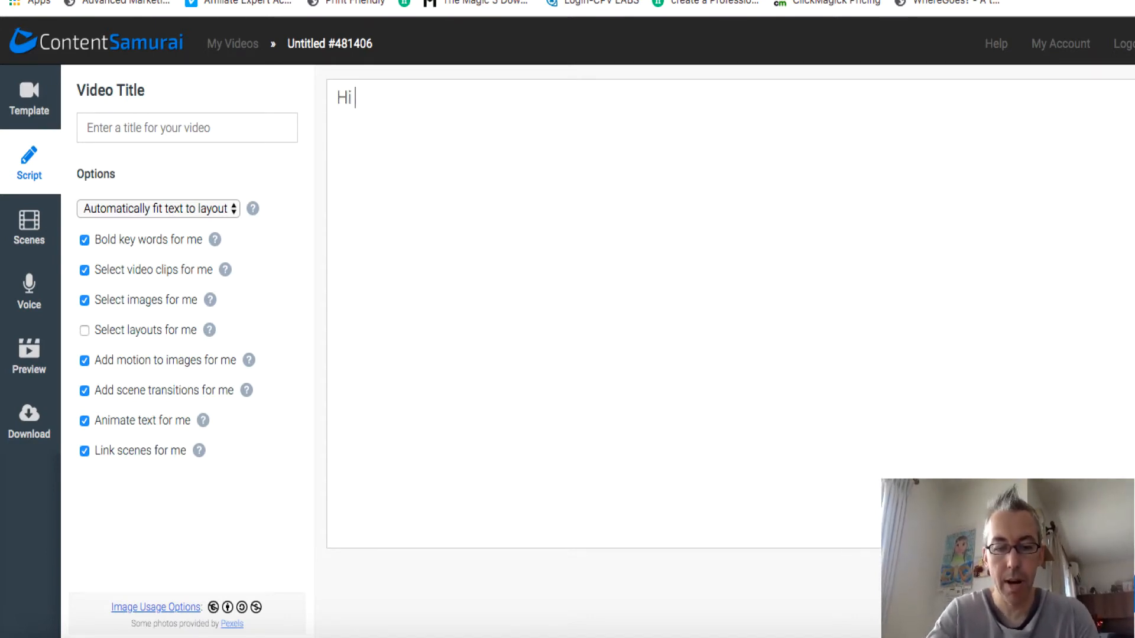
{"action": "type", "text": "Adam Payne her"}
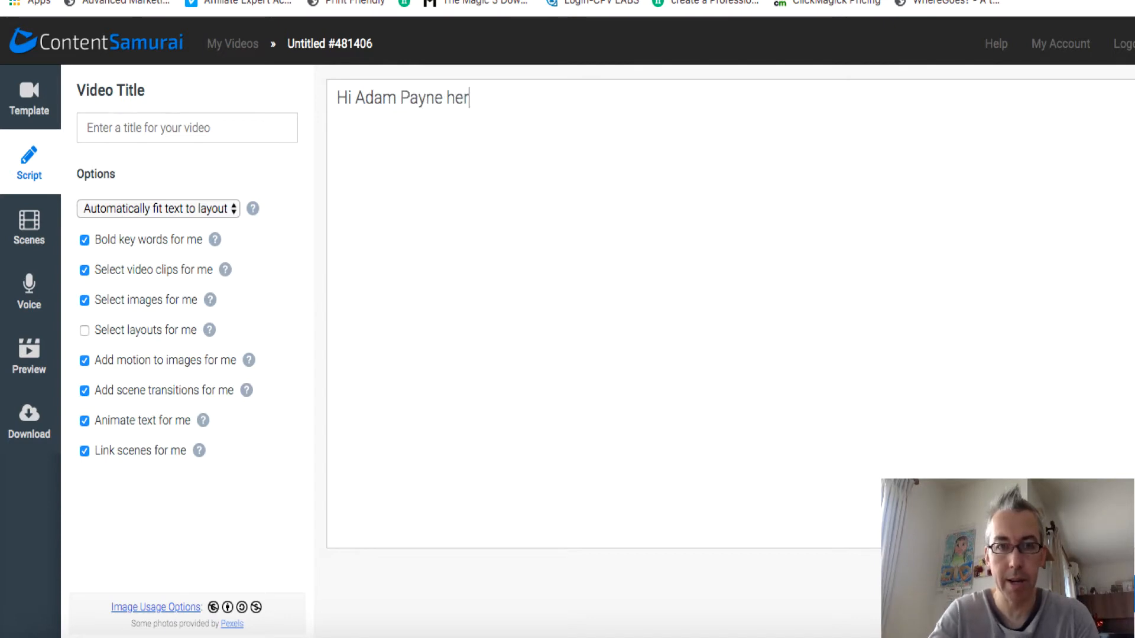
{"action": "type", "text": "e"}
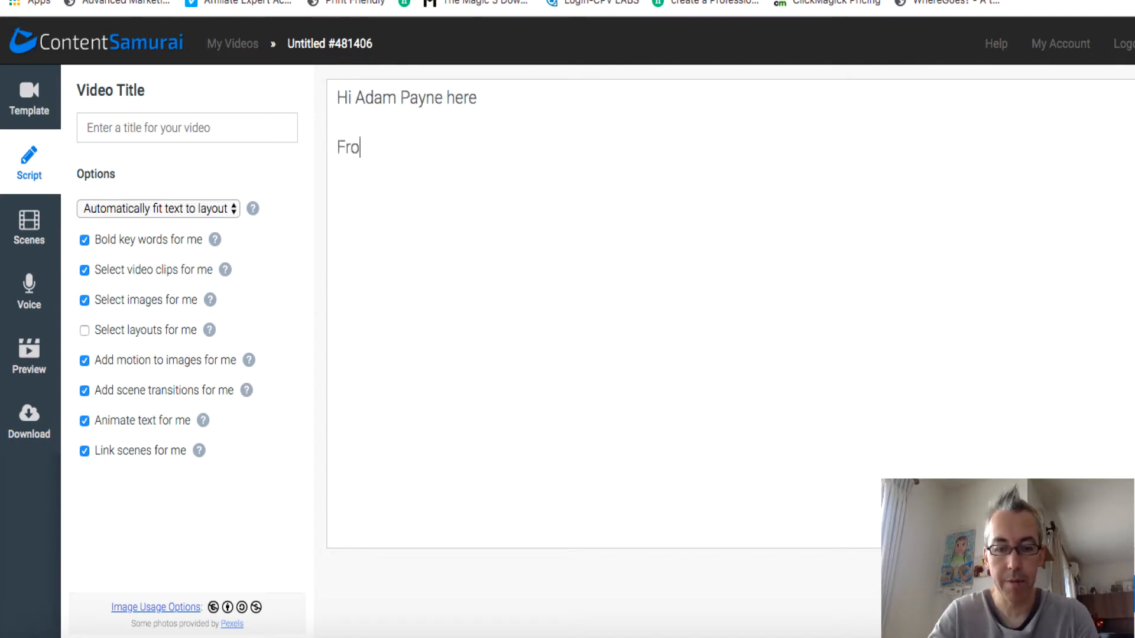
{"action": "type", "text": "m the Video Marketing"}
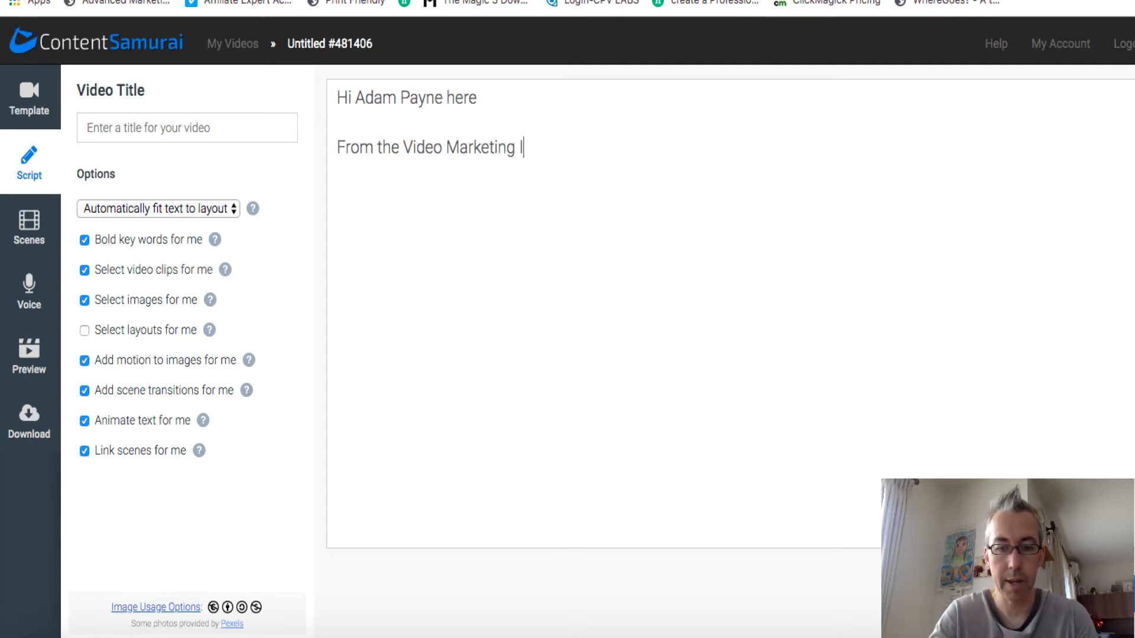
{"action": "type", "text": "Insider"}
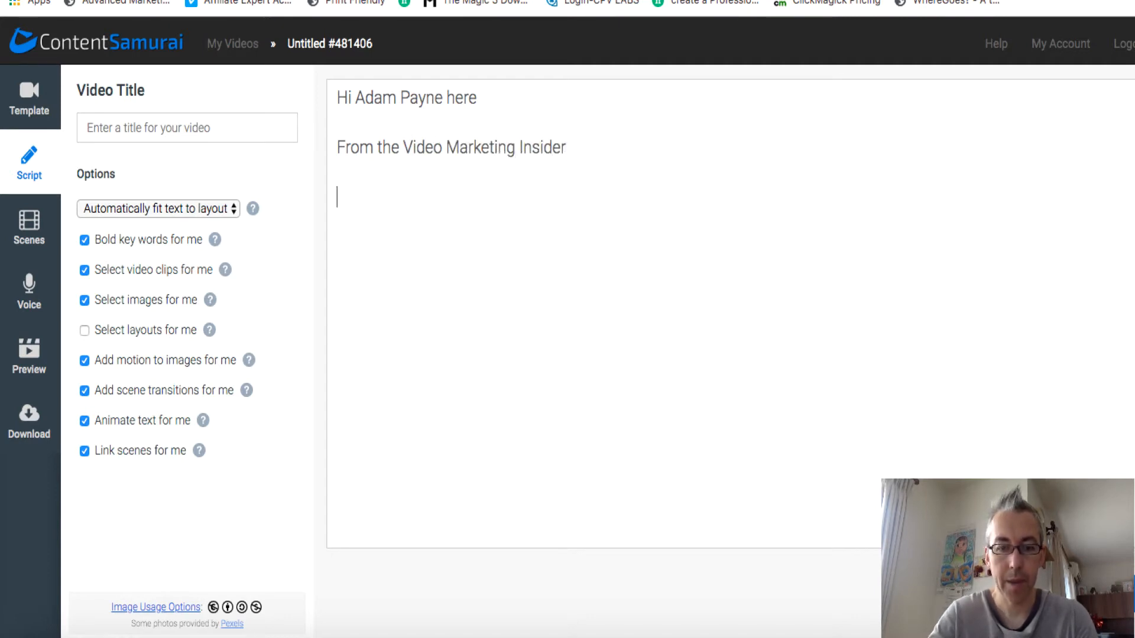
{"action": "type", "text": "In"}
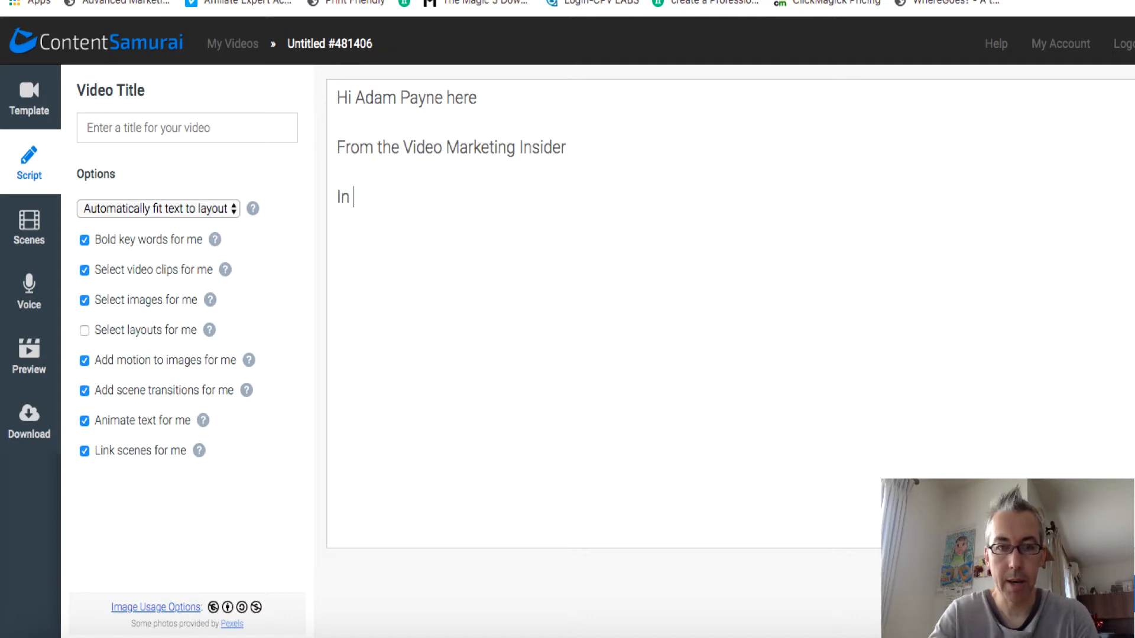
{"action": "type", "text": "this vid"}
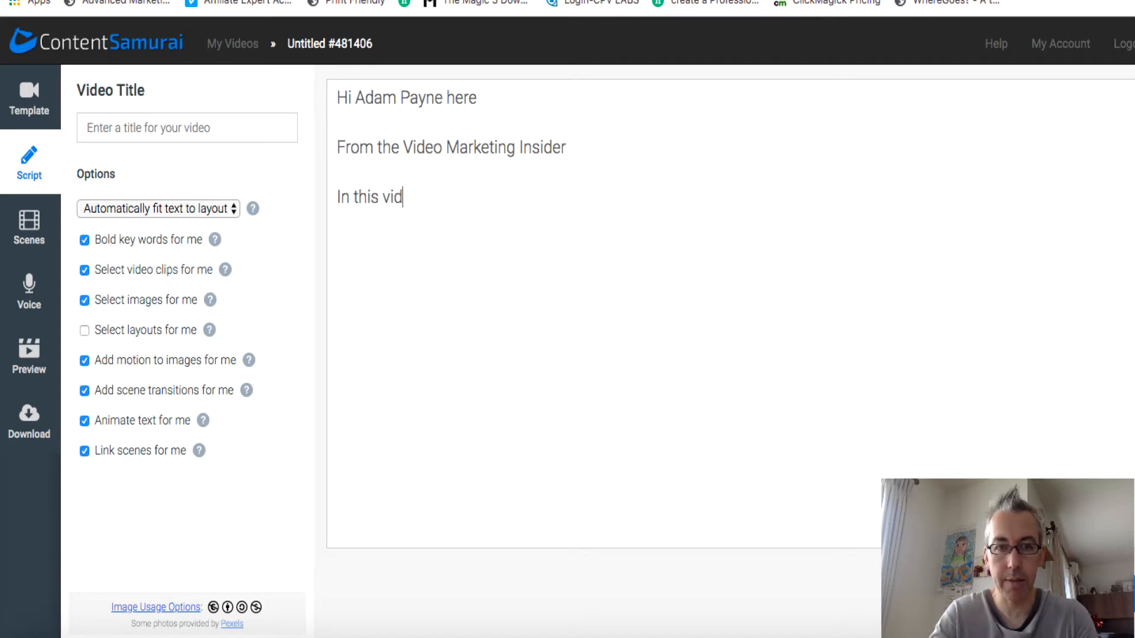
{"action": "type", "text": "eo I'm"}
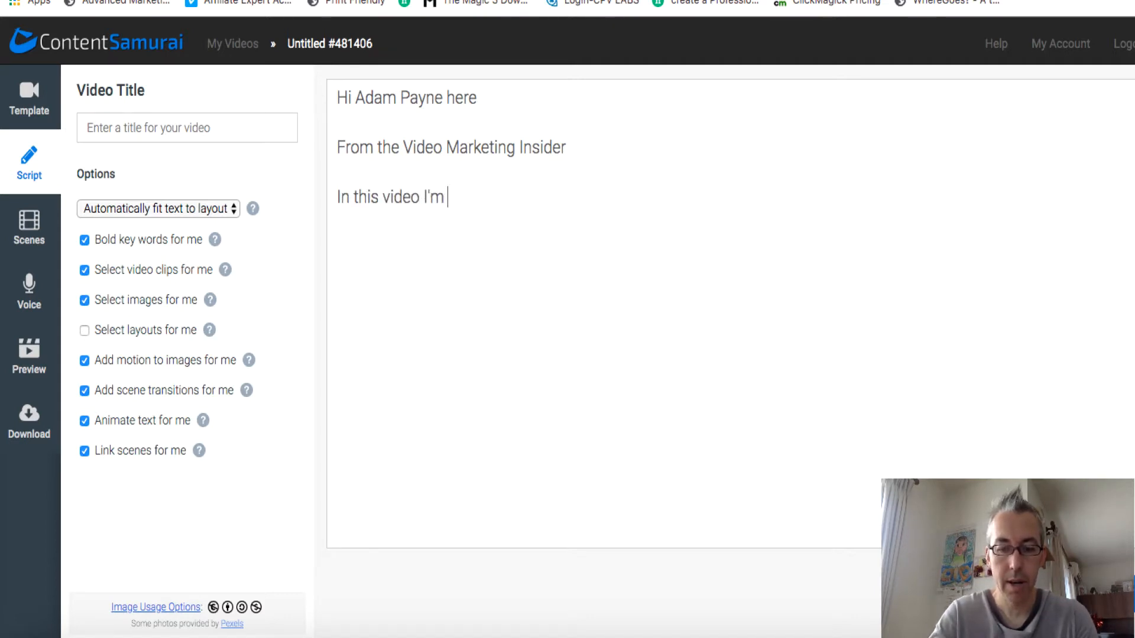
{"action": "type", "text": "gonna show you"}
{"action": "type", "text": "How to"}
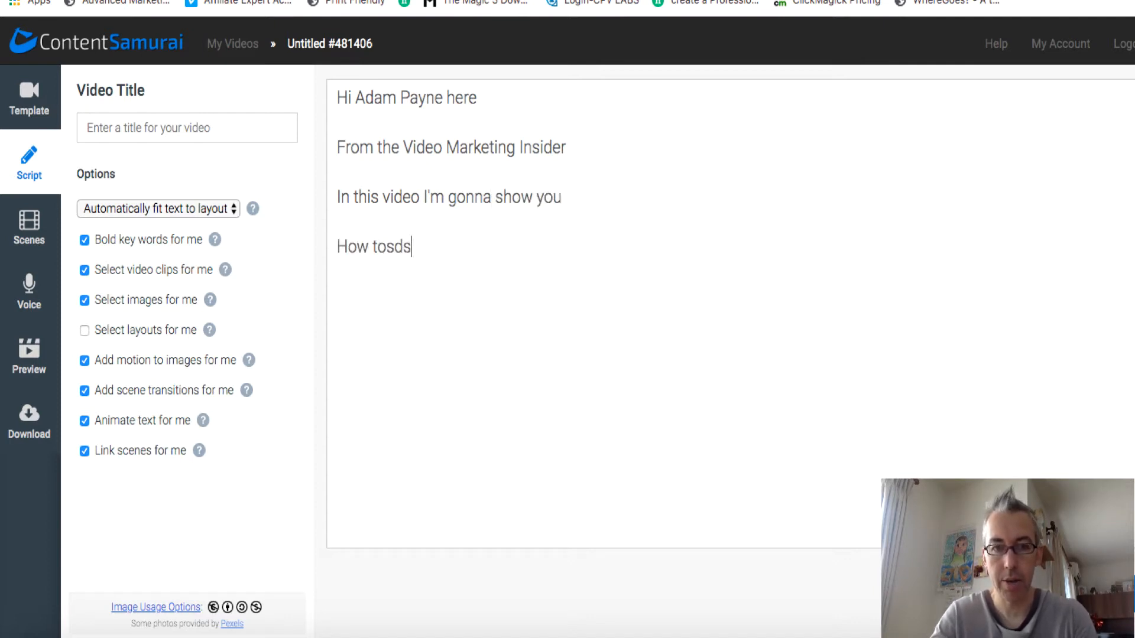
{"action": "type", "text": "sdsdsdd"}
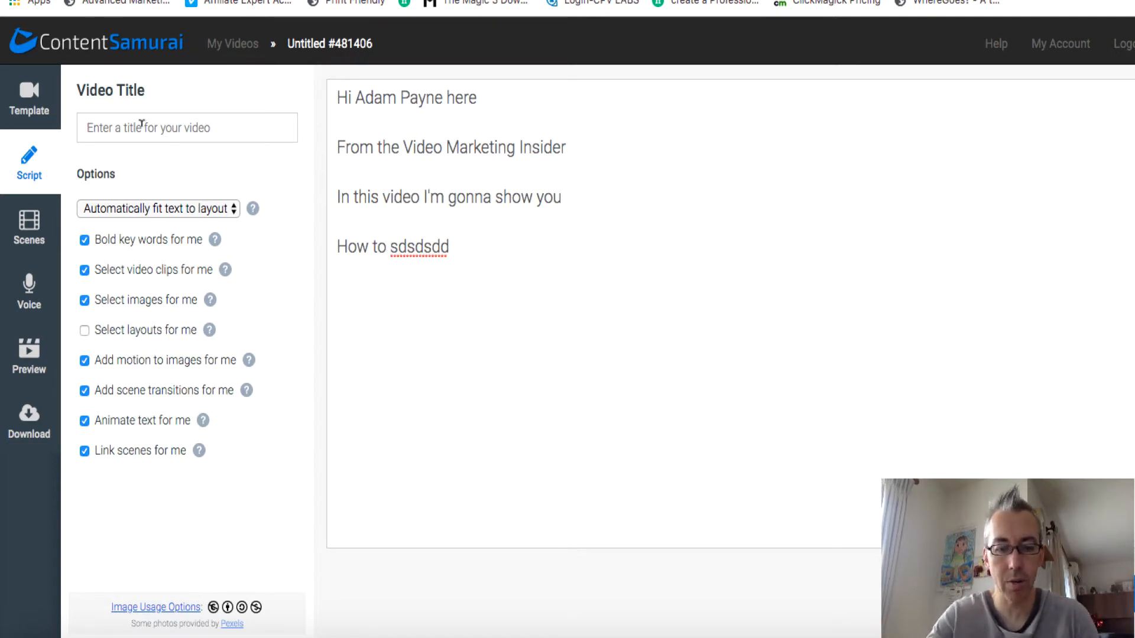
Title the video 'Test square video 1'.
{"action": "type", "text": "Test square vide"}
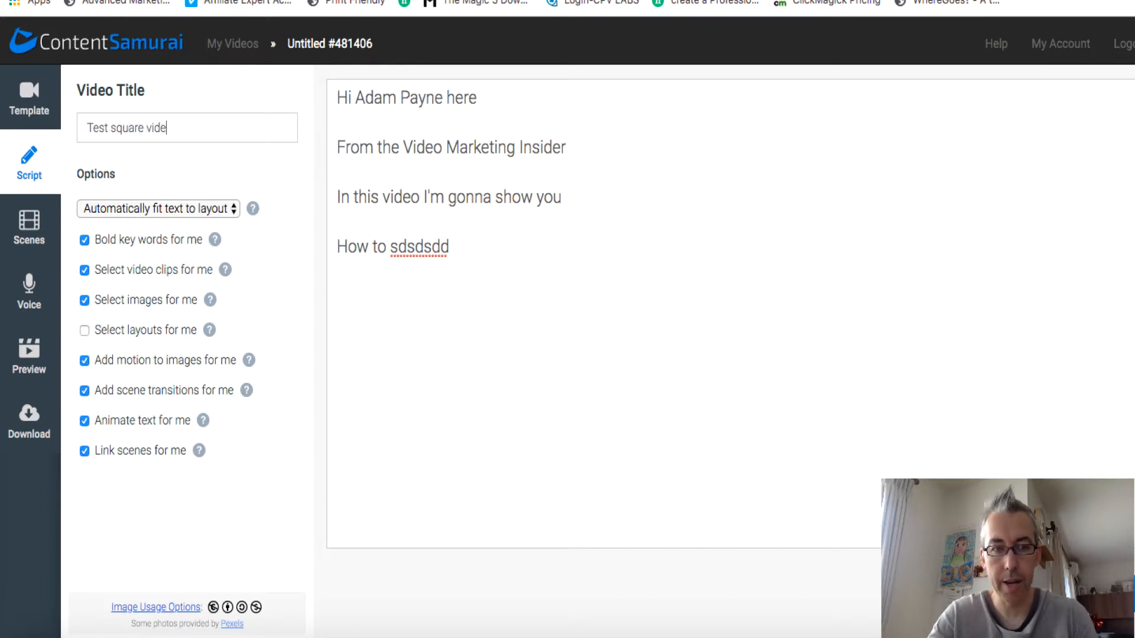
{"action": "type", "text": "o 1"}
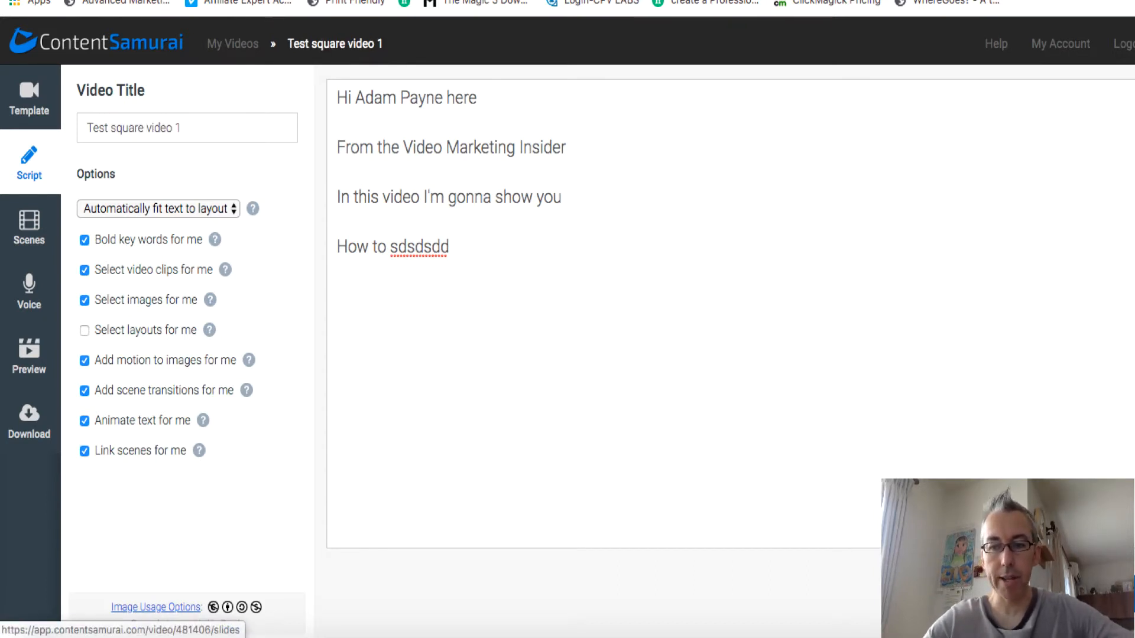
Build the scenes and replace the heading with 'VideoMarketingInsider' across all scenes.
{"action": "left_click", "coordinate": [28, 229]}
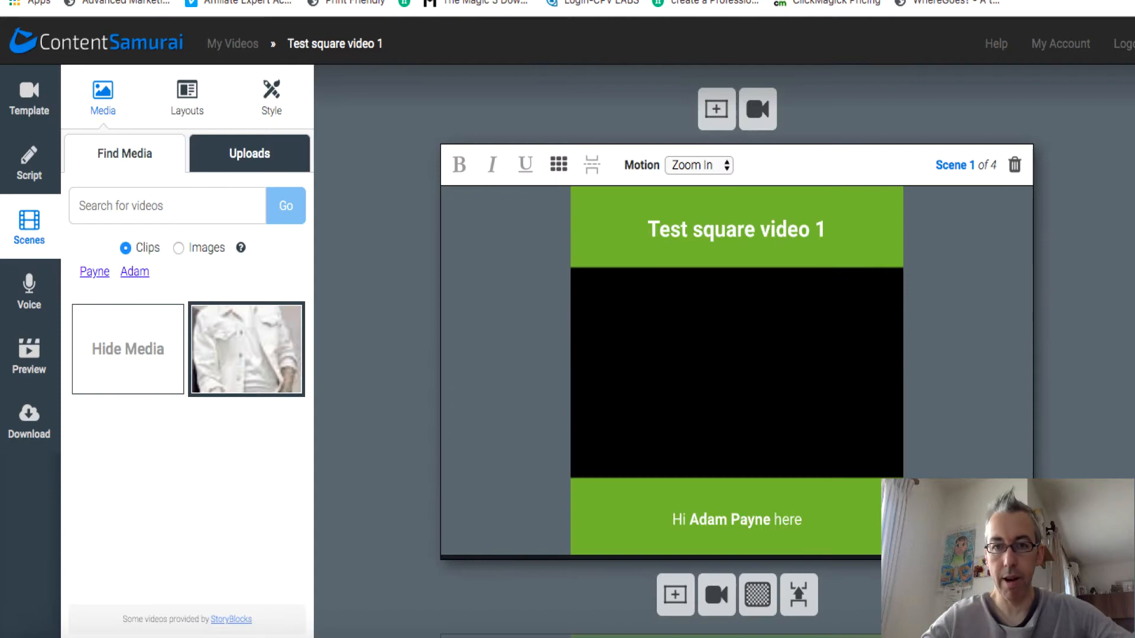
{"action": "left_click", "coordinate": [245, 349]}
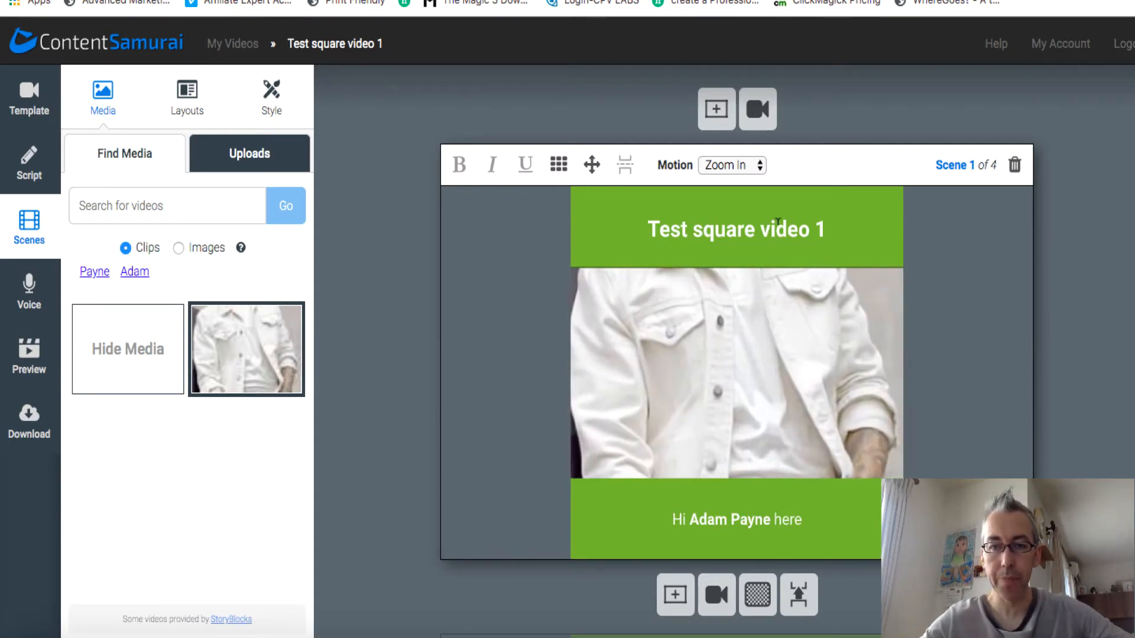
{"action": "left_click", "coordinate": [737, 229]}
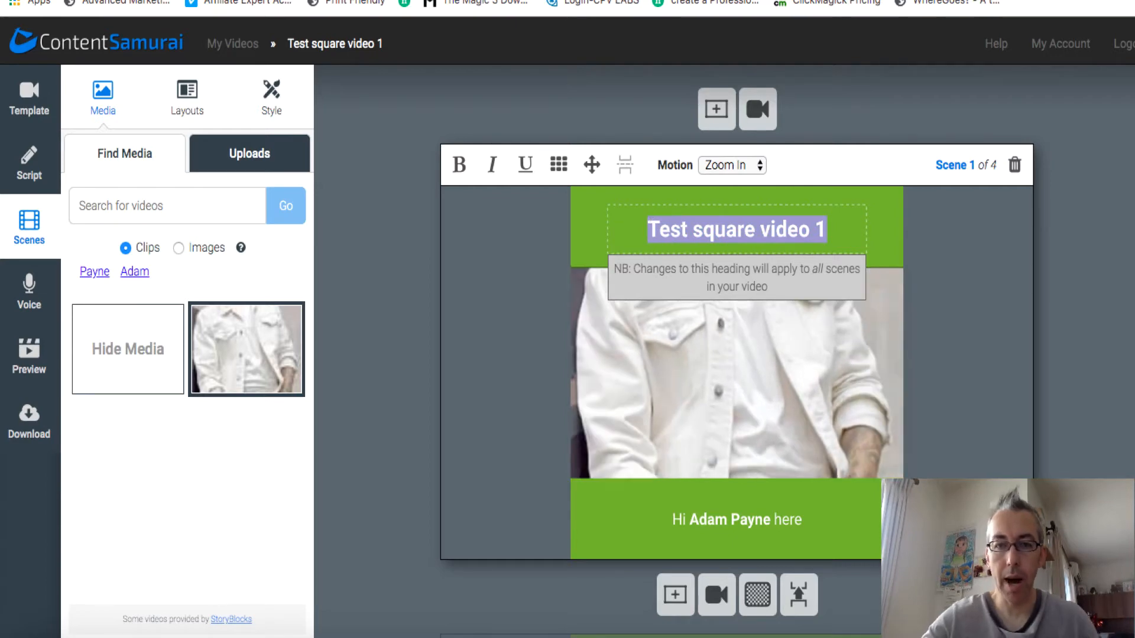
{"action": "type", "text": "Vide"}
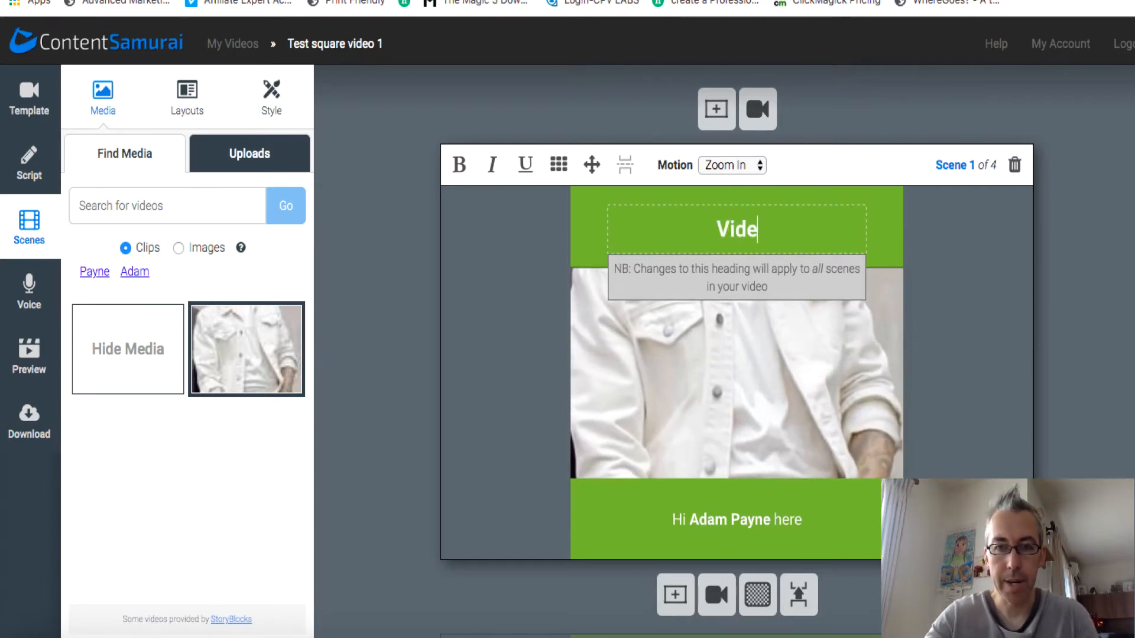
{"action": "type", "text": "oMarketing"}
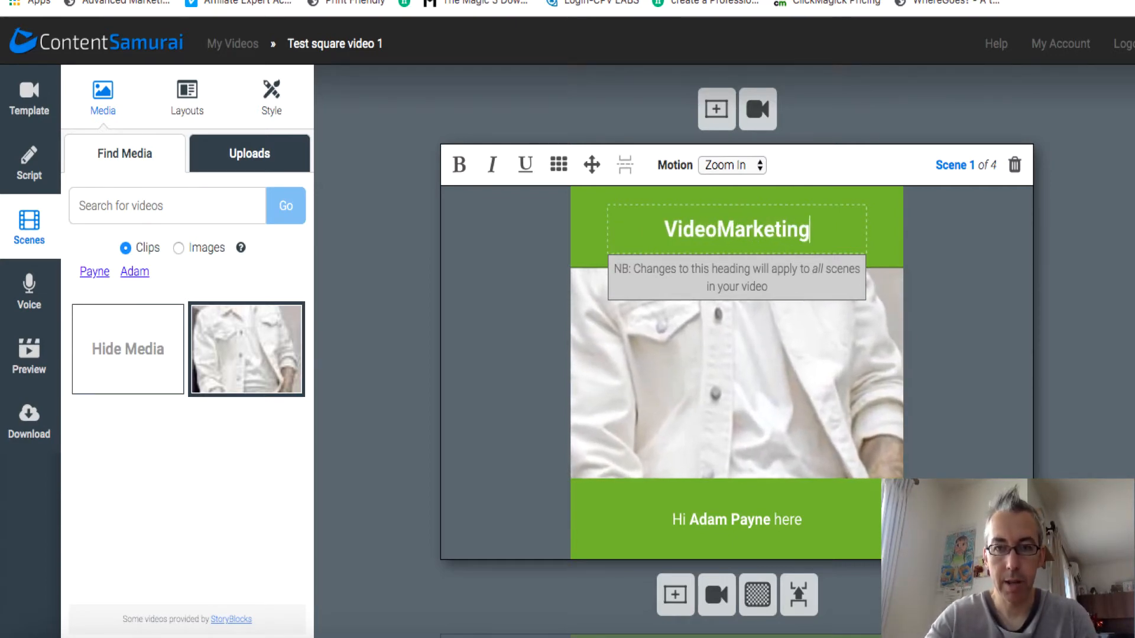
{"action": "type", "text": "Insider"}
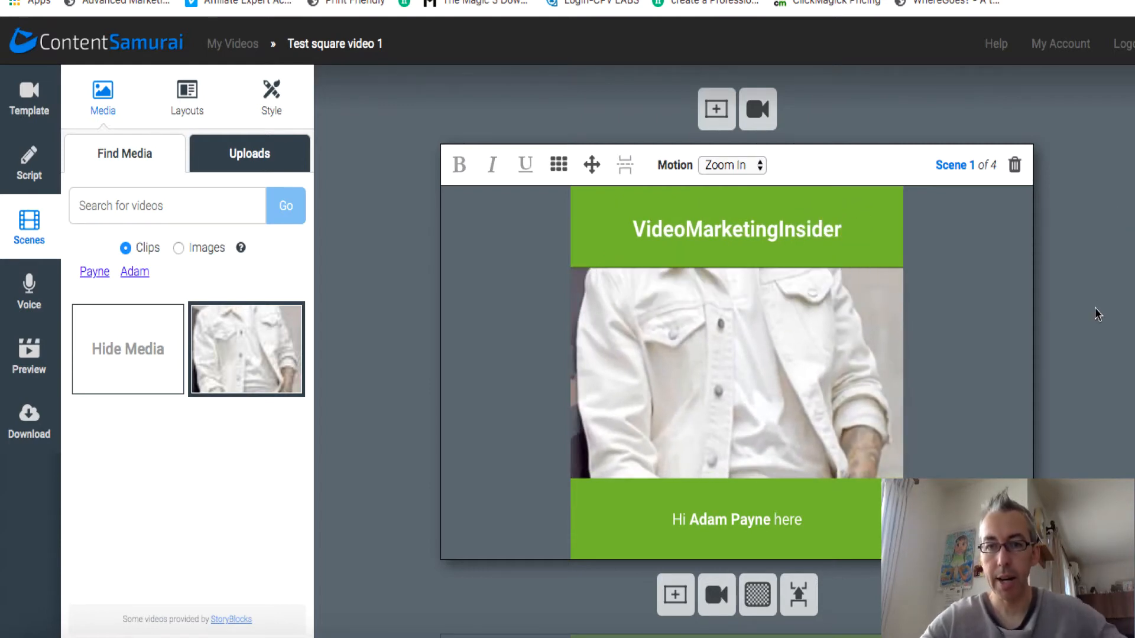
{"action": "scroll", "scroll_direction": "down", "scroll_amount": 3}
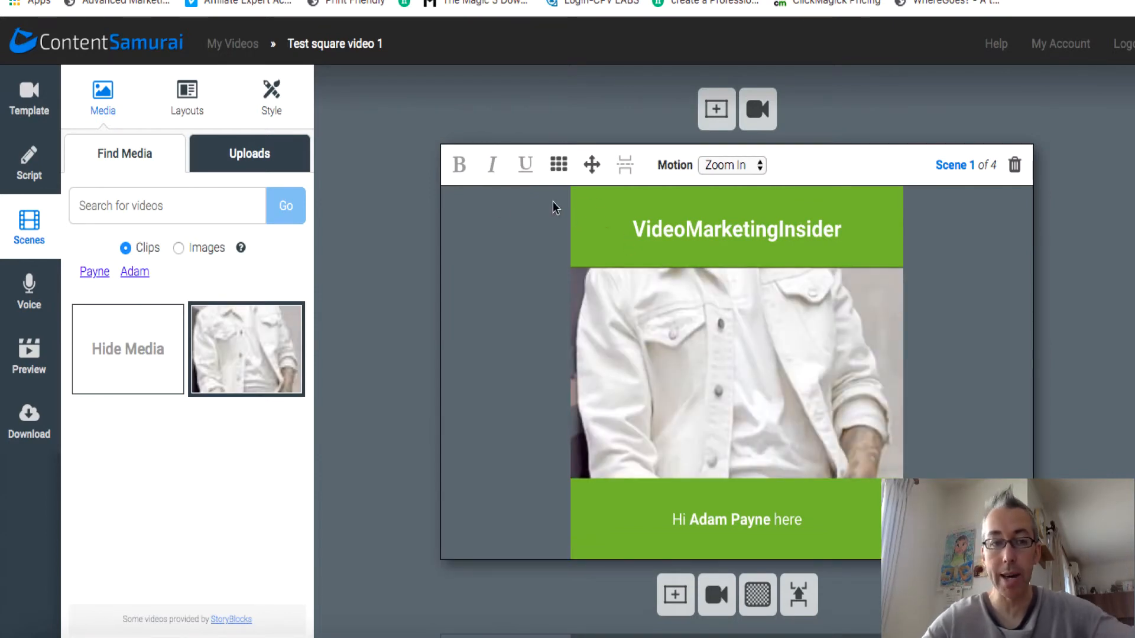
{"action": "mouse_move", "coordinate": [362, 282]}
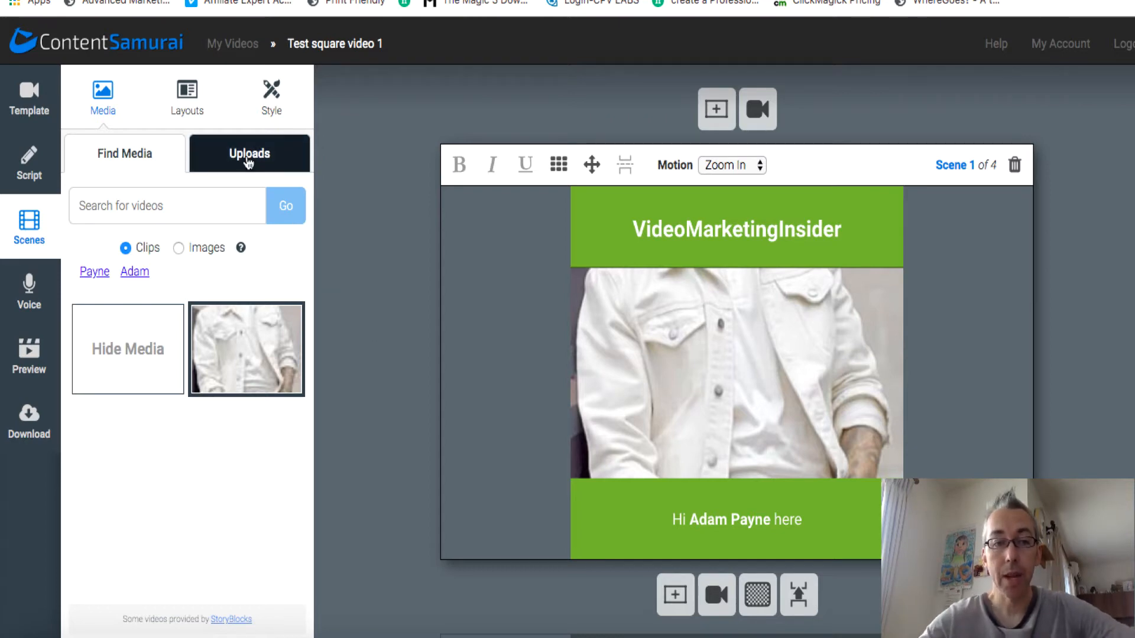
Upload test.mp4 from the Uploads panel into the media library.
{"action": "left_click", "coordinate": [249, 154]}
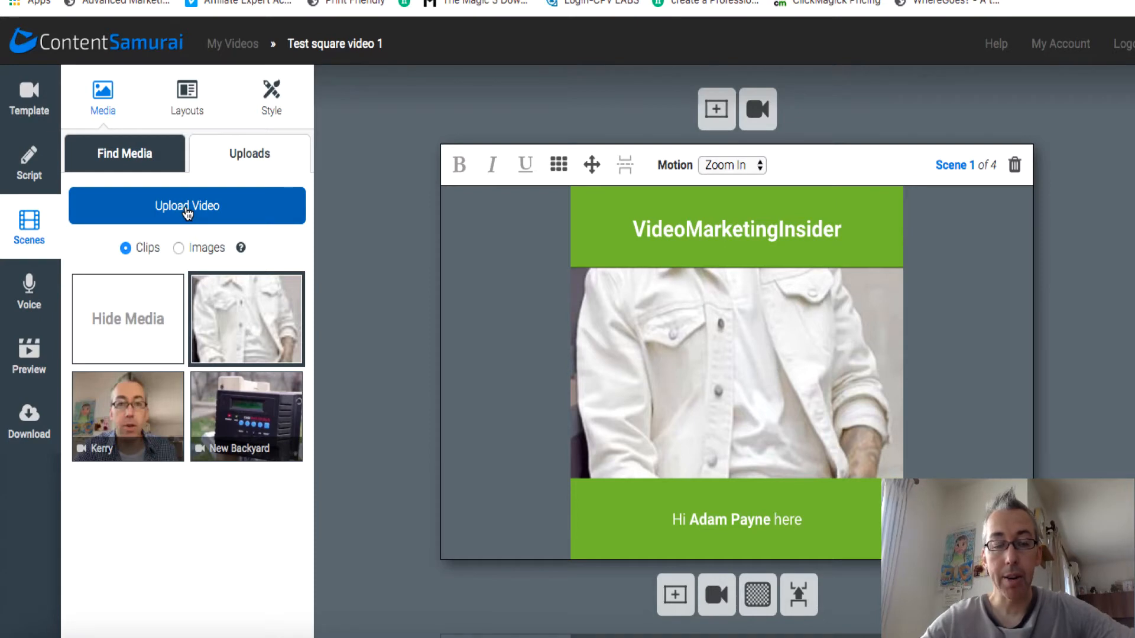
{"action": "left_click", "coordinate": [187, 206]}
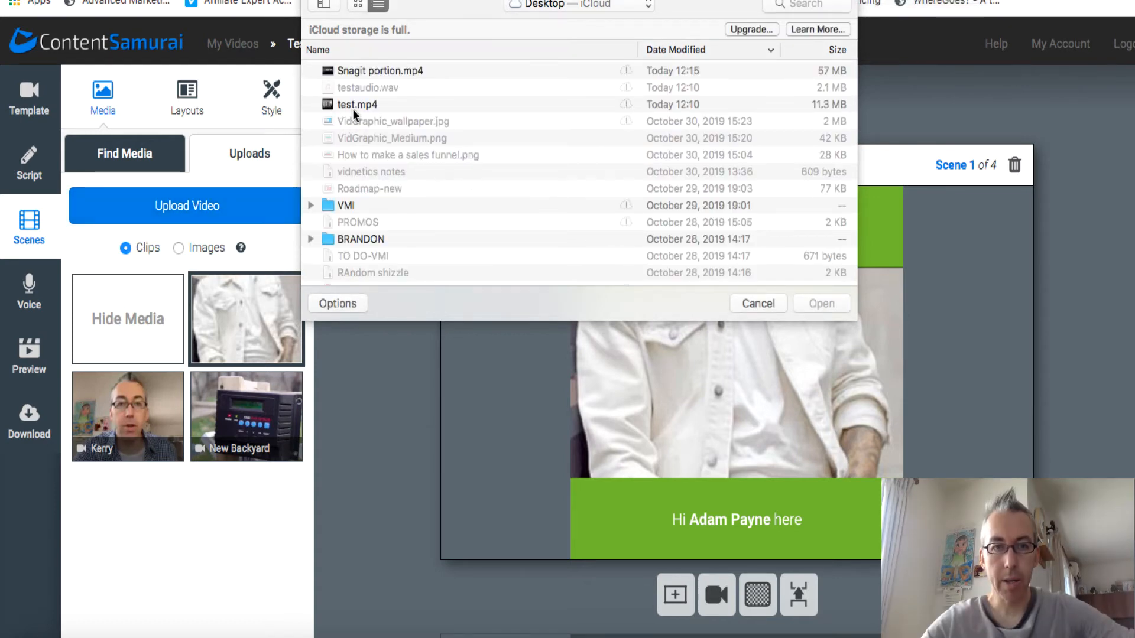
{"action": "left_click", "coordinate": [357, 104]}
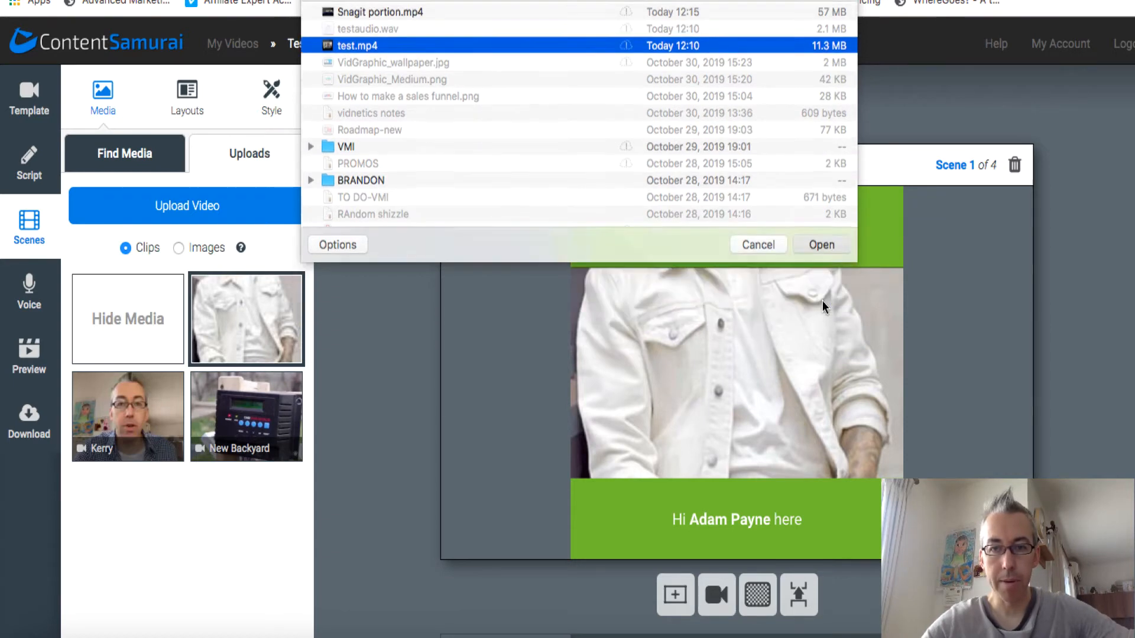
{"action": "left_click", "coordinate": [821, 245]}
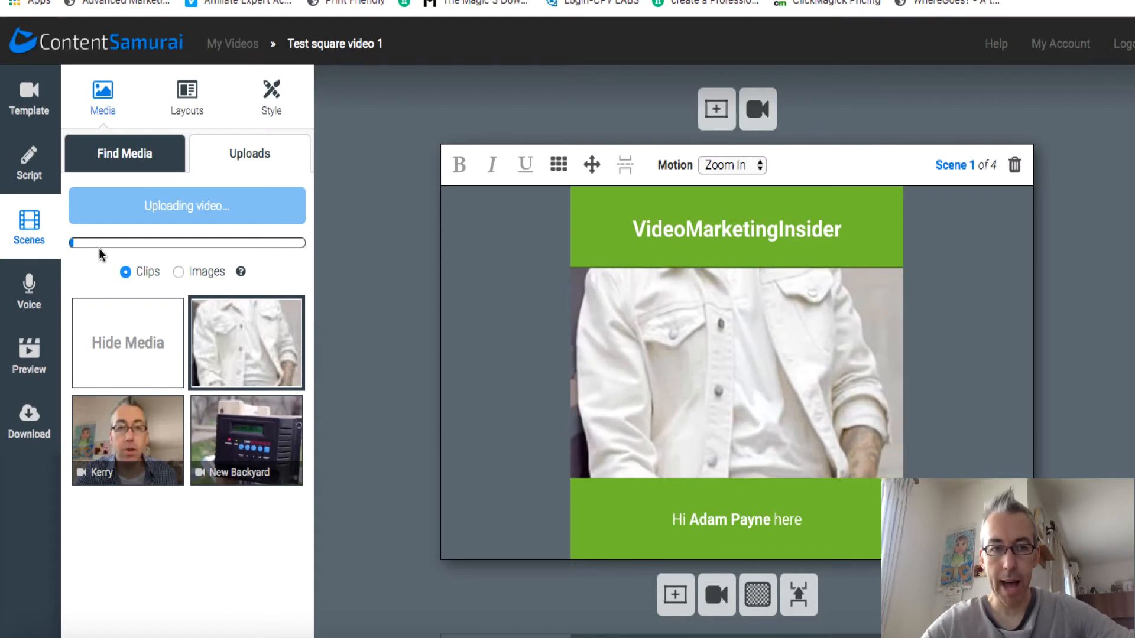
{"action": "mouse_move", "coordinate": [304, 243]}
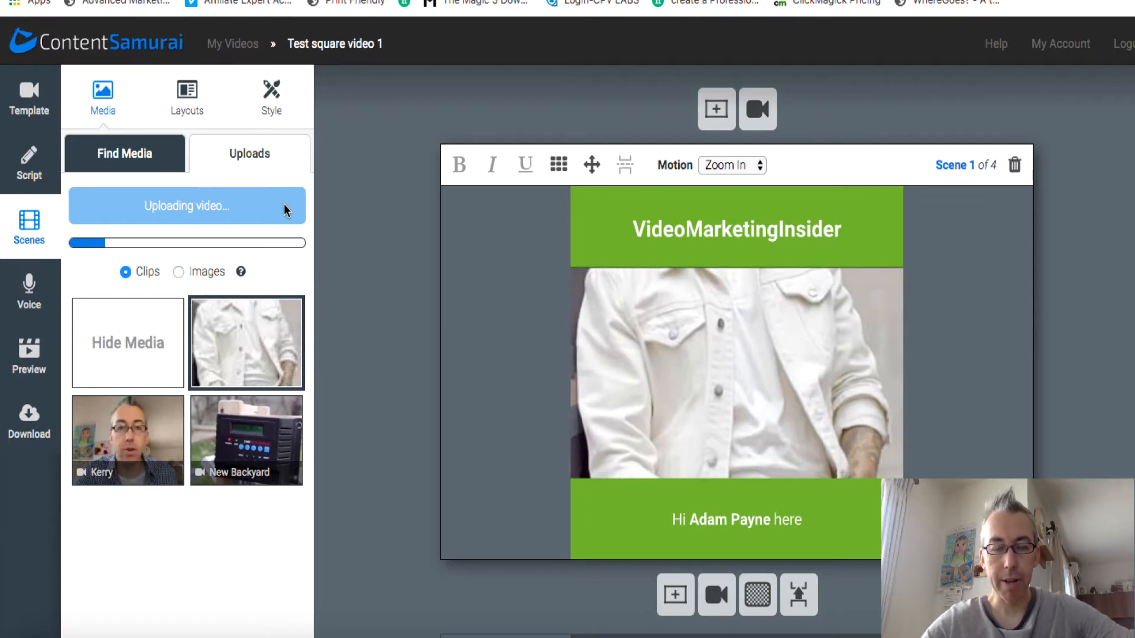
{"action": "mouse_move", "coordinate": [355, 348]}
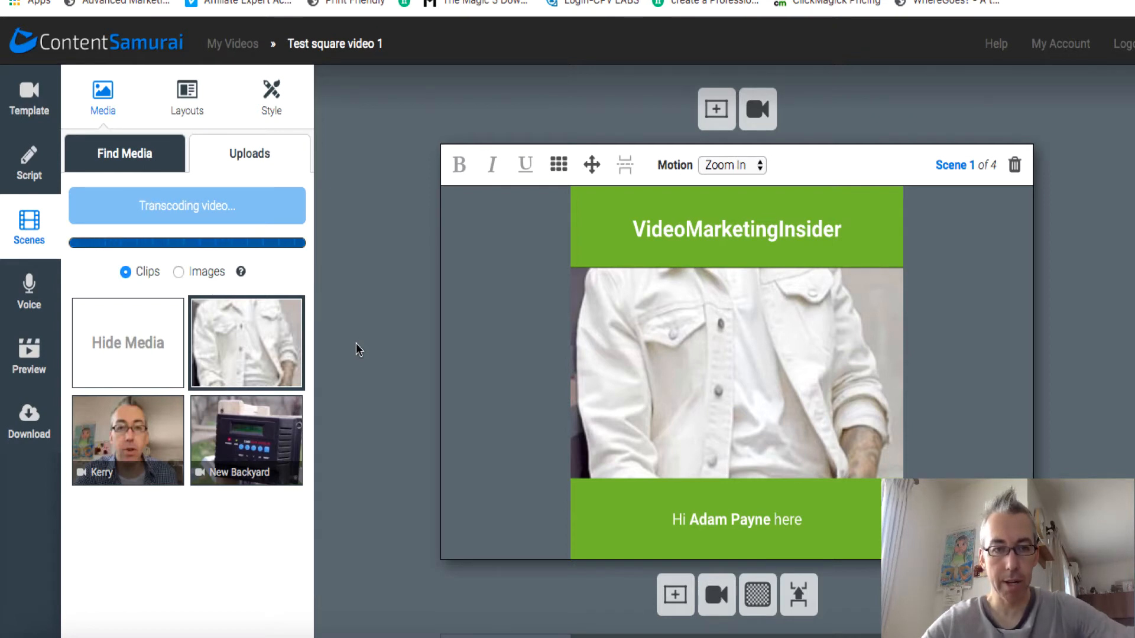
{"action": "mouse_move", "coordinate": [356, 324]}
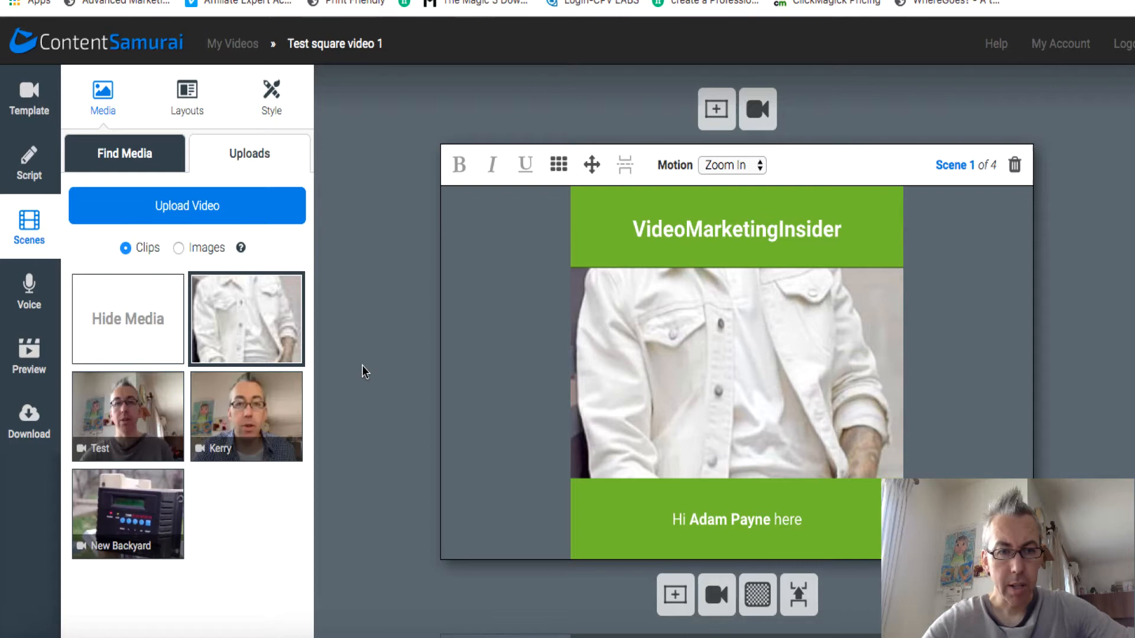
{"action": "mouse_move", "coordinate": [128, 409]}
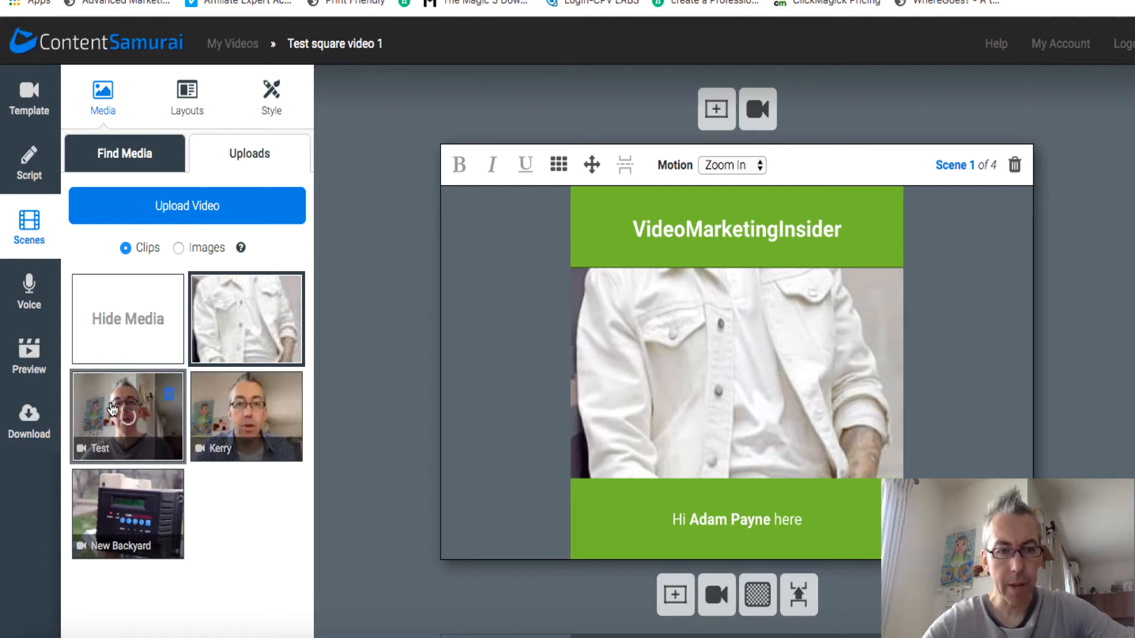
Set the uploaded Test clip as the footage for scenes 1, 3 and 4.
{"action": "left_click", "coordinate": [128, 416]}
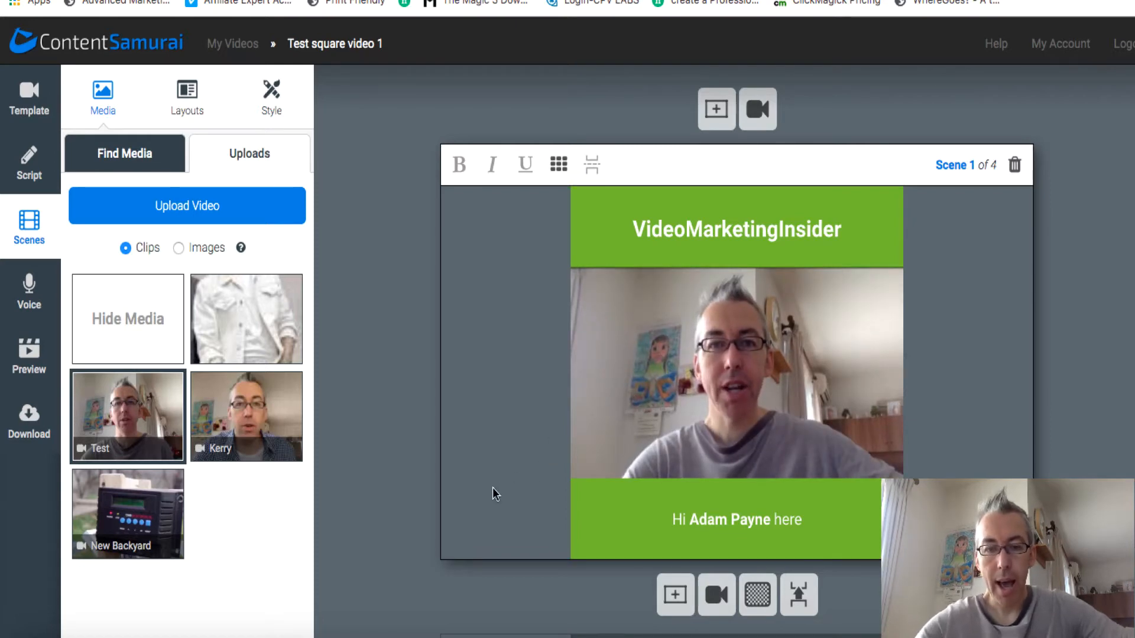
{"action": "scroll", "scroll_direction": "down", "scroll_amount": 3}
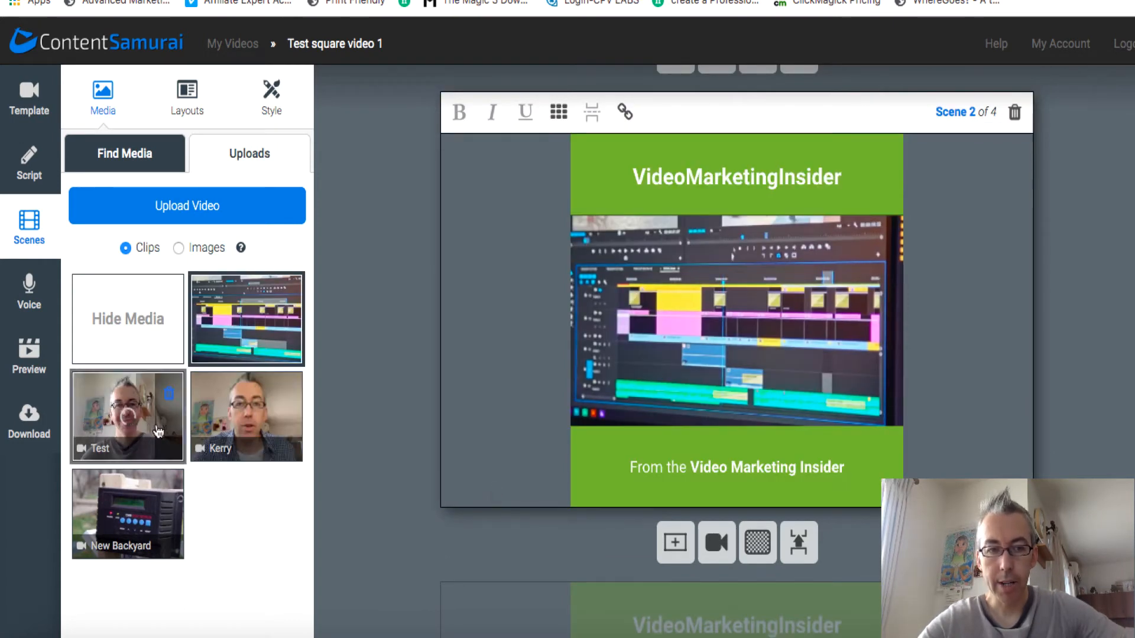
{"action": "left_click", "coordinate": [128, 417]}
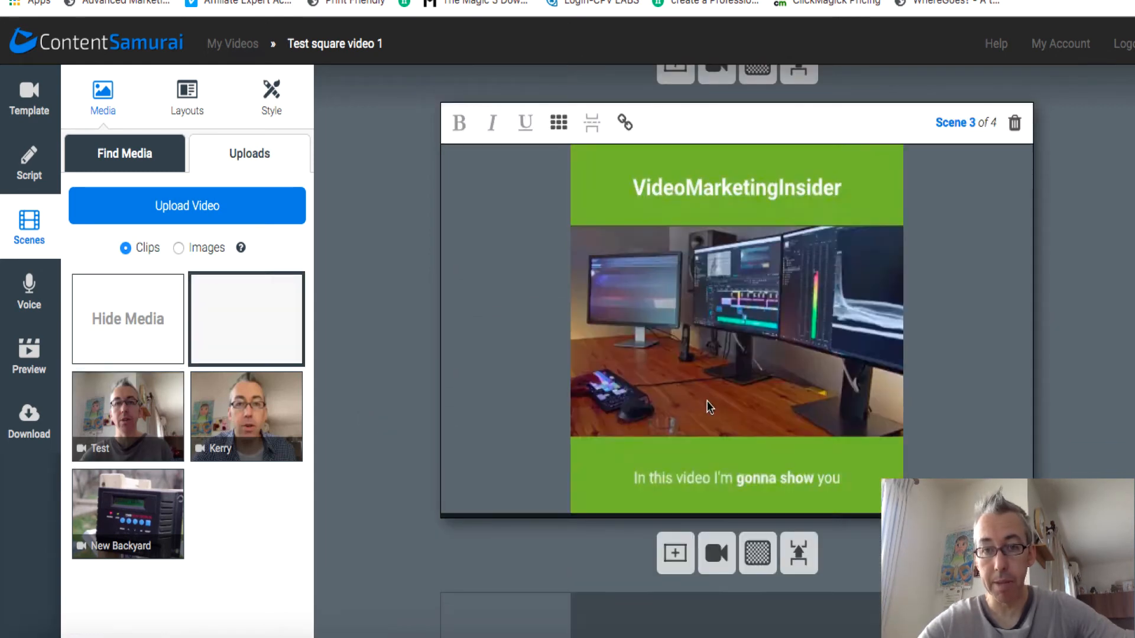
{"action": "left_click", "coordinate": [246, 318]}
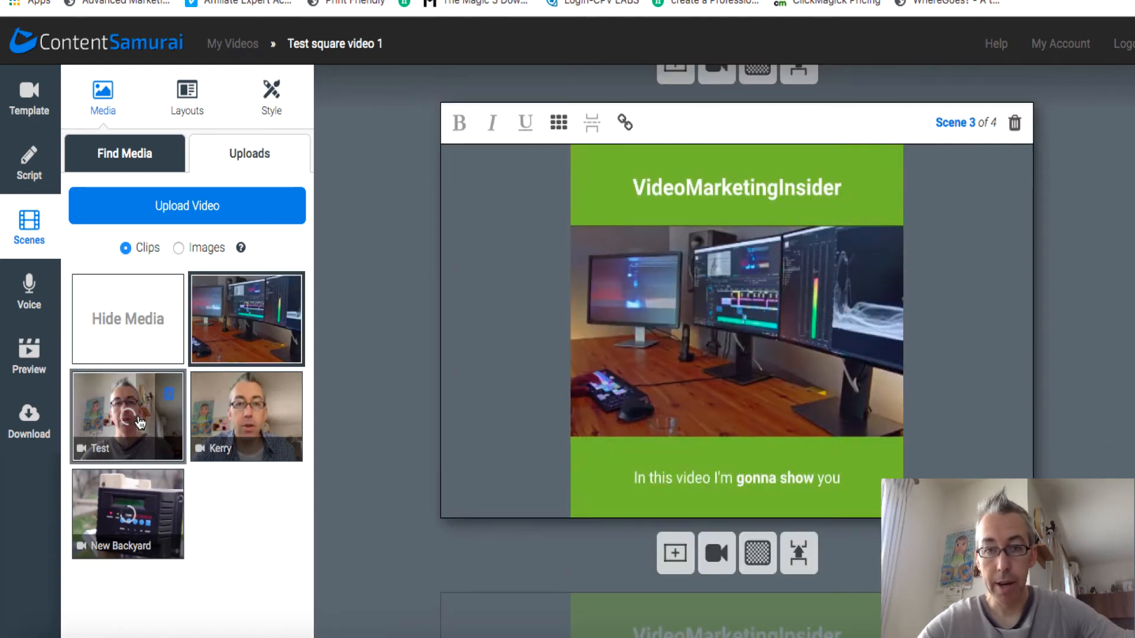
{"action": "left_click", "coordinate": [128, 416]}
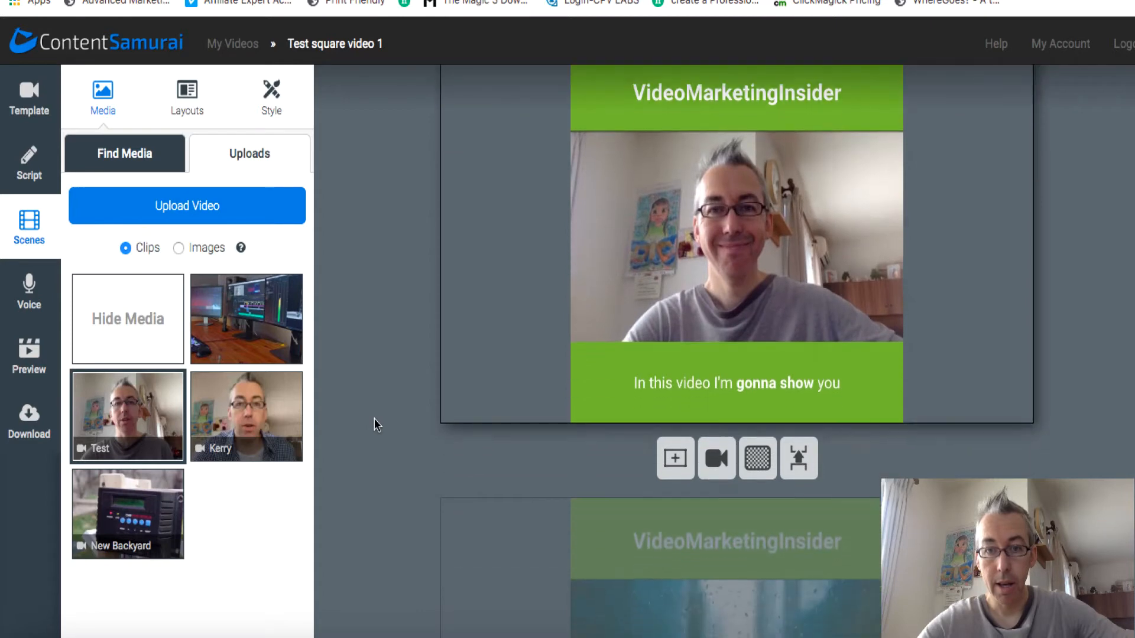
{"action": "left_click", "coordinate": [246, 320]}
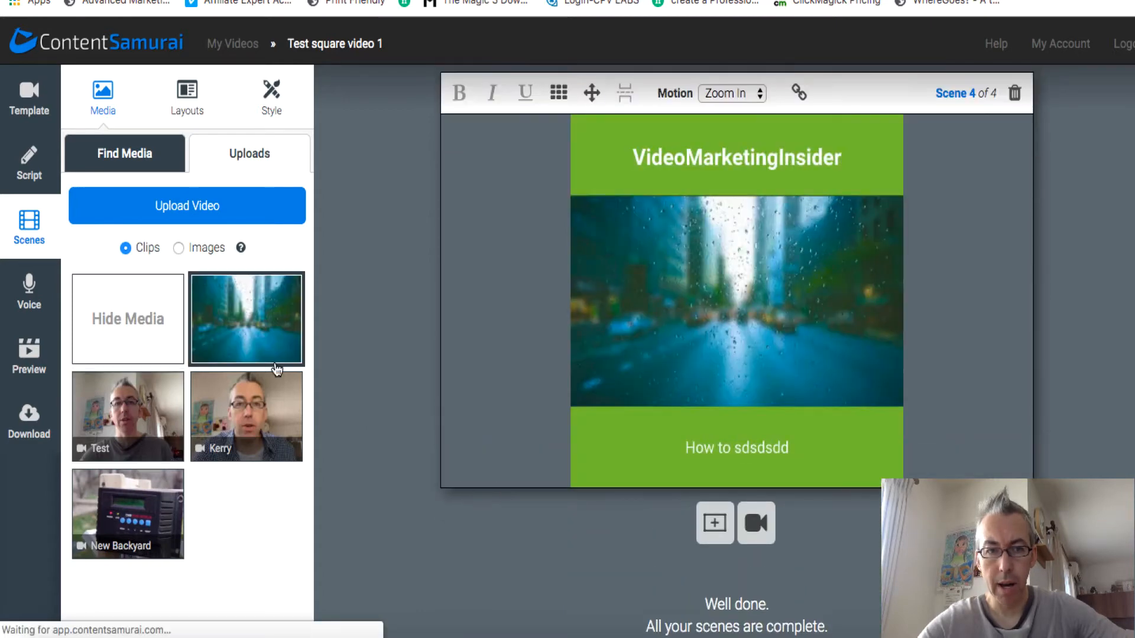
{"action": "left_click", "coordinate": [127, 416]}
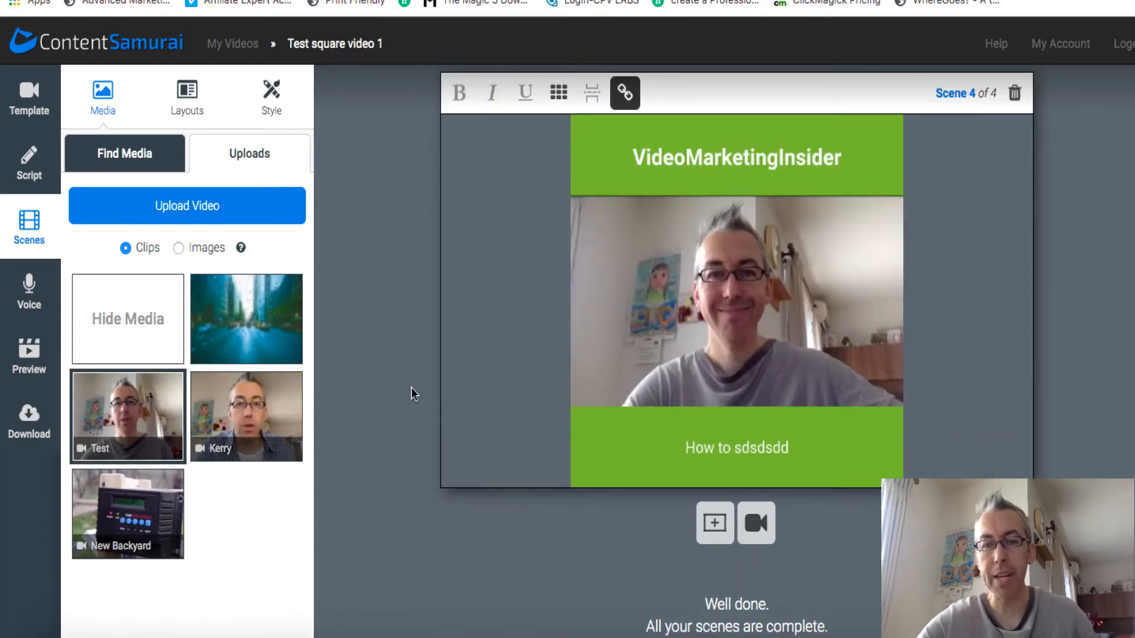
{"action": "scroll", "scroll_direction": "down", "scroll_amount": 3}
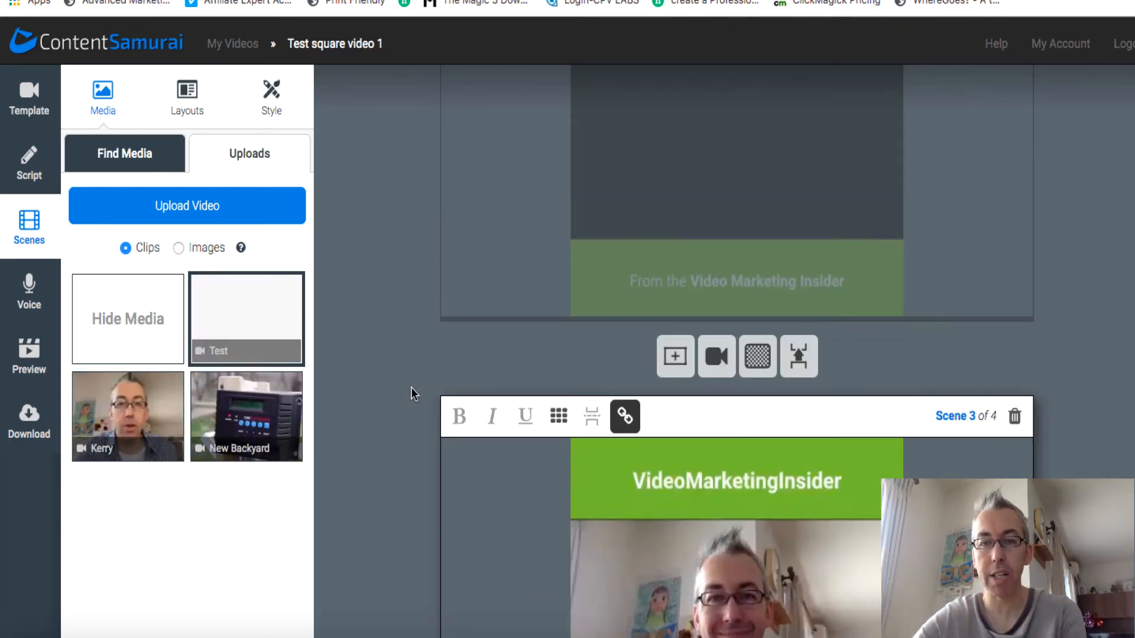
{"action": "scroll", "scroll_direction": "up", "scroll_amount": 3}
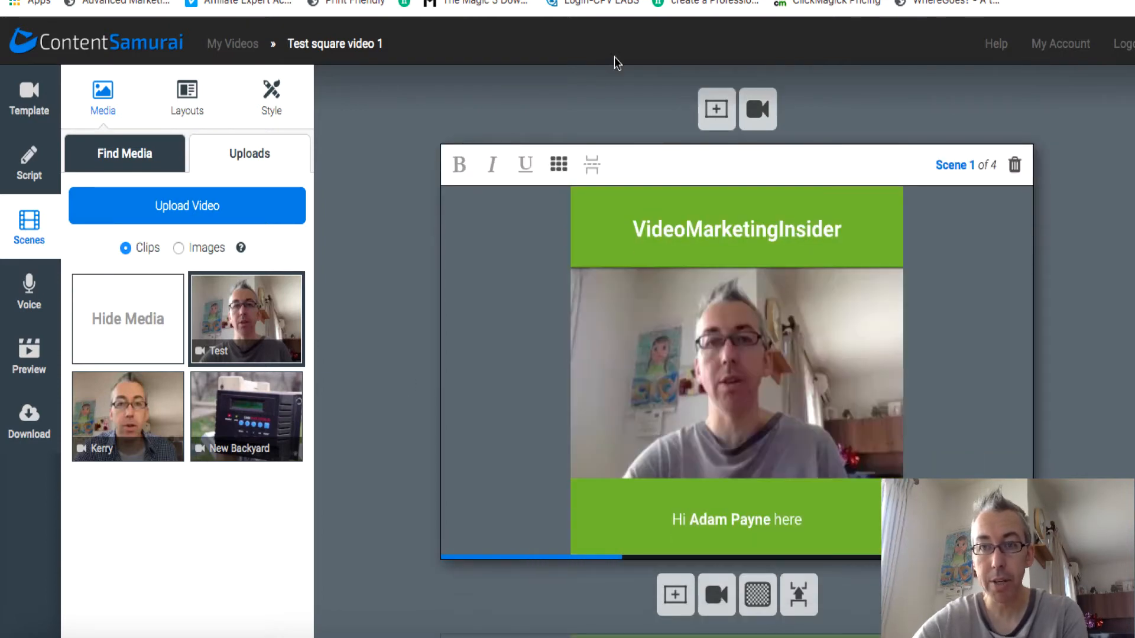
Dismiss the unlink-scene warning on scene 2 and review scenes 2-4 with the Test clip.
{"action": "scroll", "scroll_direction": "down", "scroll_amount": 3}
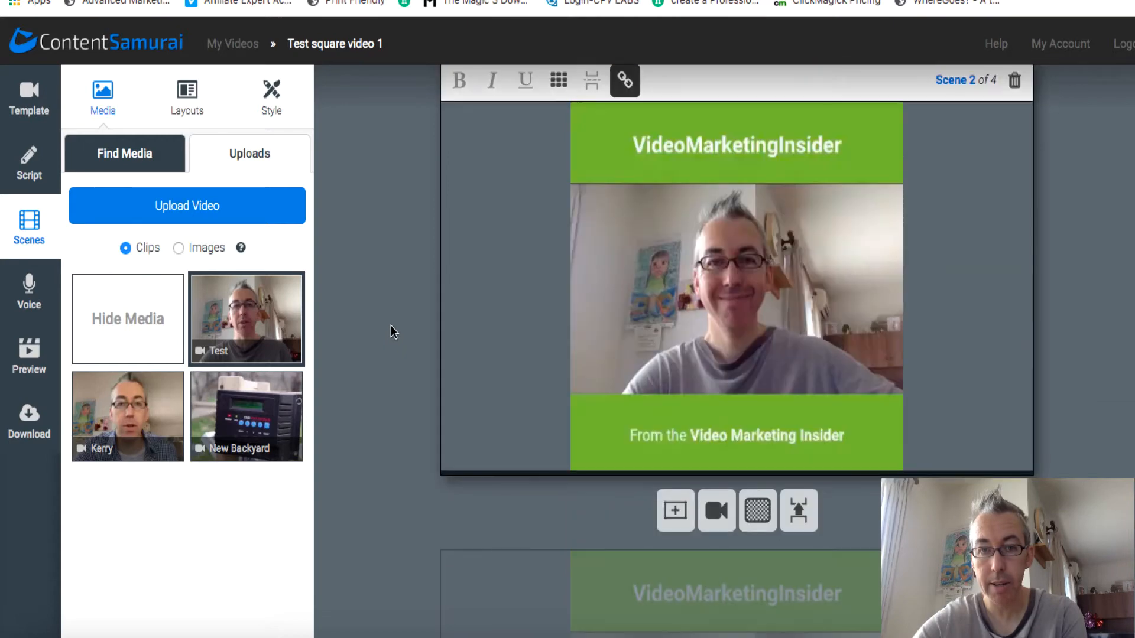
{"action": "left_click", "coordinate": [624, 79]}
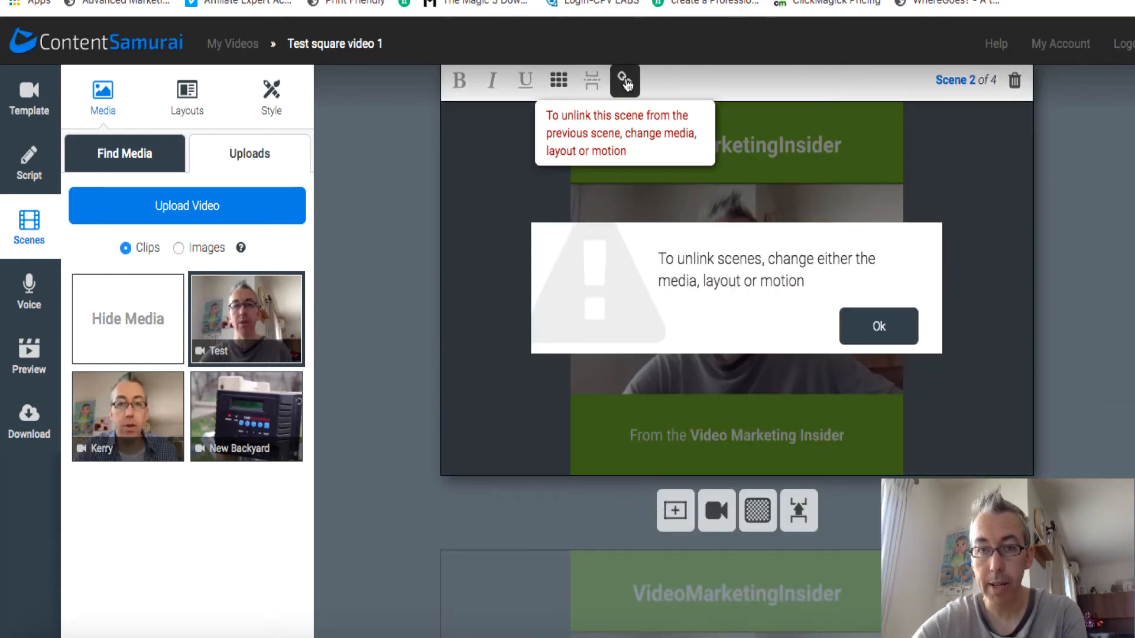
{"action": "mouse_move", "coordinate": [504, 346]}
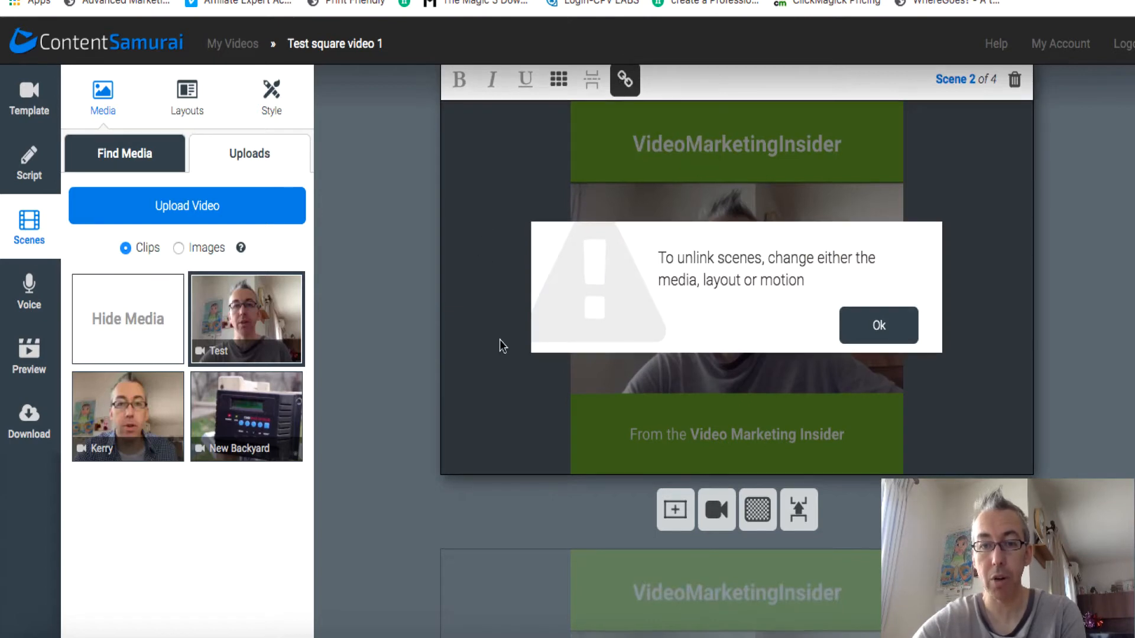
{"action": "left_click", "coordinate": [879, 325]}
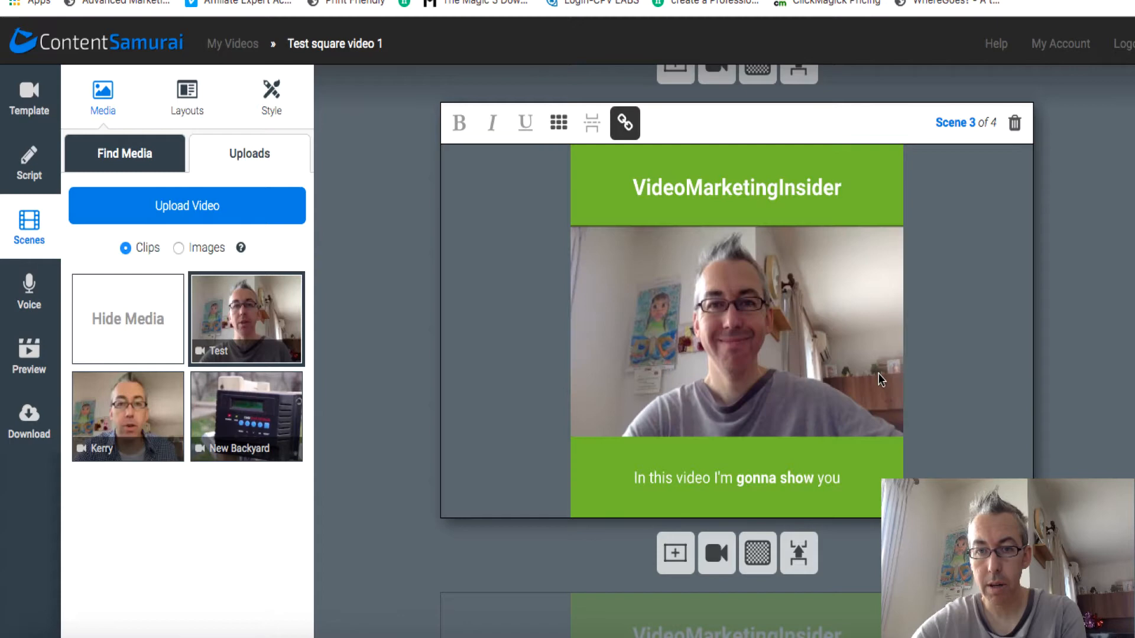
{"action": "scroll", "scroll_direction": "down", "scroll_amount": 3}
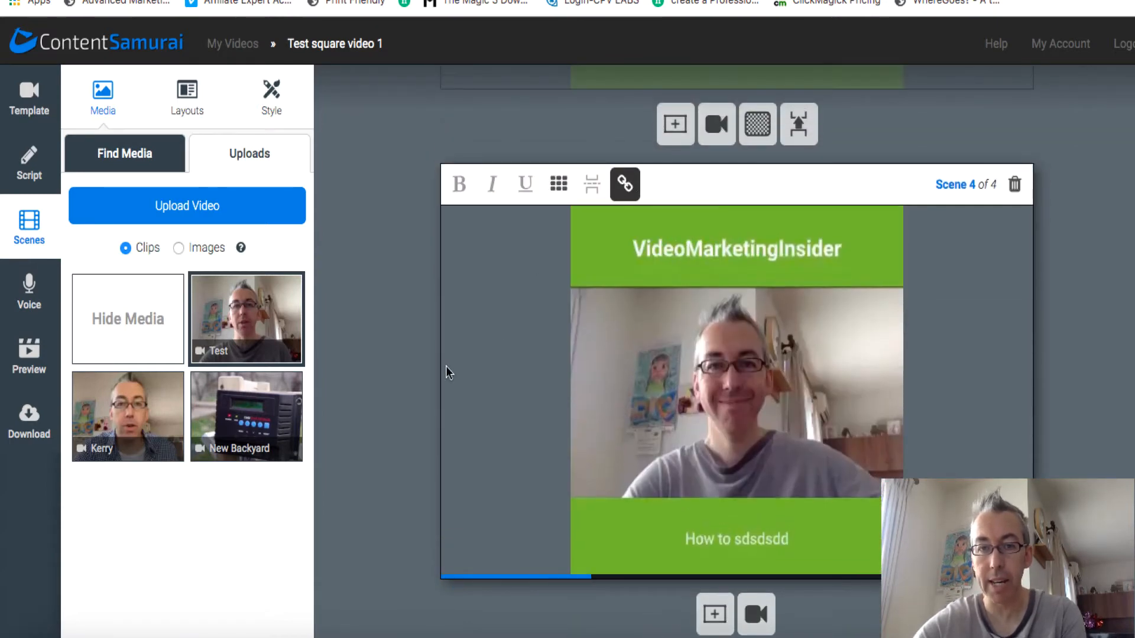
{"action": "scroll", "scroll_direction": "down", "scroll_amount": 3}
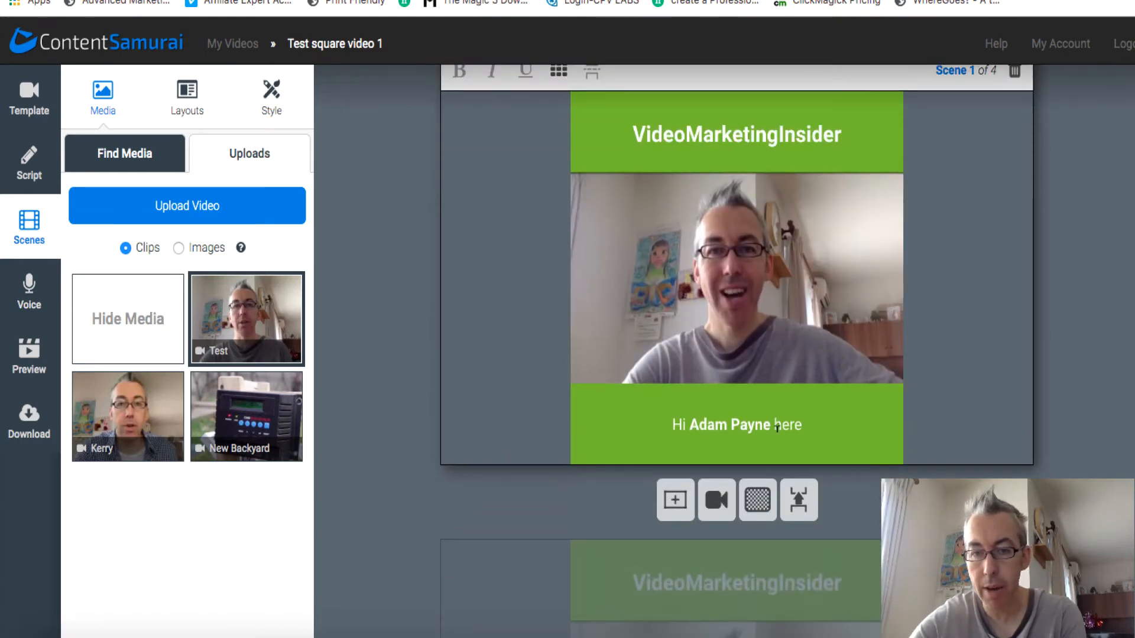
Complete scene 4's caption 'How to make a square video' and select 'square video' for bolding.
{"action": "scroll", "scroll_direction": "down", "scroll_amount": 3}
{"action": "type", "text": "How to make a squa"}
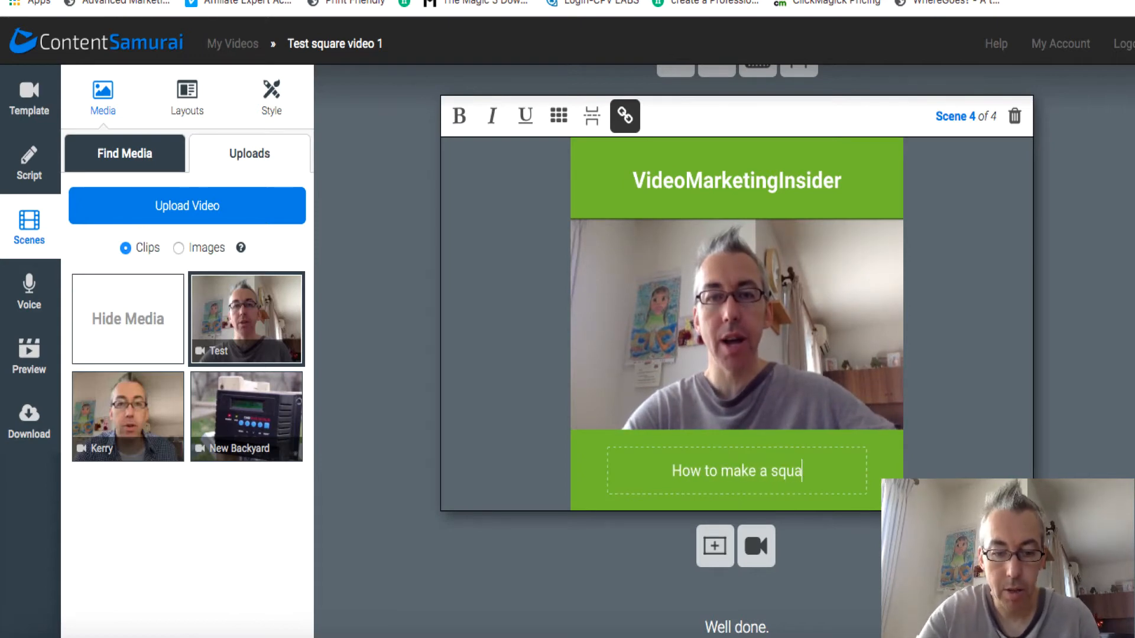
{"action": "type", "text": "re video"}
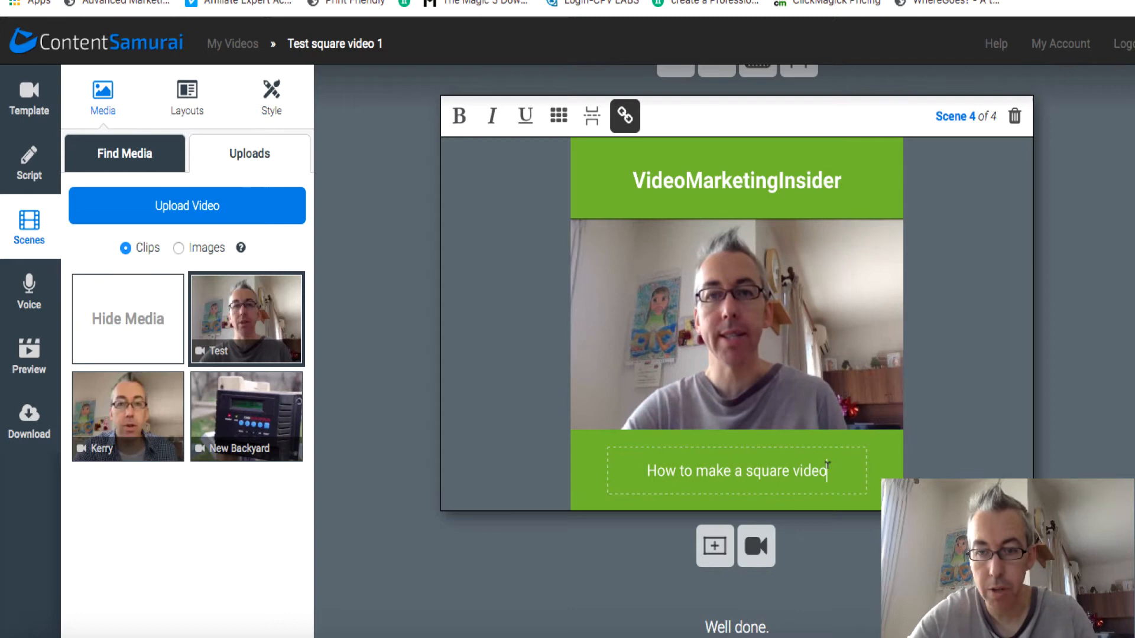
{"action": "double_click", "coordinate": [769, 471]}
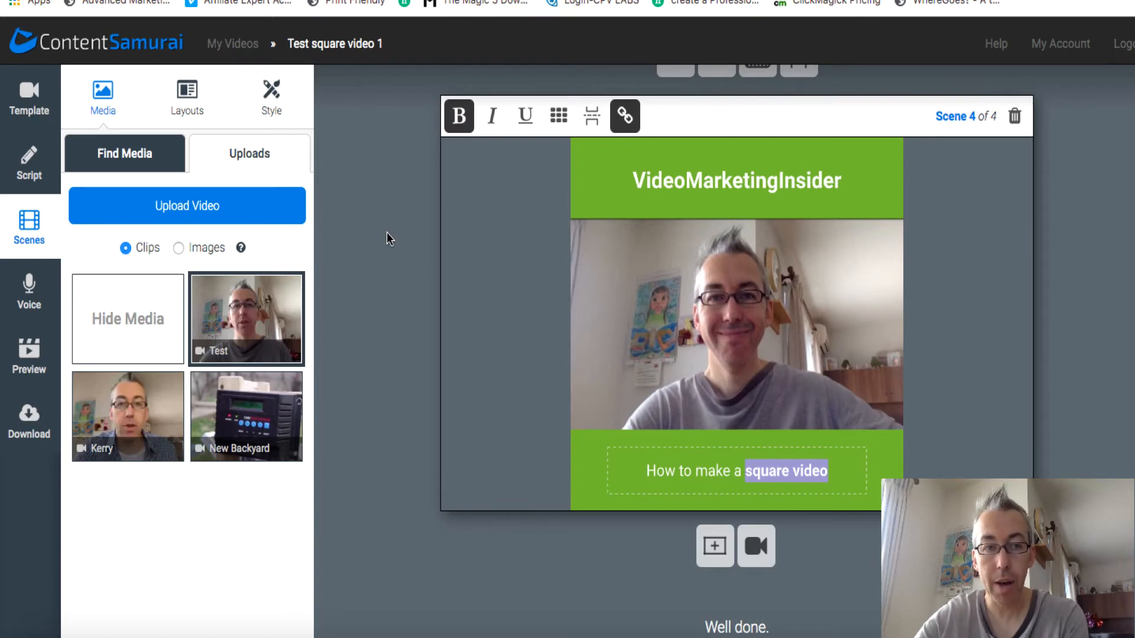
{"action": "mouse_move", "coordinate": [28, 289]}
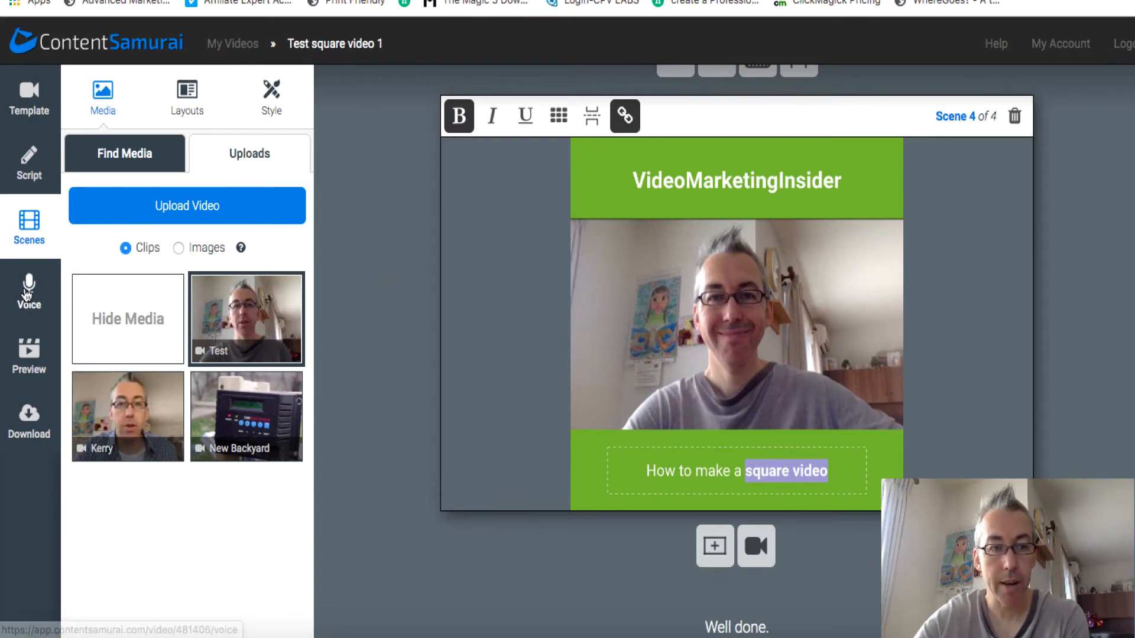
Upload testaudio.wav as the video's pre-recorded voice track.
{"action": "left_click", "coordinate": [28, 292]}
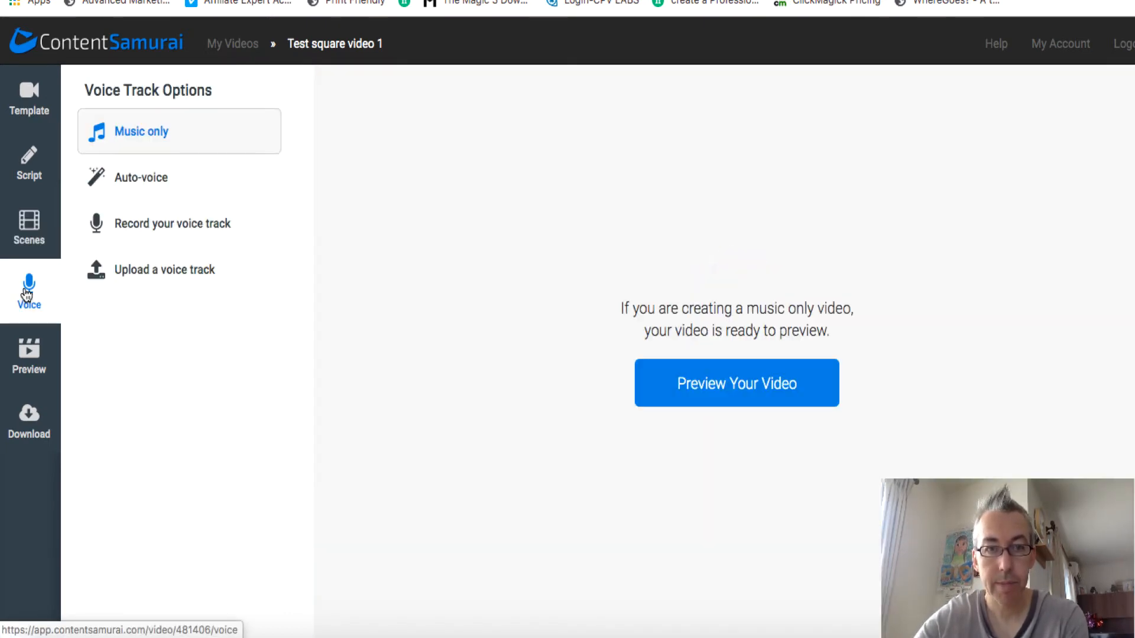
{"action": "mouse_move", "coordinate": [163, 270]}
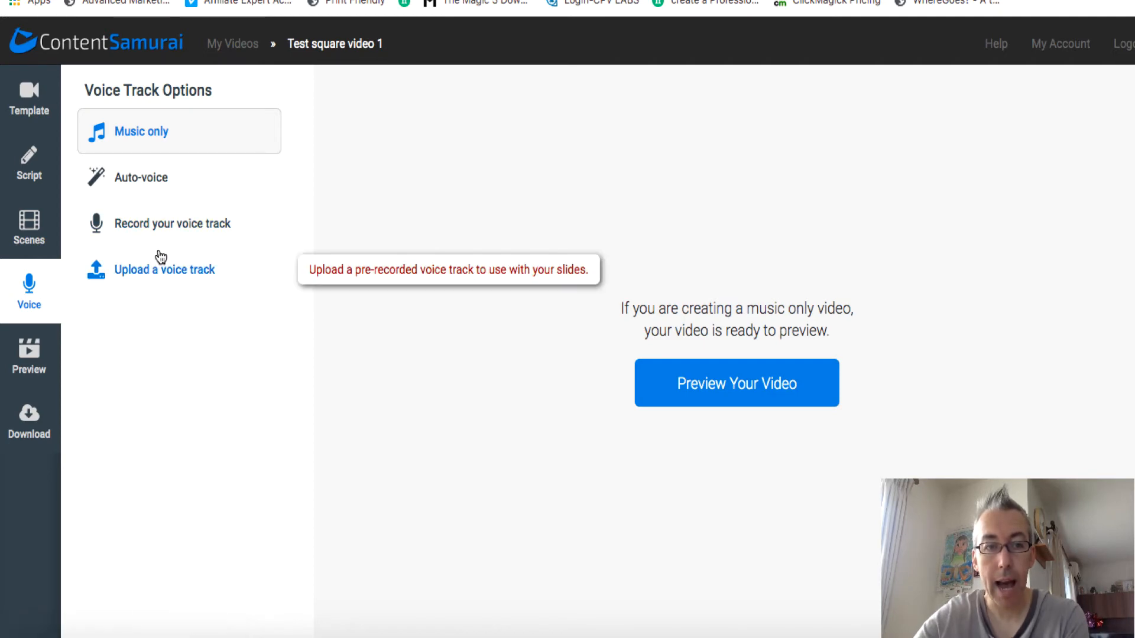
{"action": "left_click", "coordinate": [165, 270]}
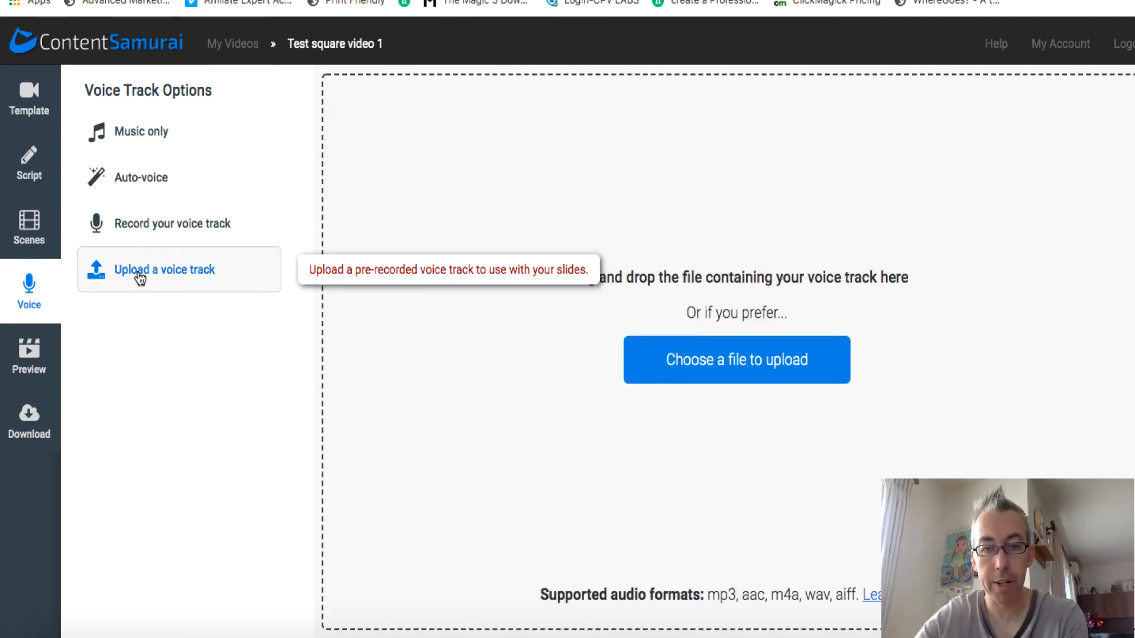
{"action": "mouse_move", "coordinate": [737, 360]}
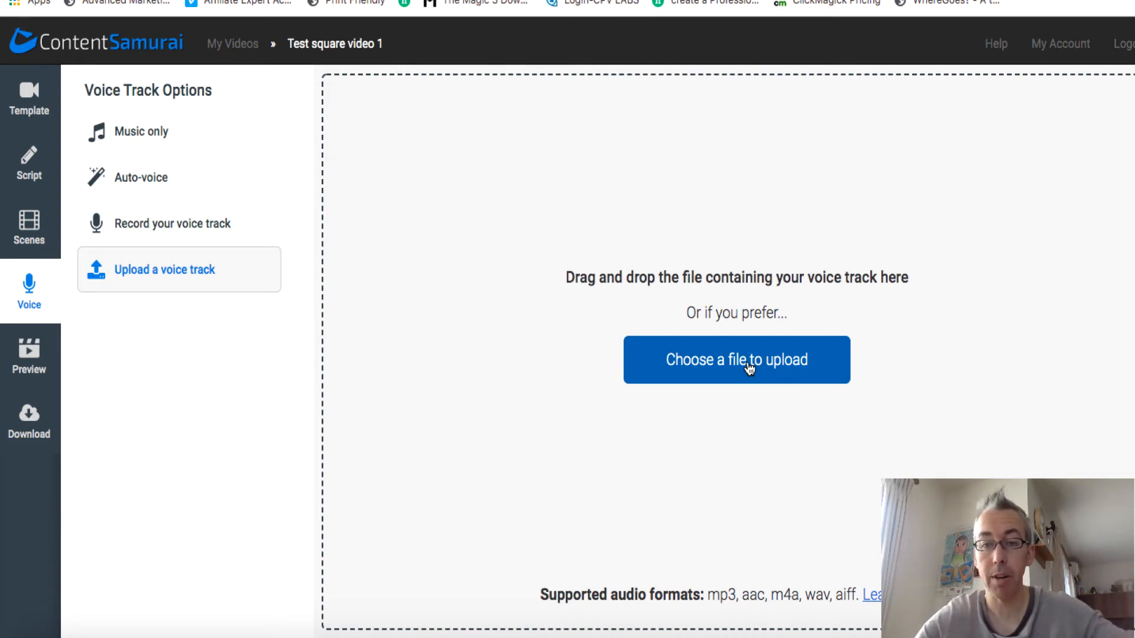
{"action": "left_click", "coordinate": [735, 359]}
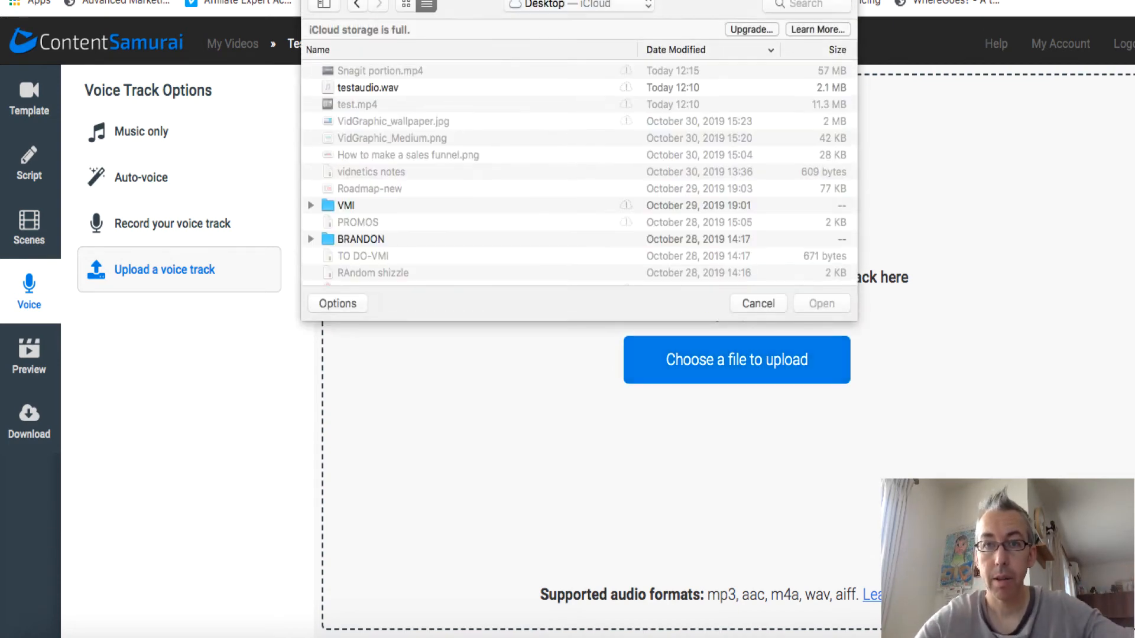
{"action": "left_click", "coordinate": [366, 86]}
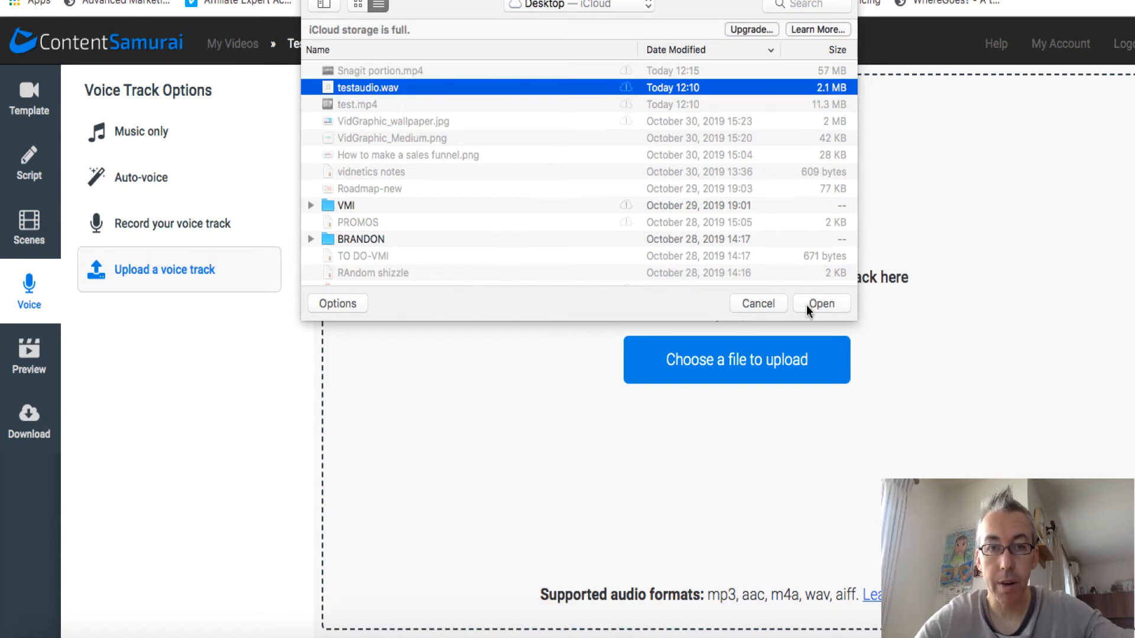
{"action": "left_click", "coordinate": [821, 303]}
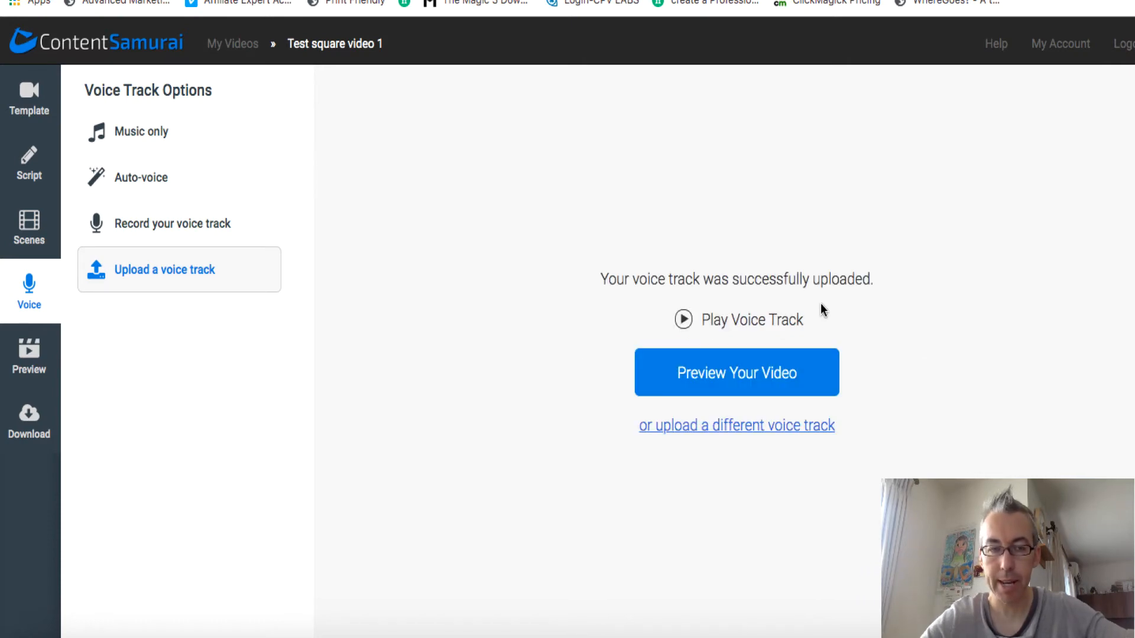
{"action": "mouse_move", "coordinate": [526, 259]}
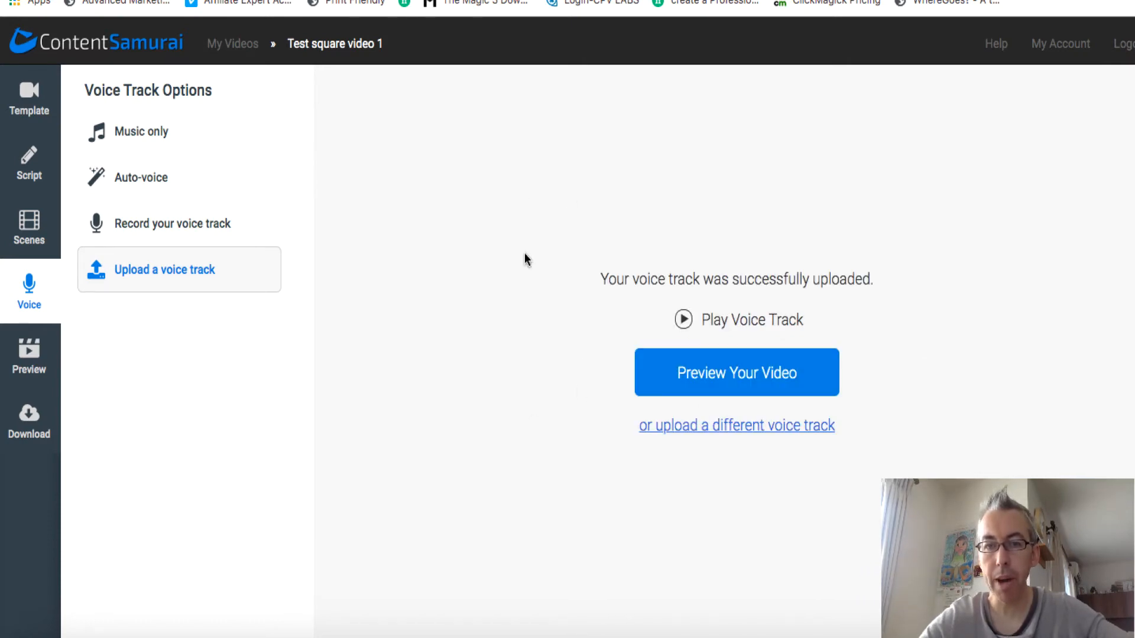
{"action": "mouse_move", "coordinate": [659, 250]}
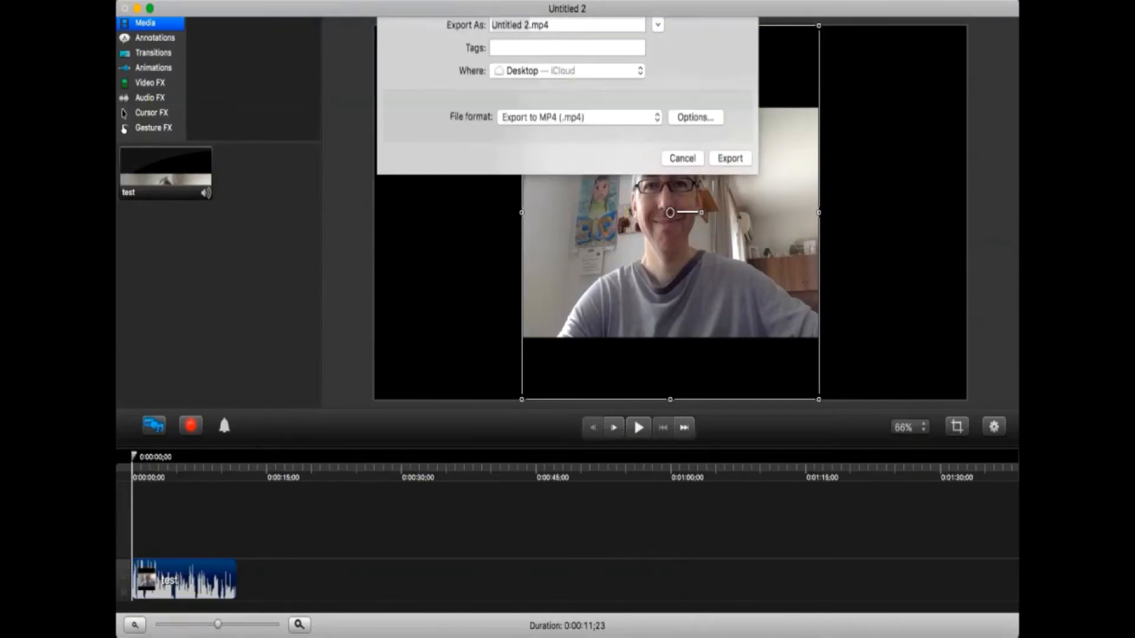
Check the output dimensions in Camtasia's advanced export options.
{"action": "left_click", "coordinate": [694, 117]}
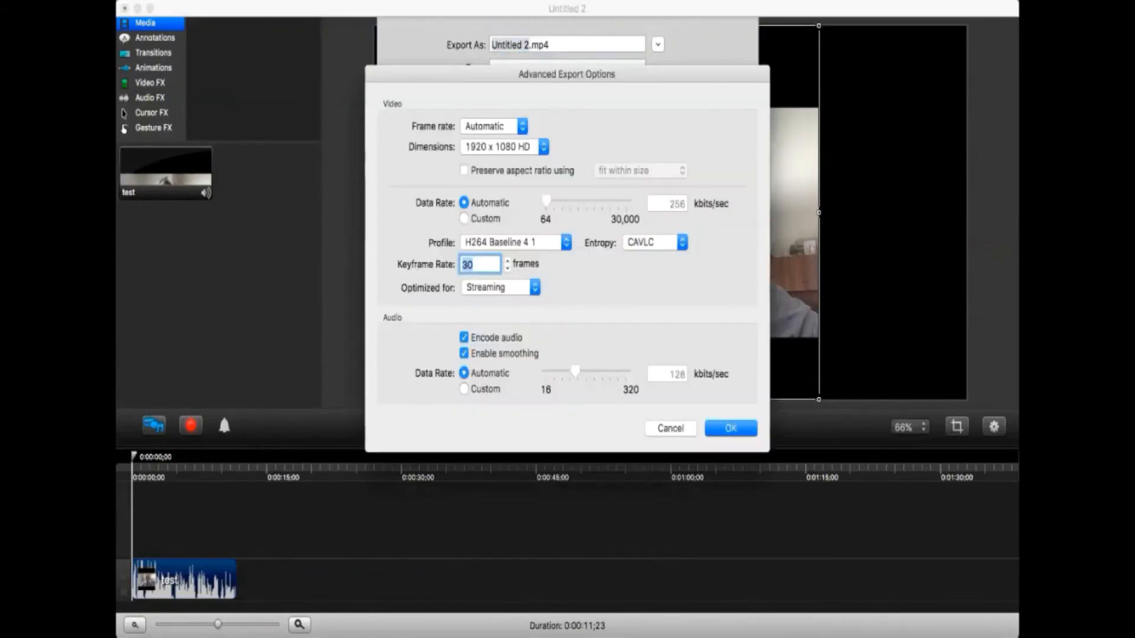
{"action": "left_click", "coordinate": [542, 147]}
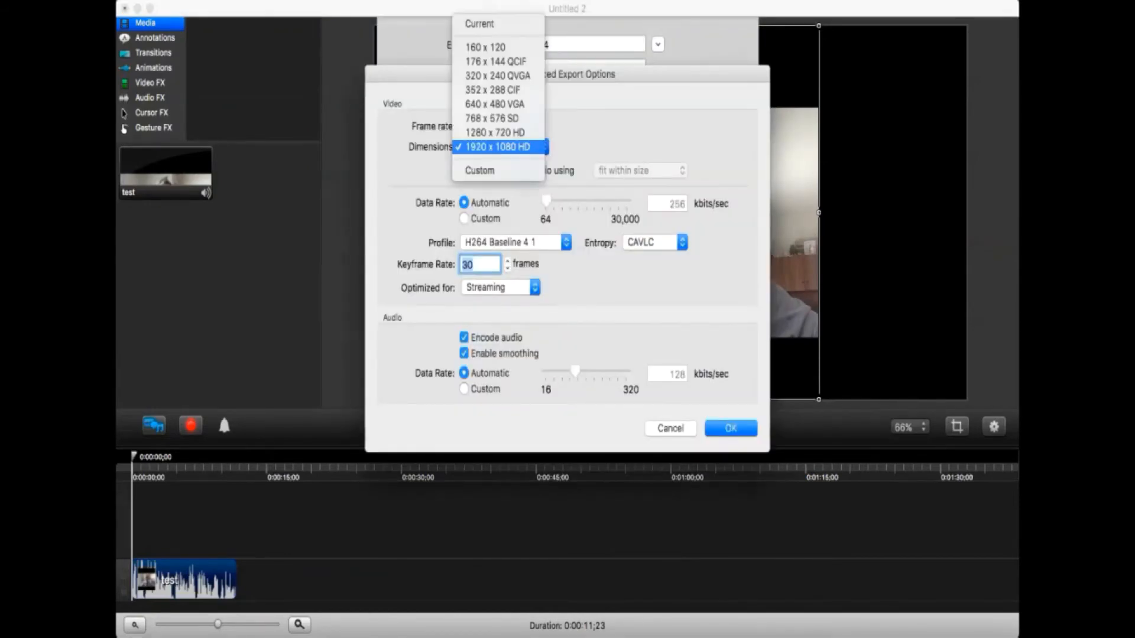
{"action": "left_click", "coordinate": [479, 171]}
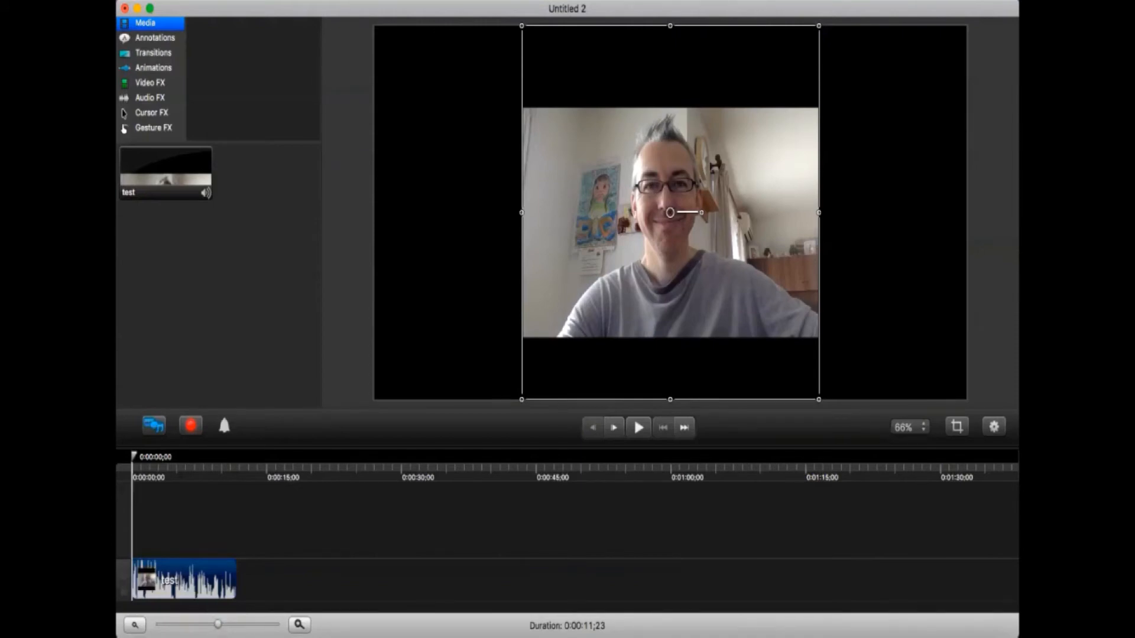
Separate the clip's audio from its video, drop the video and export the audio as Wave (.wav).
{"action": "right_click", "coordinate": [185, 580]}
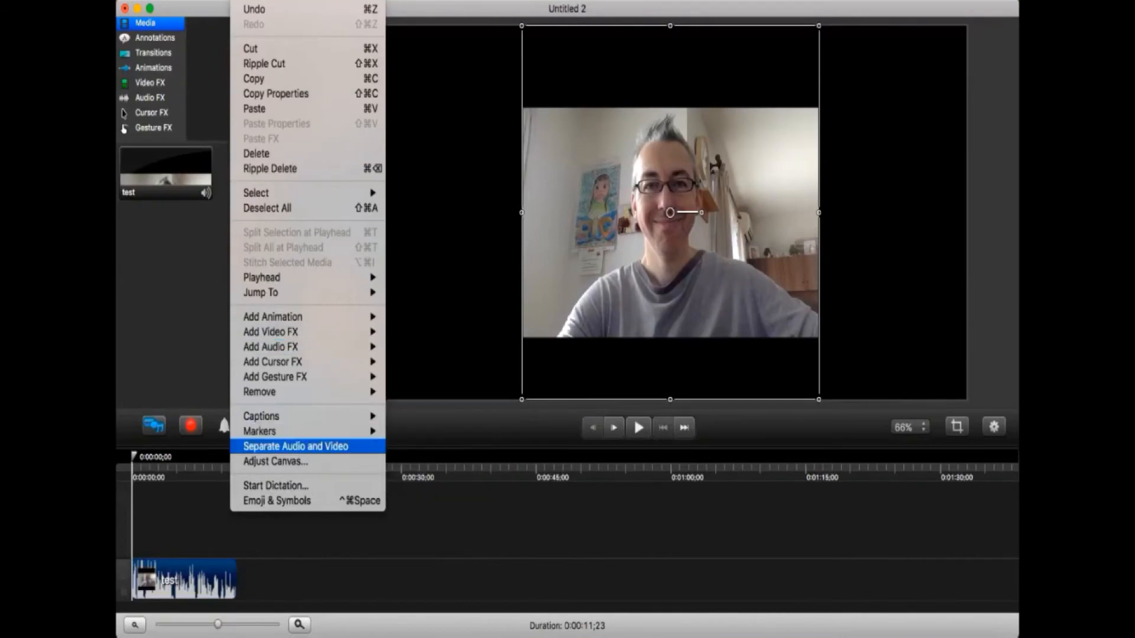
{"action": "left_click", "coordinate": [295, 445]}
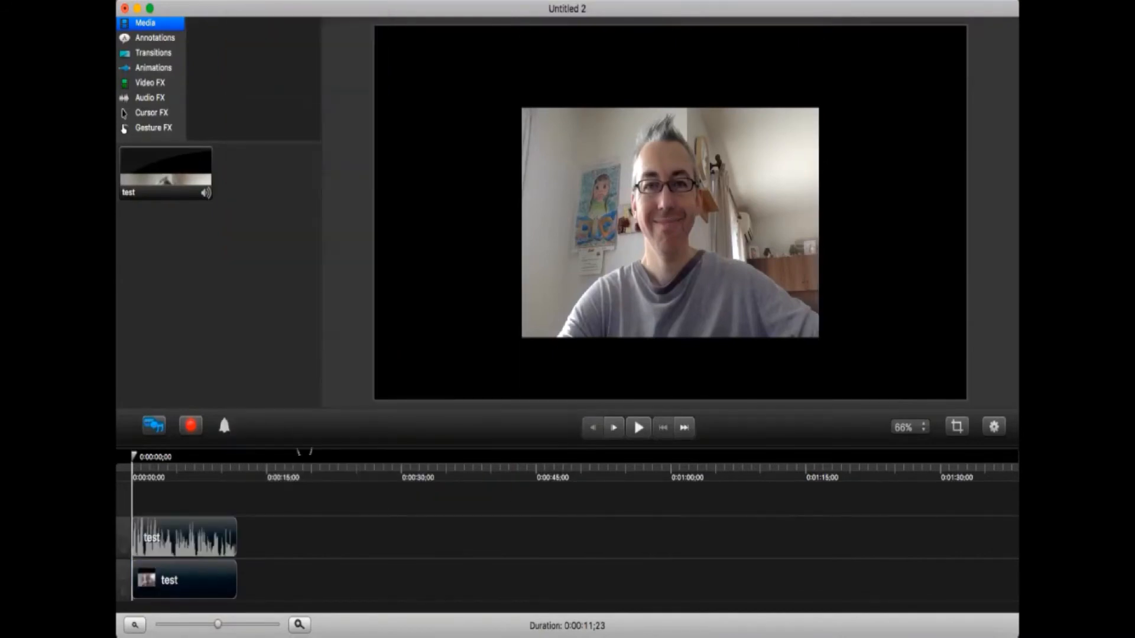
{"action": "left_click", "coordinate": [184, 537]}
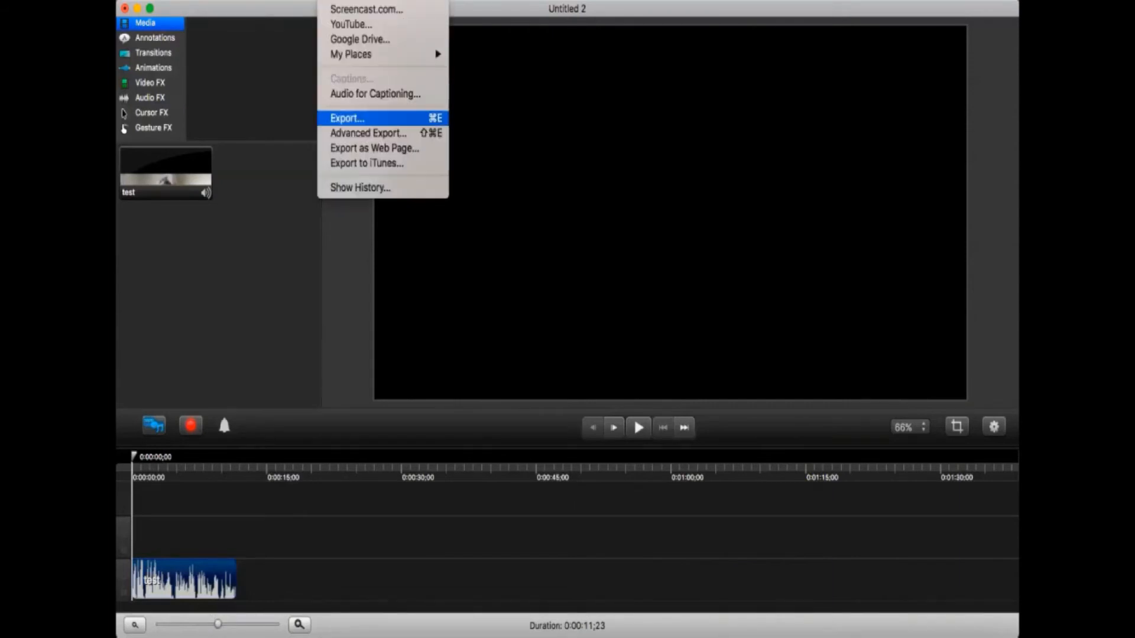
{"action": "left_click", "coordinate": [346, 117]}
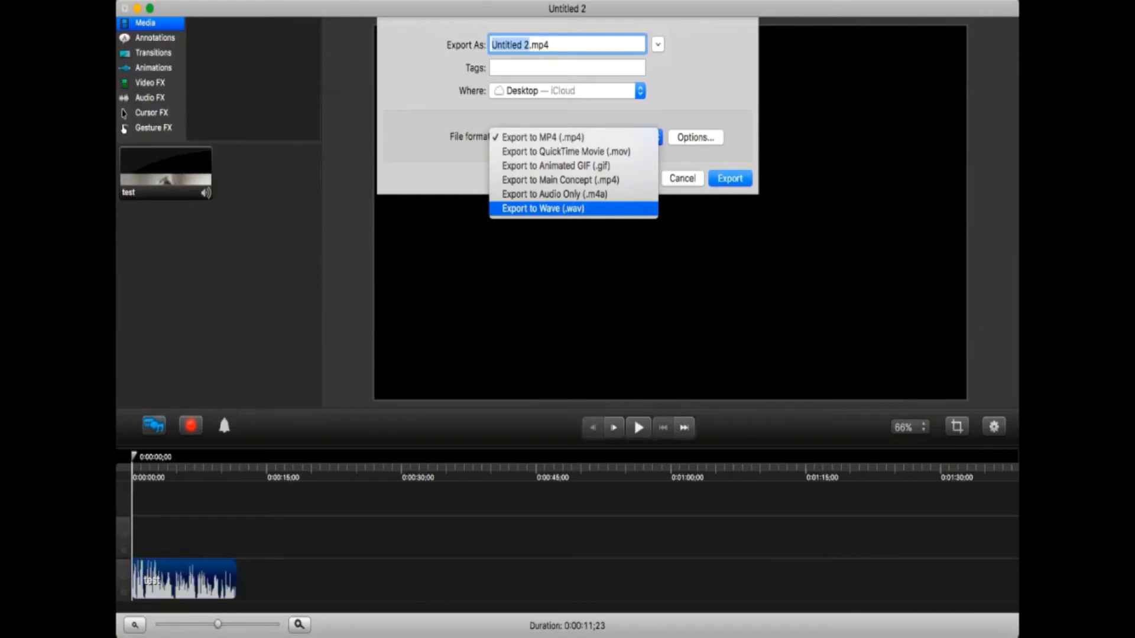
{"action": "left_click", "coordinate": [542, 208]}
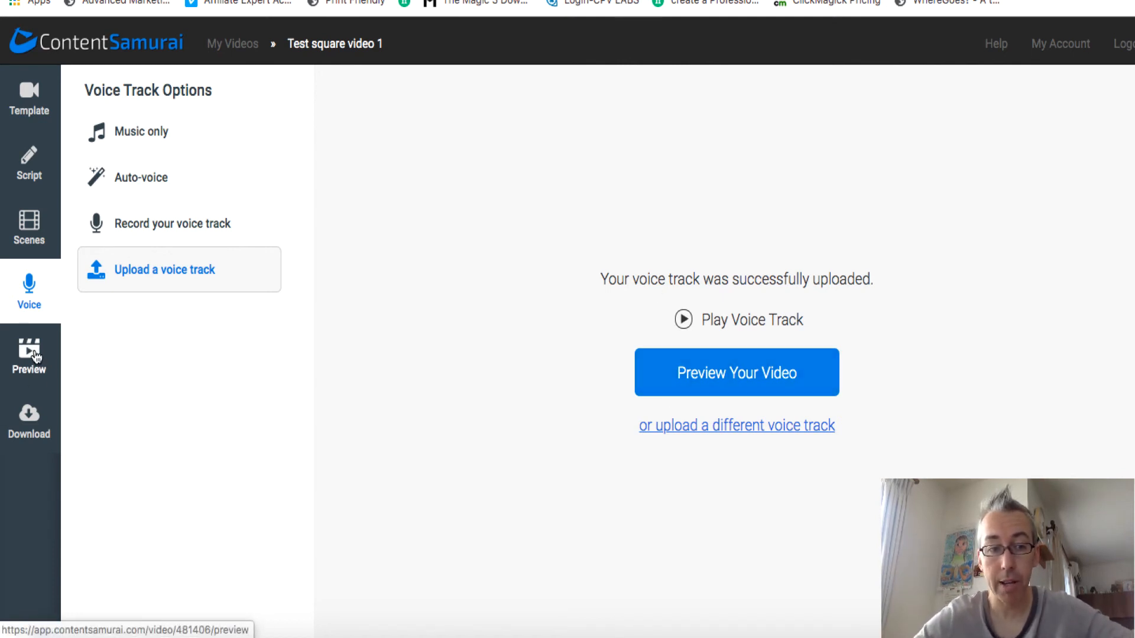
Play the low-resolution square preview with green bars, caption and Uplifting Upbeat music.
{"action": "left_click", "coordinate": [735, 372]}
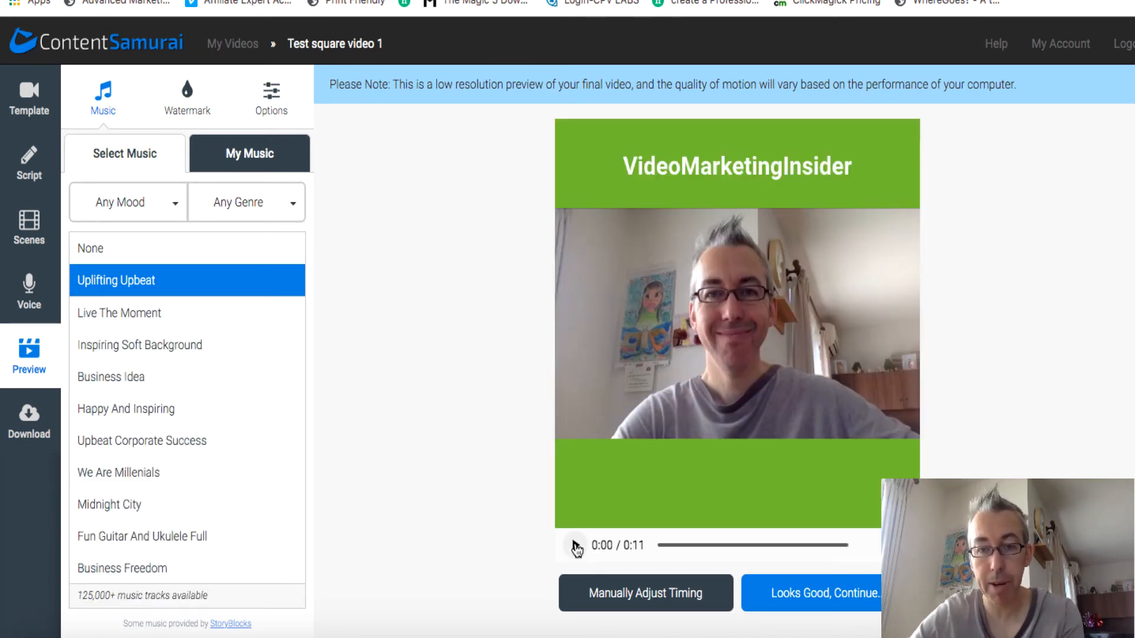
{"action": "left_click", "coordinate": [575, 545]}
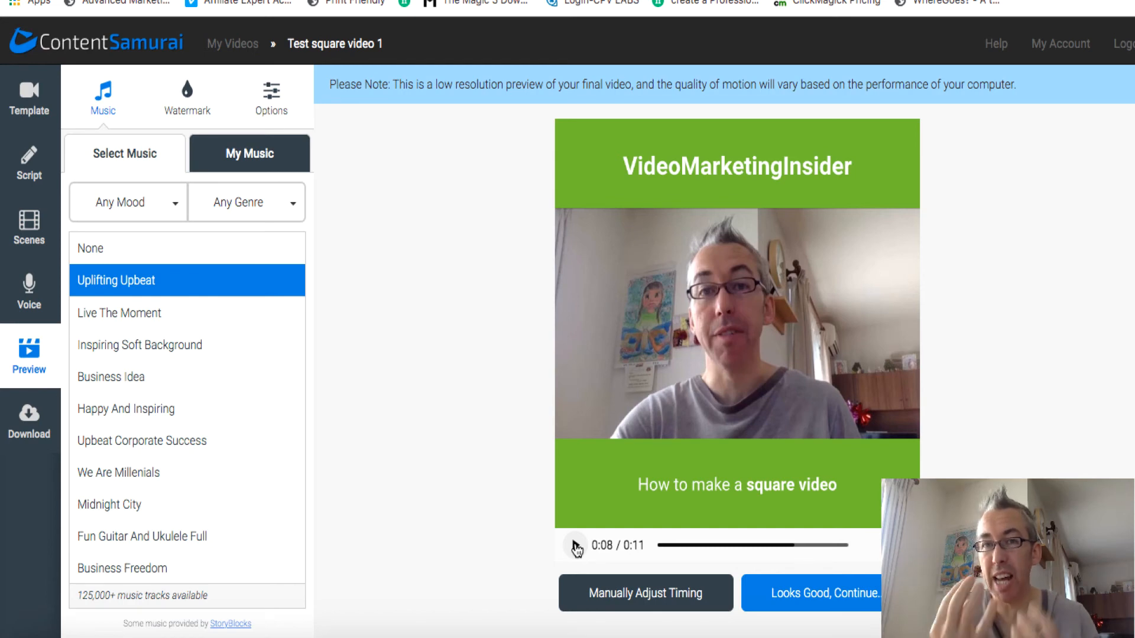
{"action": "mouse_move", "coordinate": [699, 326]}
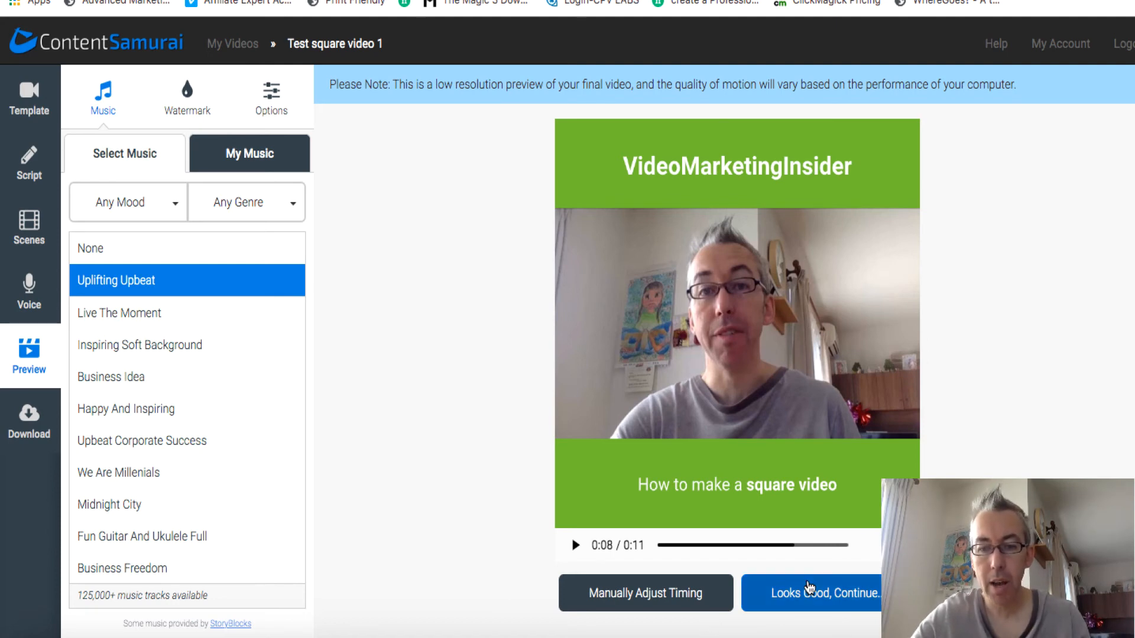
{"action": "mouse_move", "coordinate": [645, 592]}
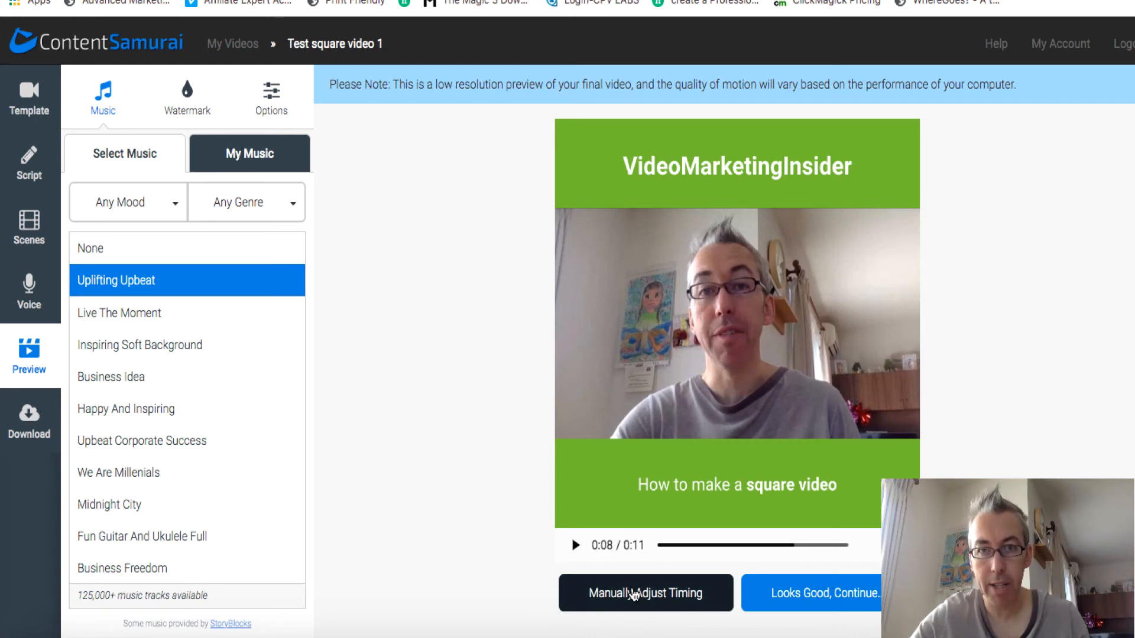
Review the scene timing markers and accept them to reach the download step.
{"action": "left_click", "coordinate": [645, 593]}
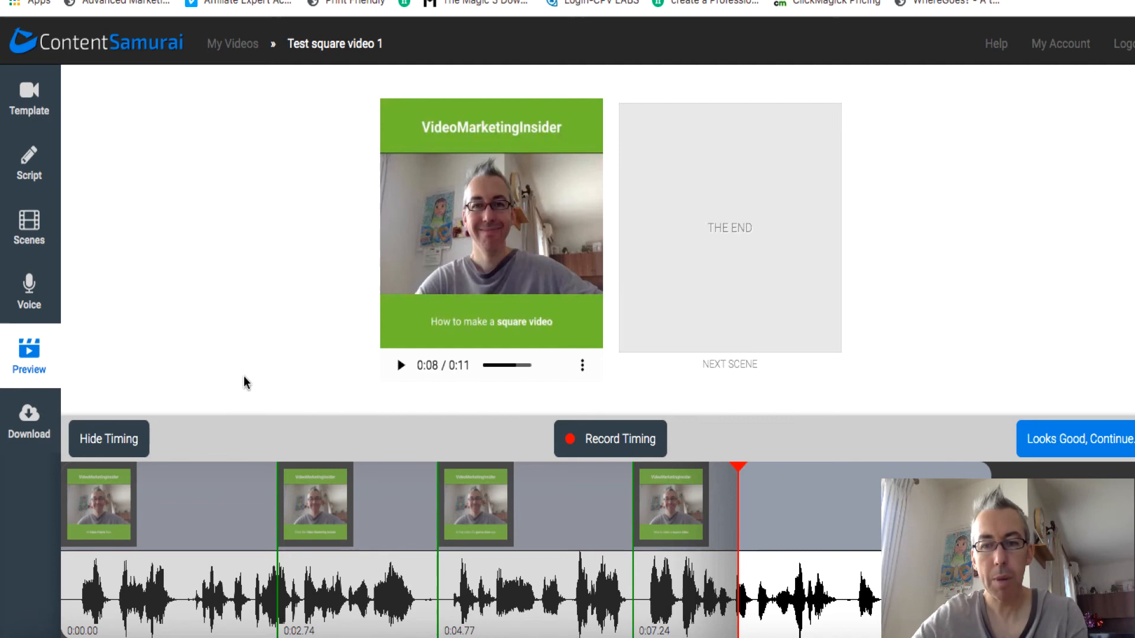
{"action": "left_click", "coordinate": [29, 419]}
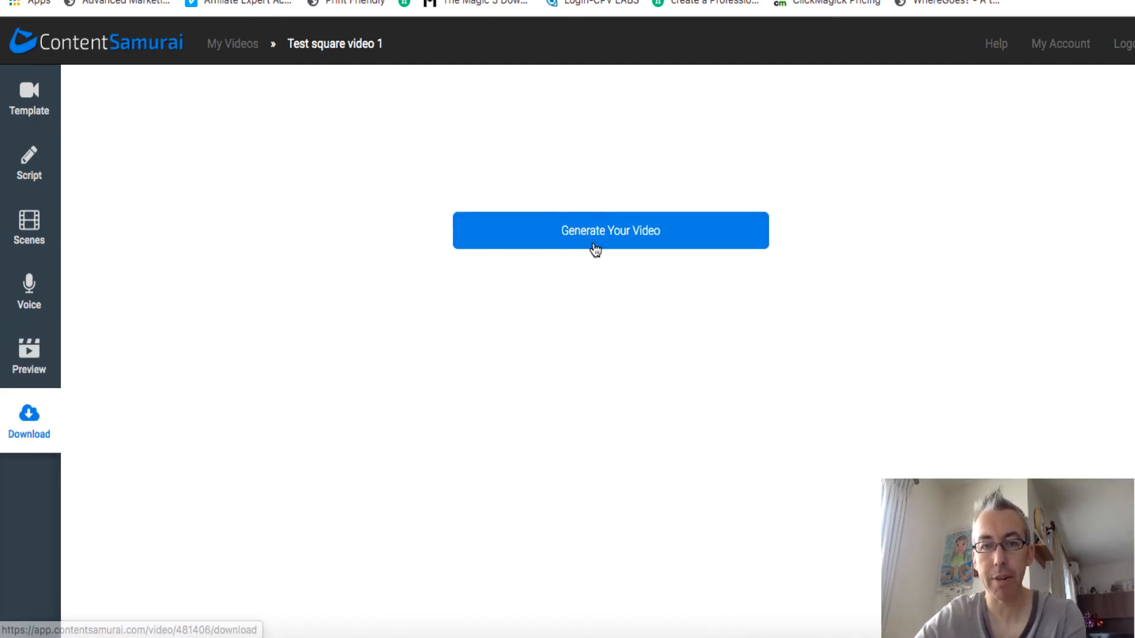
Generate the square video, download it as an MP4 and open the downloaded file.
{"action": "left_click", "coordinate": [610, 230]}
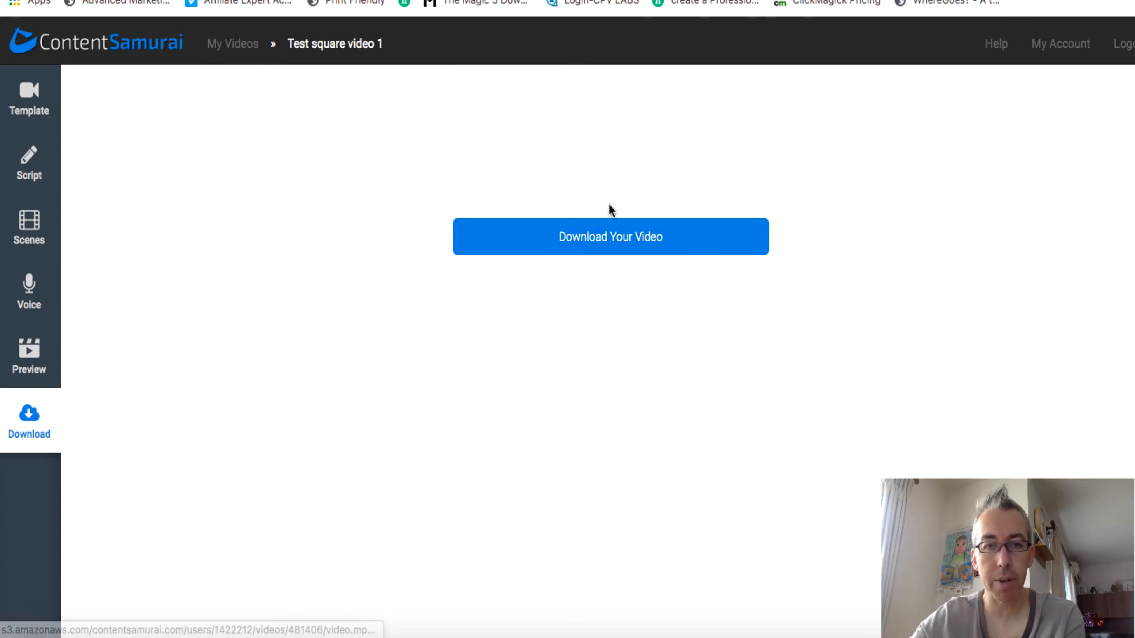
{"action": "left_click", "coordinate": [610, 236]}
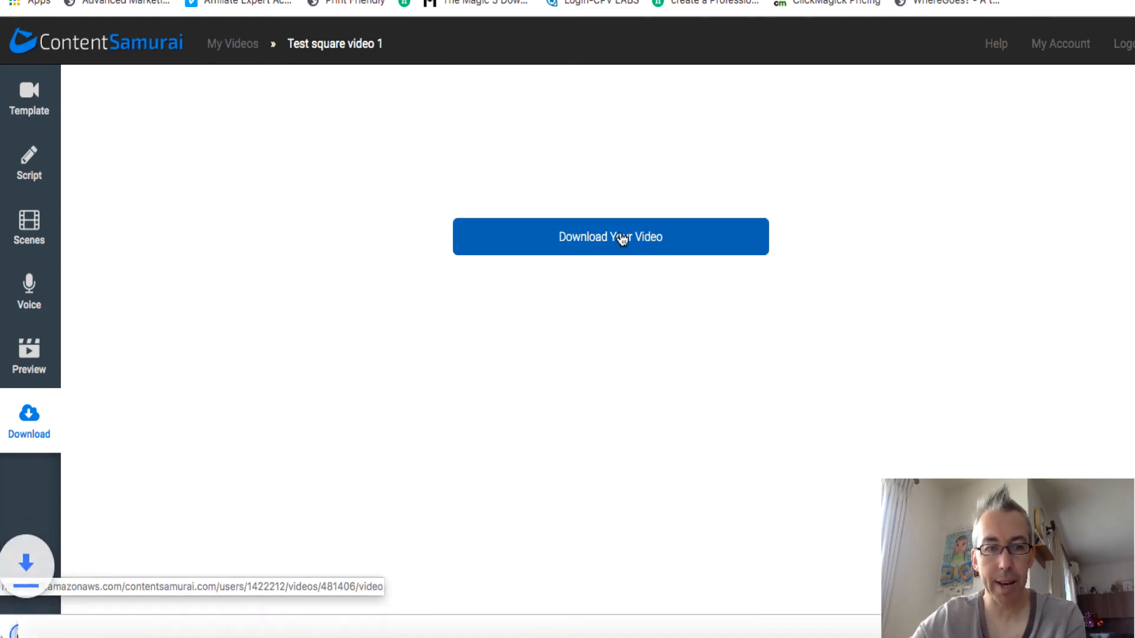
{"action": "left_click", "coordinate": [610, 236]}
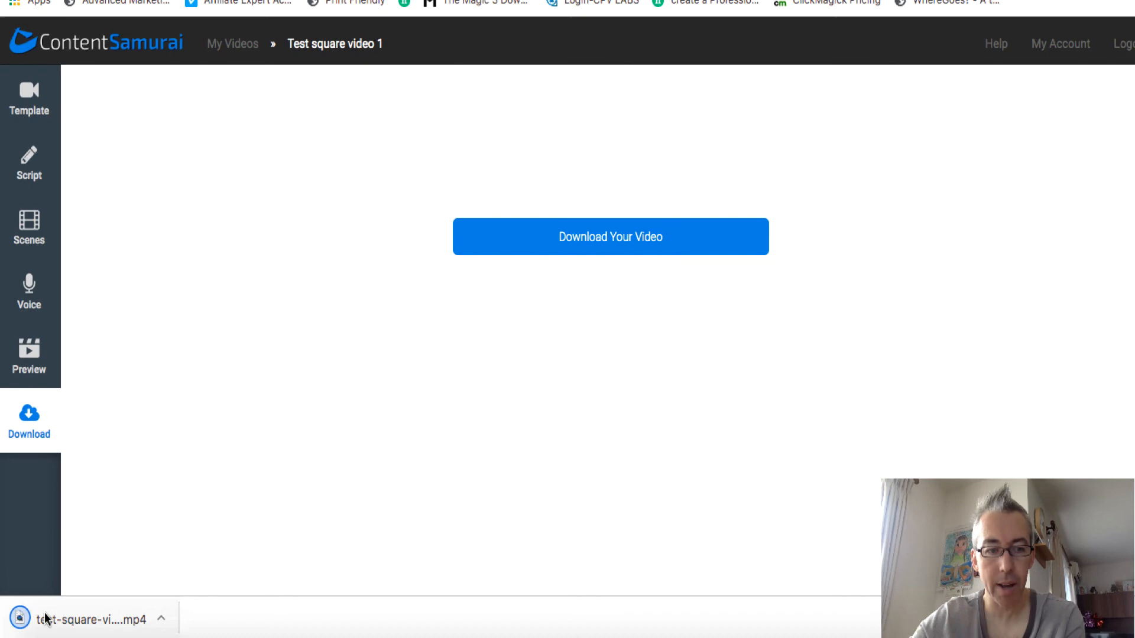
{"action": "left_click", "coordinate": [90, 621]}
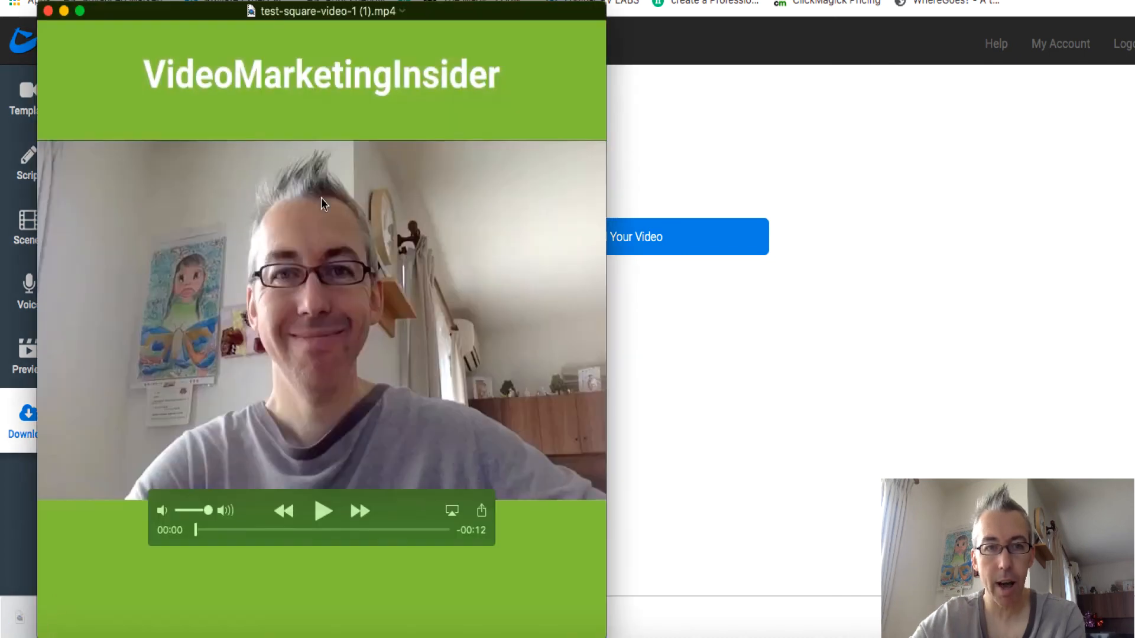
Play the downloaded square video in QuickTime Player, pause it and close the window.
{"action": "left_click", "coordinate": [323, 511]}
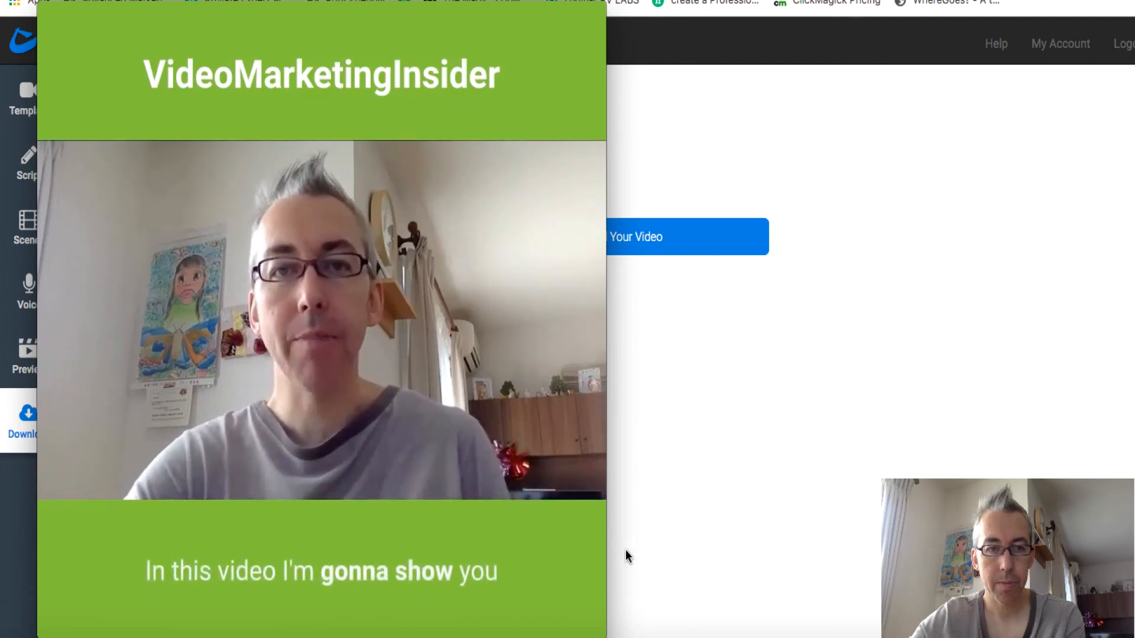
{"action": "left_click", "coordinate": [321, 322]}
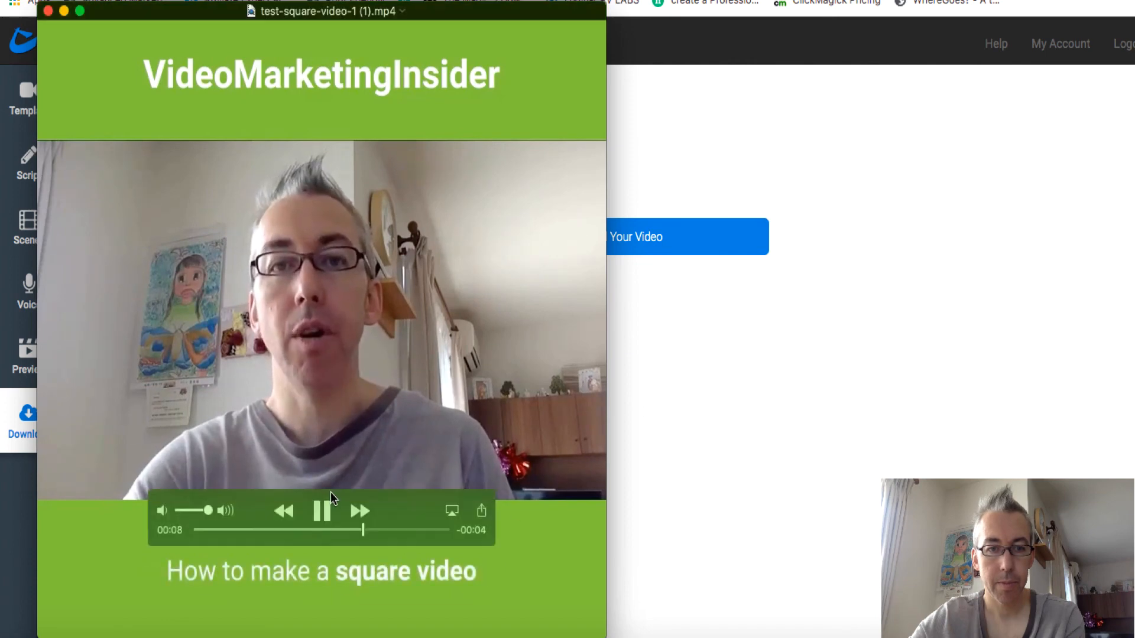
{"action": "left_click", "coordinate": [321, 511]}
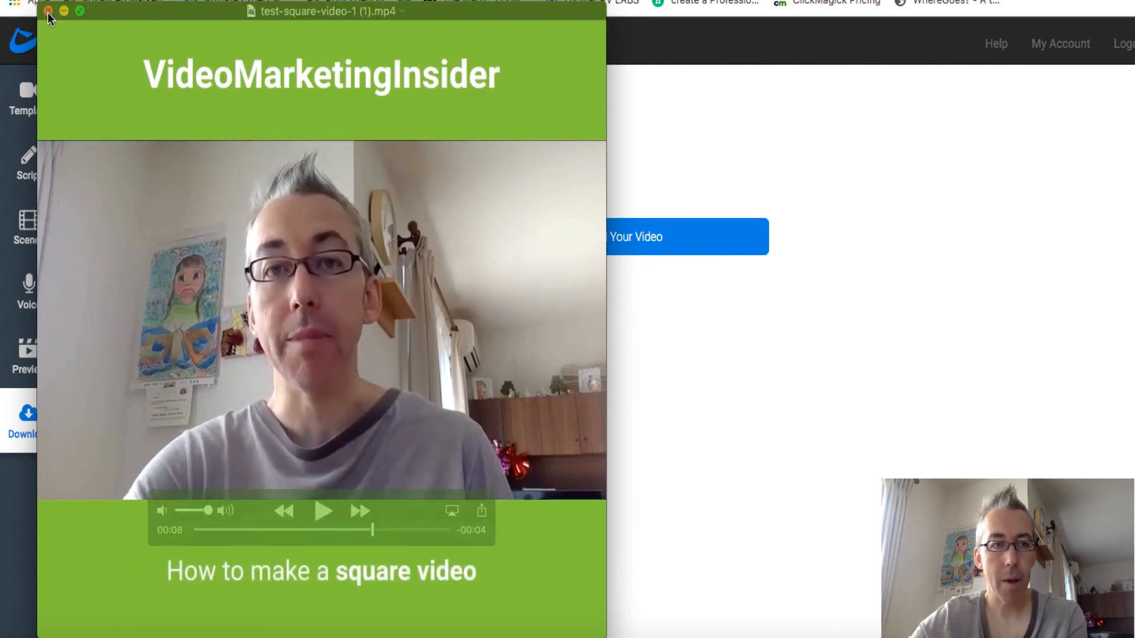
{"action": "left_click", "coordinate": [49, 12]}
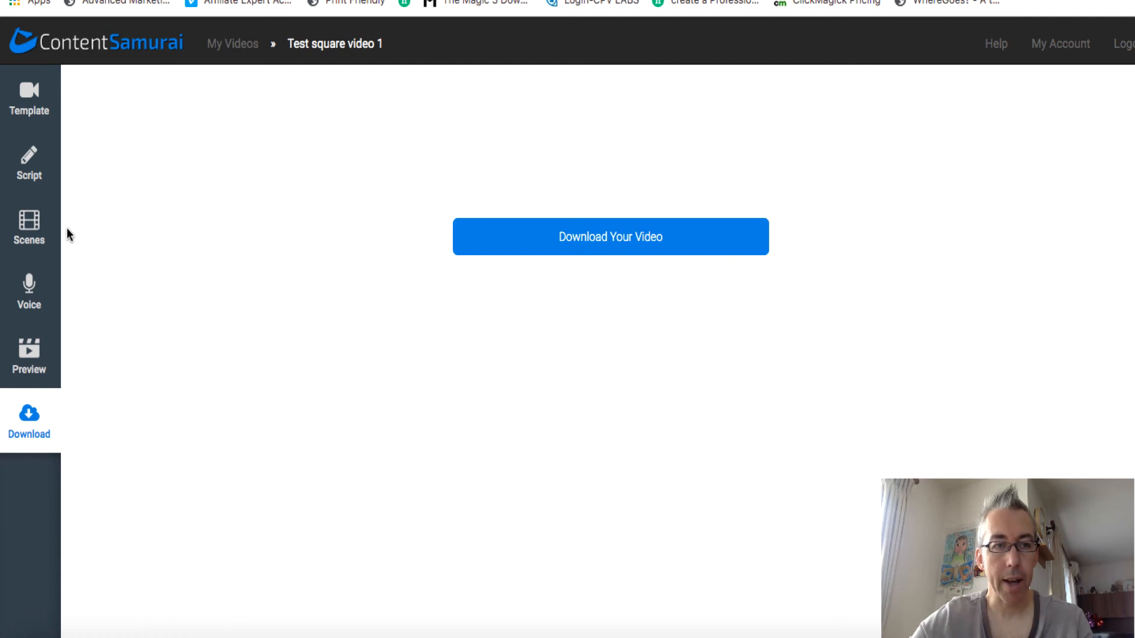
{"action": "mouse_move", "coordinate": [28, 354]}
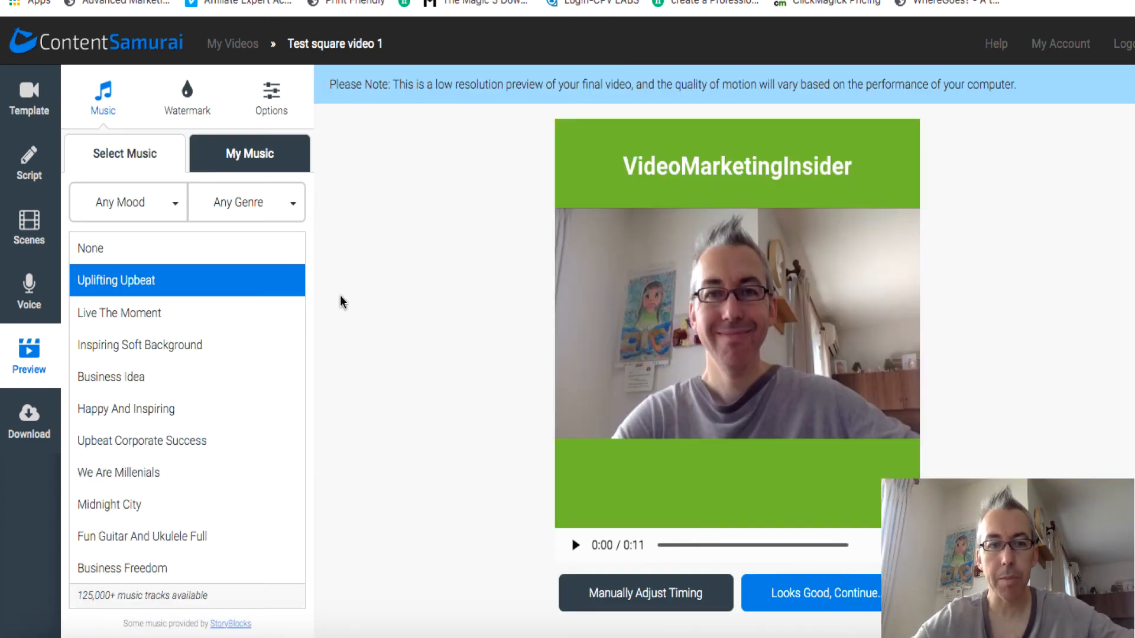
Add the red VideoMarketingInsider logo watermark to the top-left of the green header bar.
{"action": "left_click", "coordinate": [186, 98]}
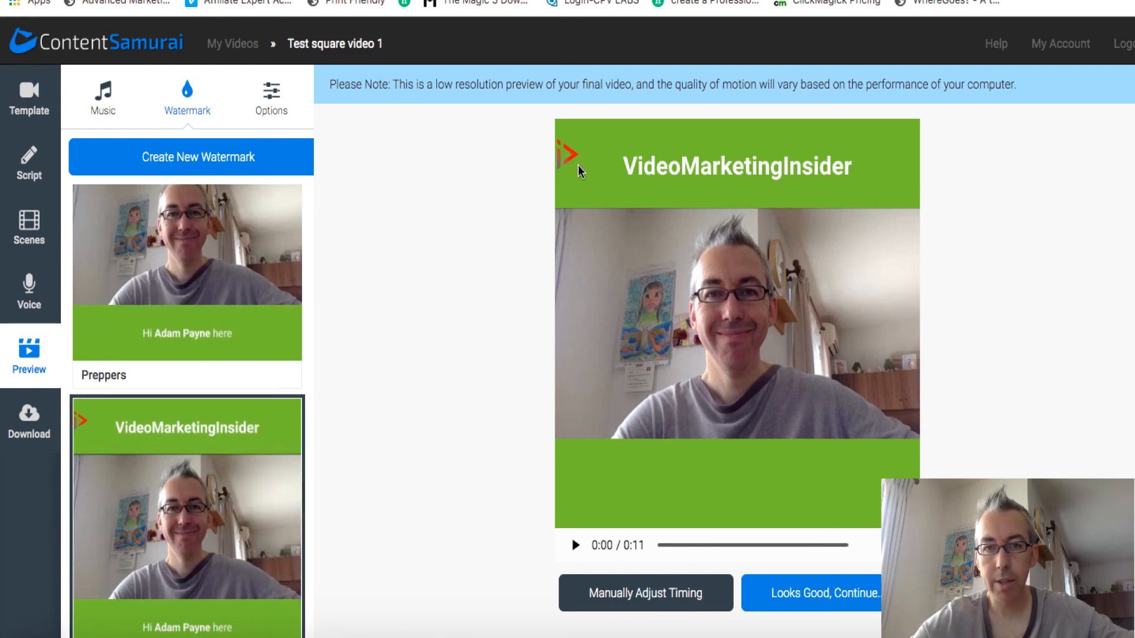
{"action": "mouse_move", "coordinate": [566, 165]}
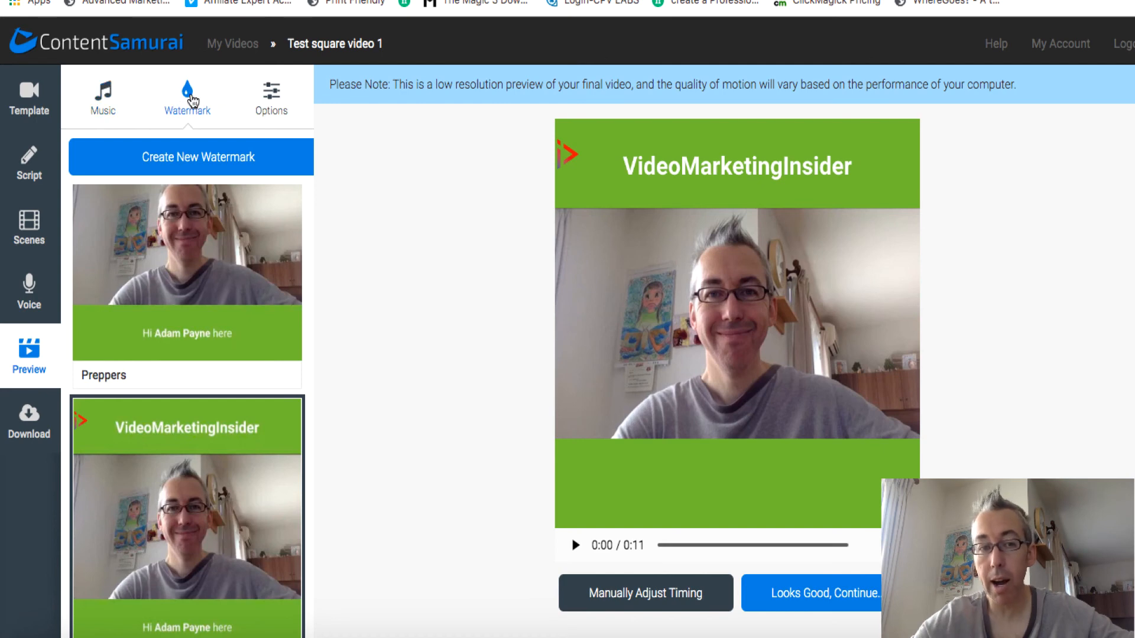
{"action": "mouse_move", "coordinate": [582, 170]}
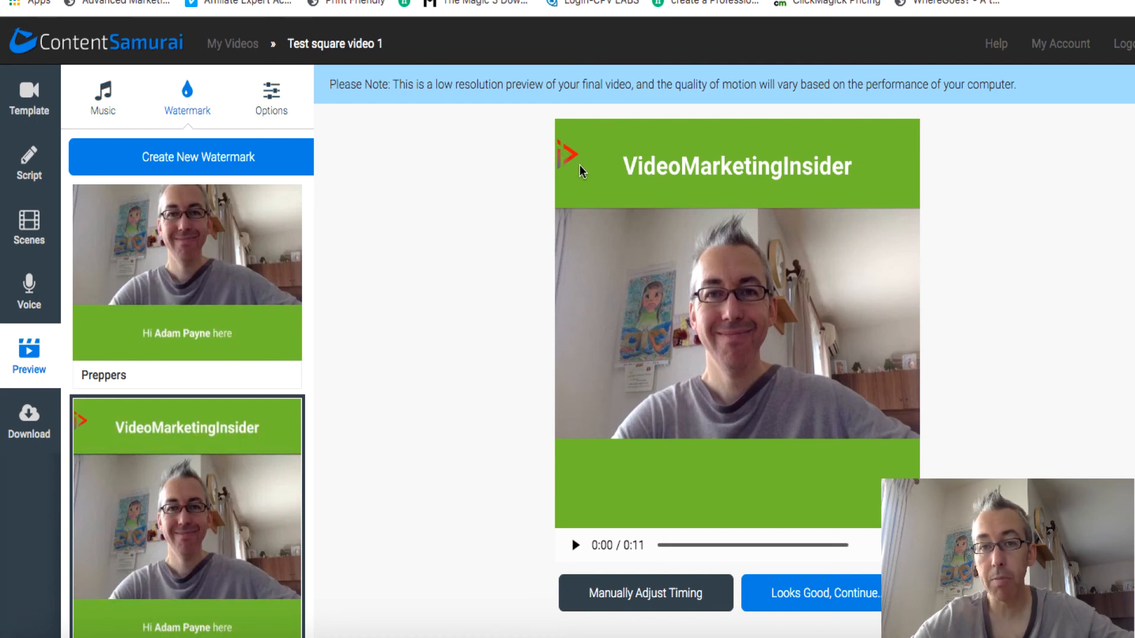
{"action": "mouse_move", "coordinate": [566, 160]}
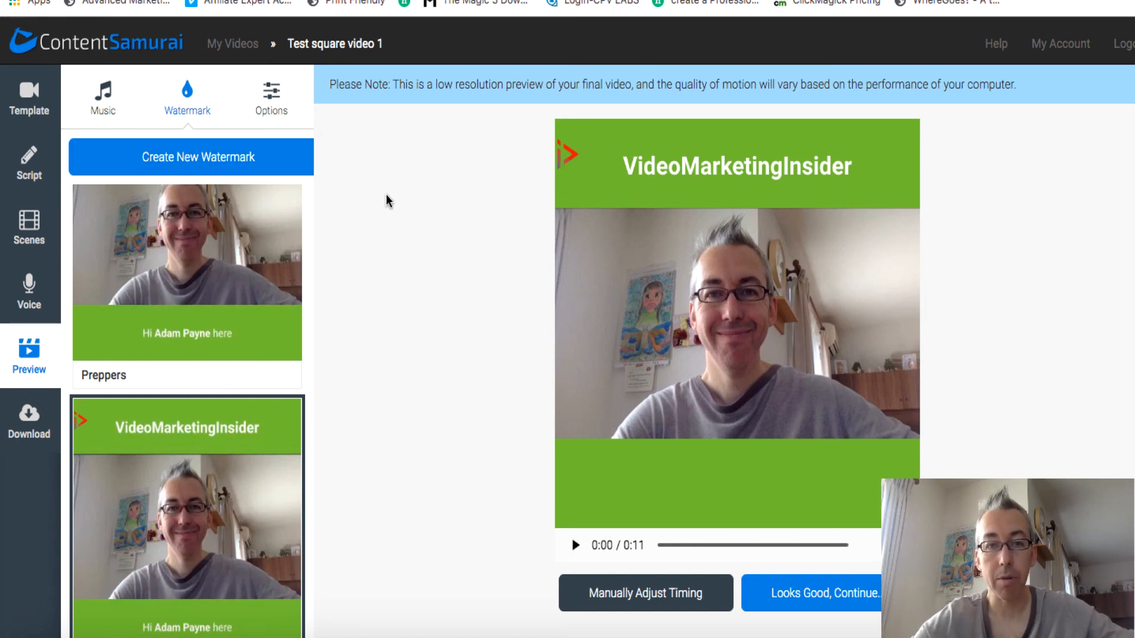
{"action": "mouse_move", "coordinate": [566, 150]}
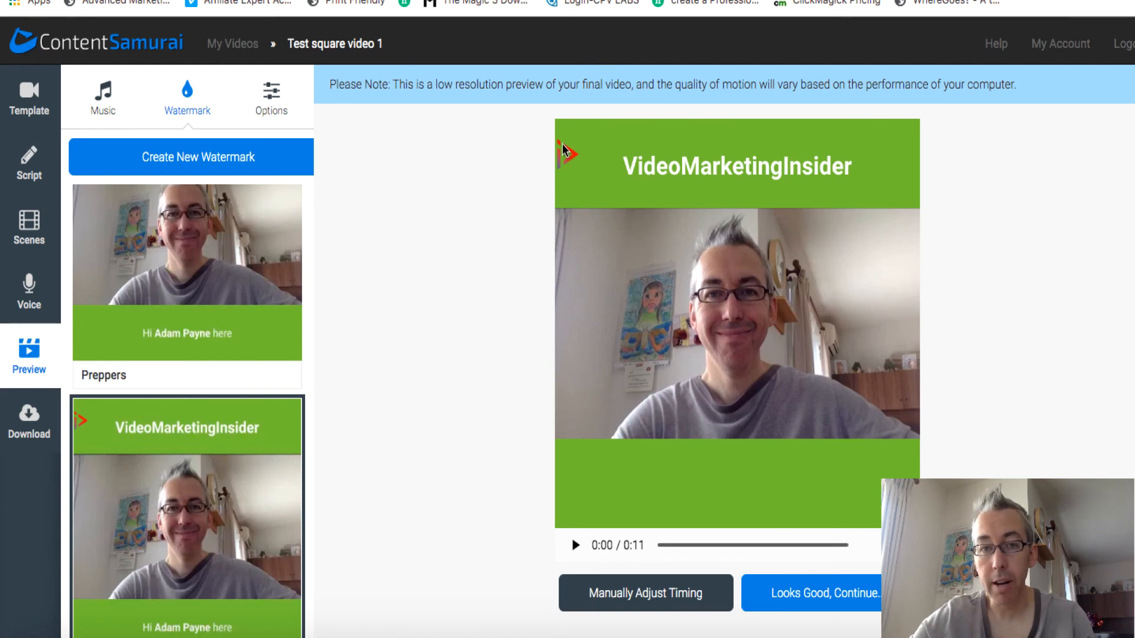
{"action": "mouse_move", "coordinate": [599, 210]}
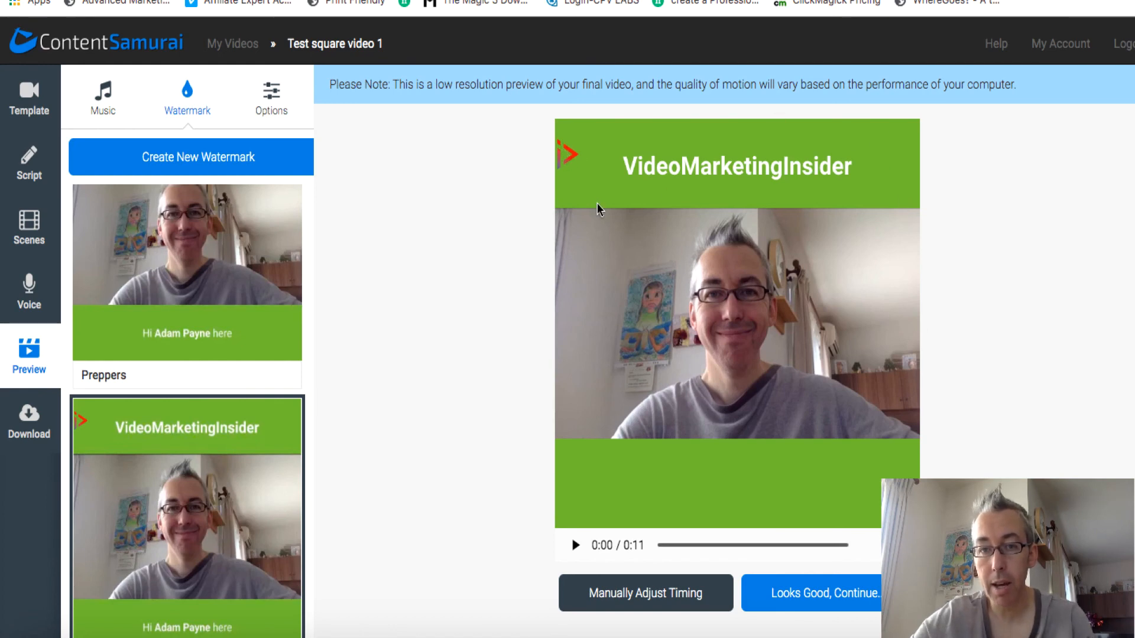
{"action": "mouse_move", "coordinate": [498, 252]}
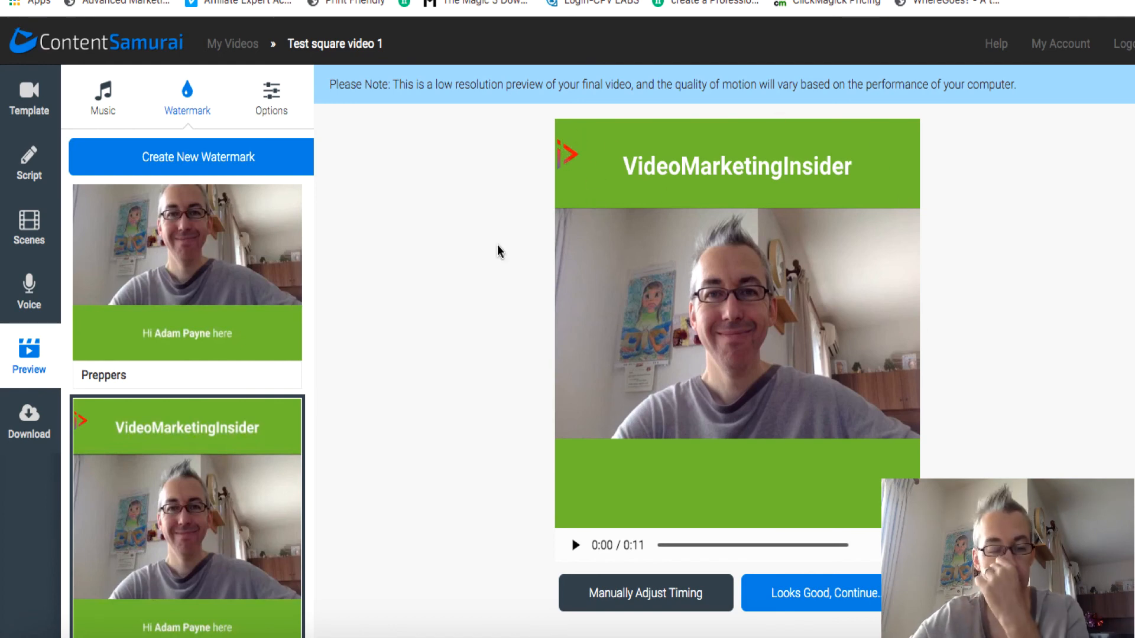
{"action": "mouse_move", "coordinate": [559, 217]}
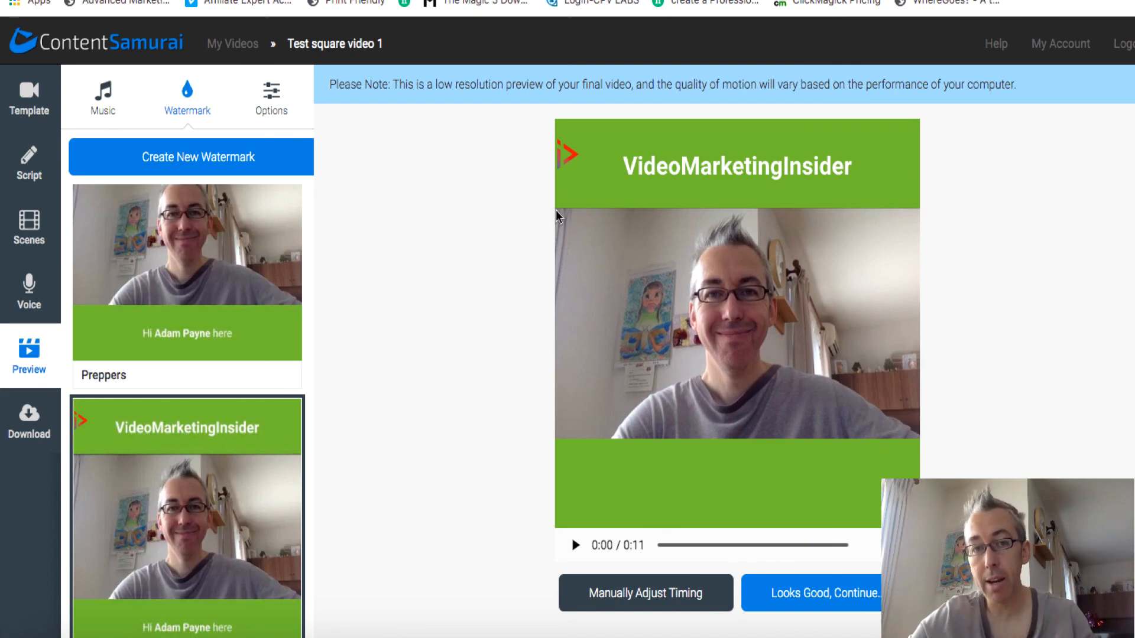
{"action": "mouse_move", "coordinate": [469, 266]}
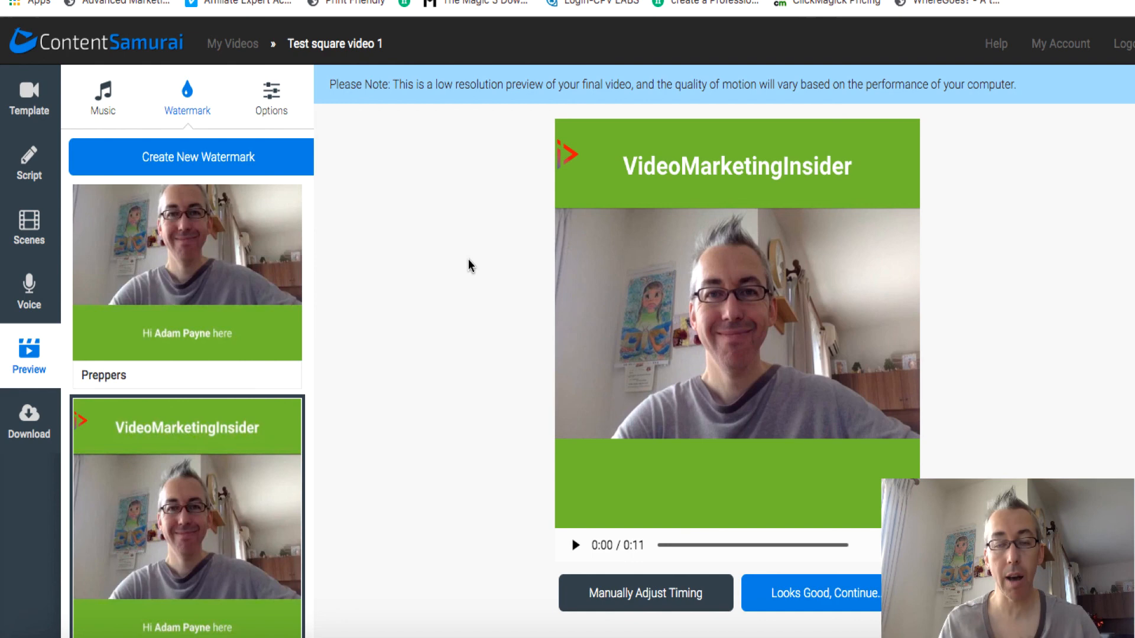
{"action": "mouse_move", "coordinate": [557, 161]}
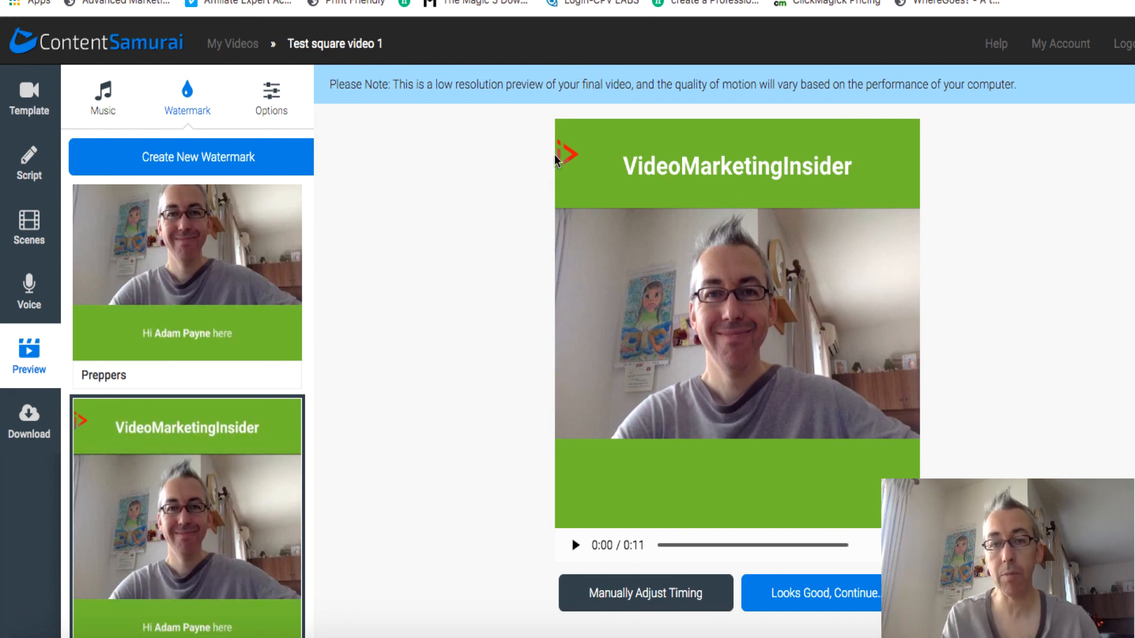
{"action": "mouse_move", "coordinate": [416, 224]}
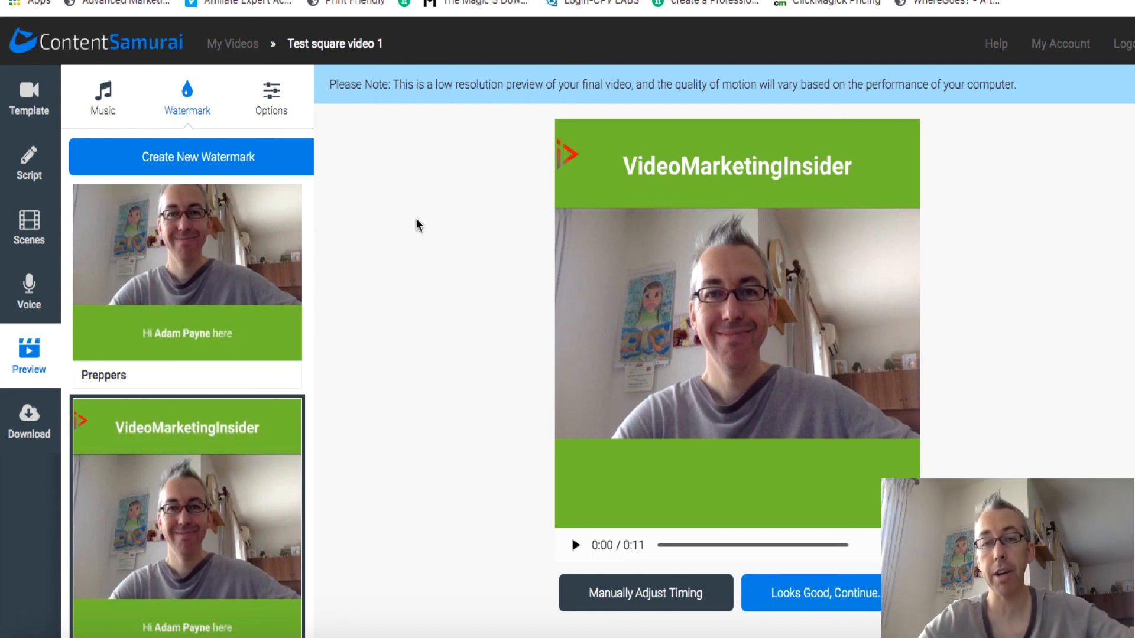